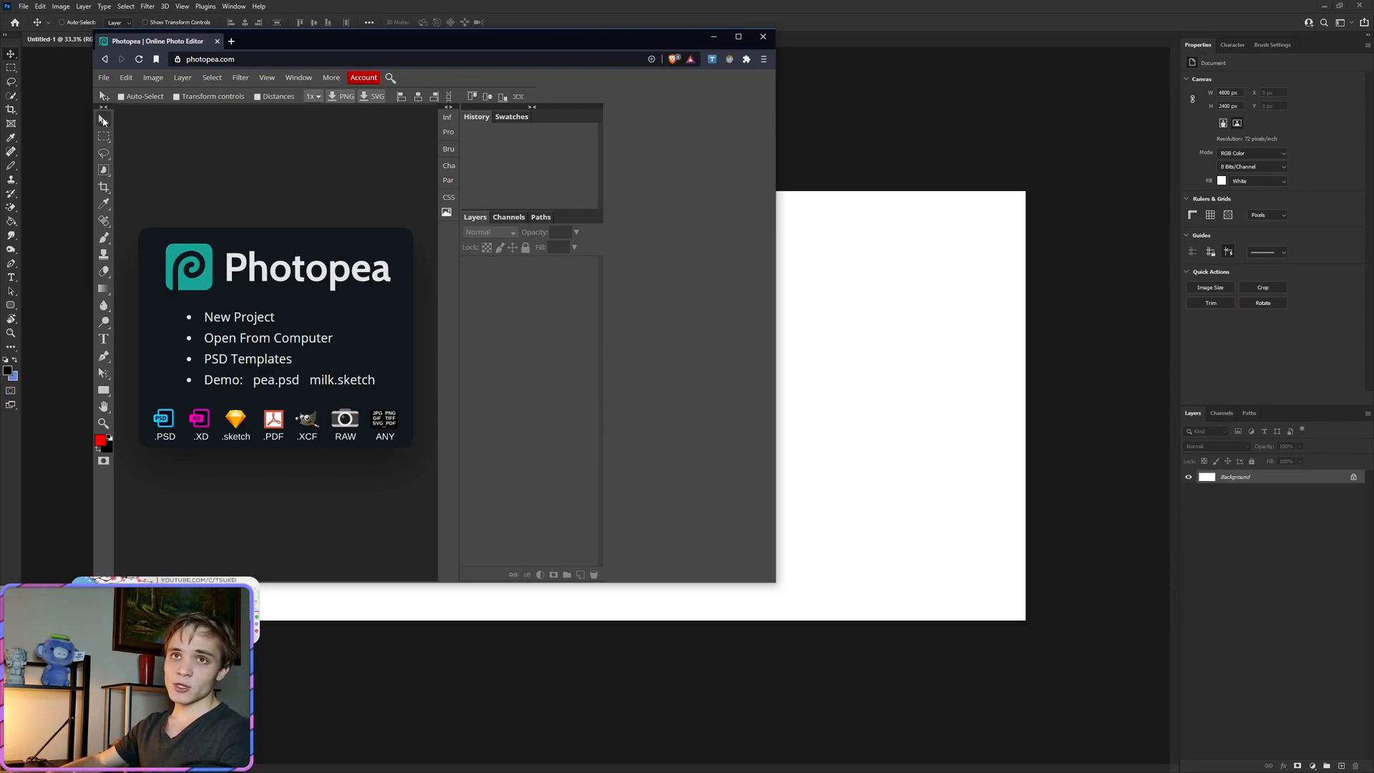
- Start a new blank project with a single white Background layer
click(239, 316)
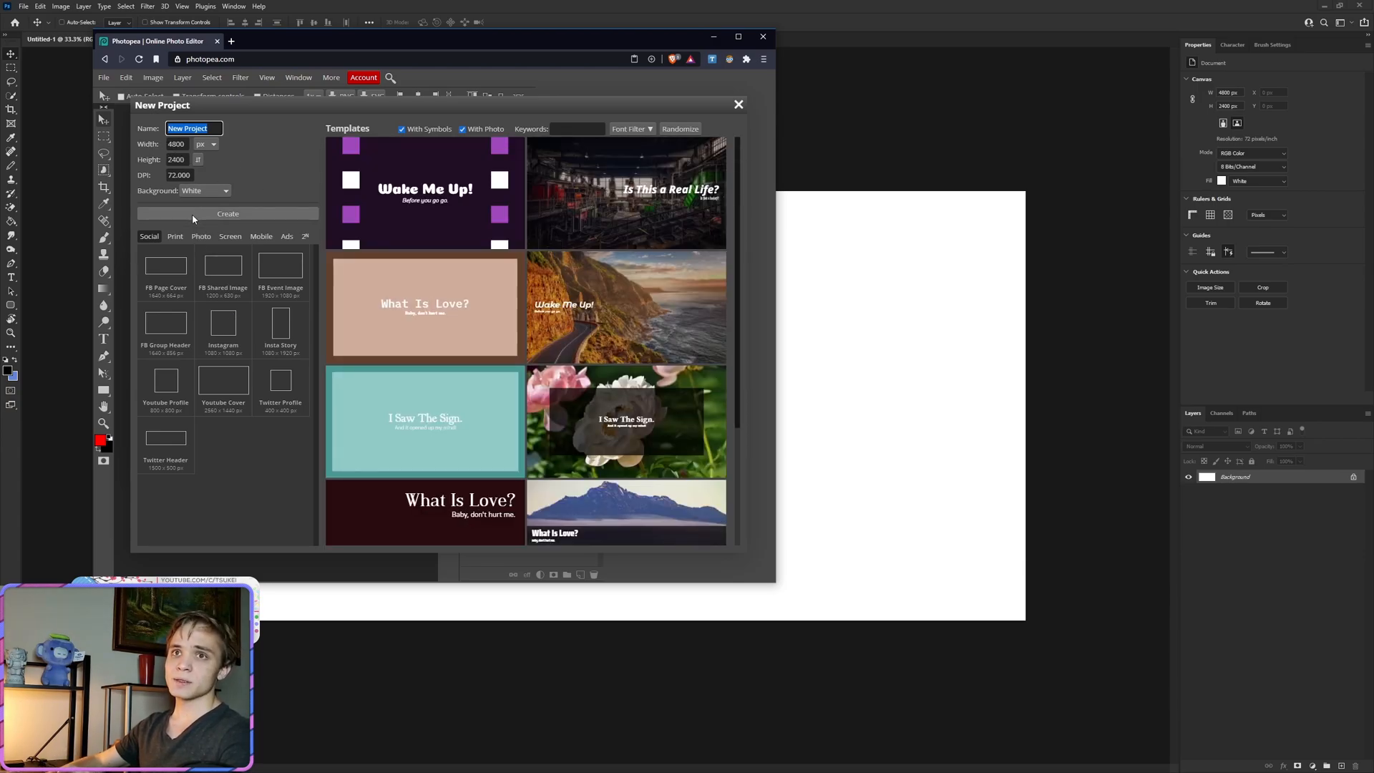
click(228, 213)
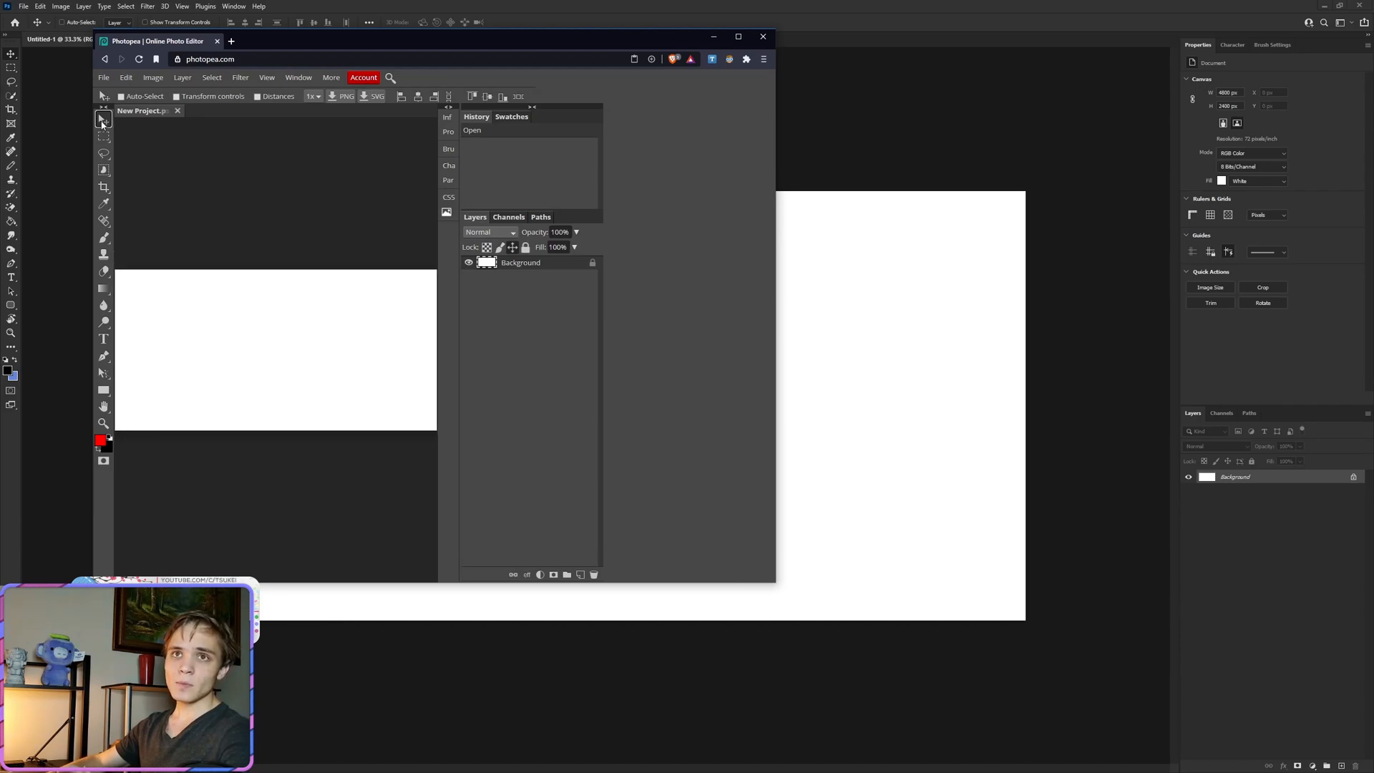
- Browse the selection tool flyouts and the File and Edit menus
click(103, 121)
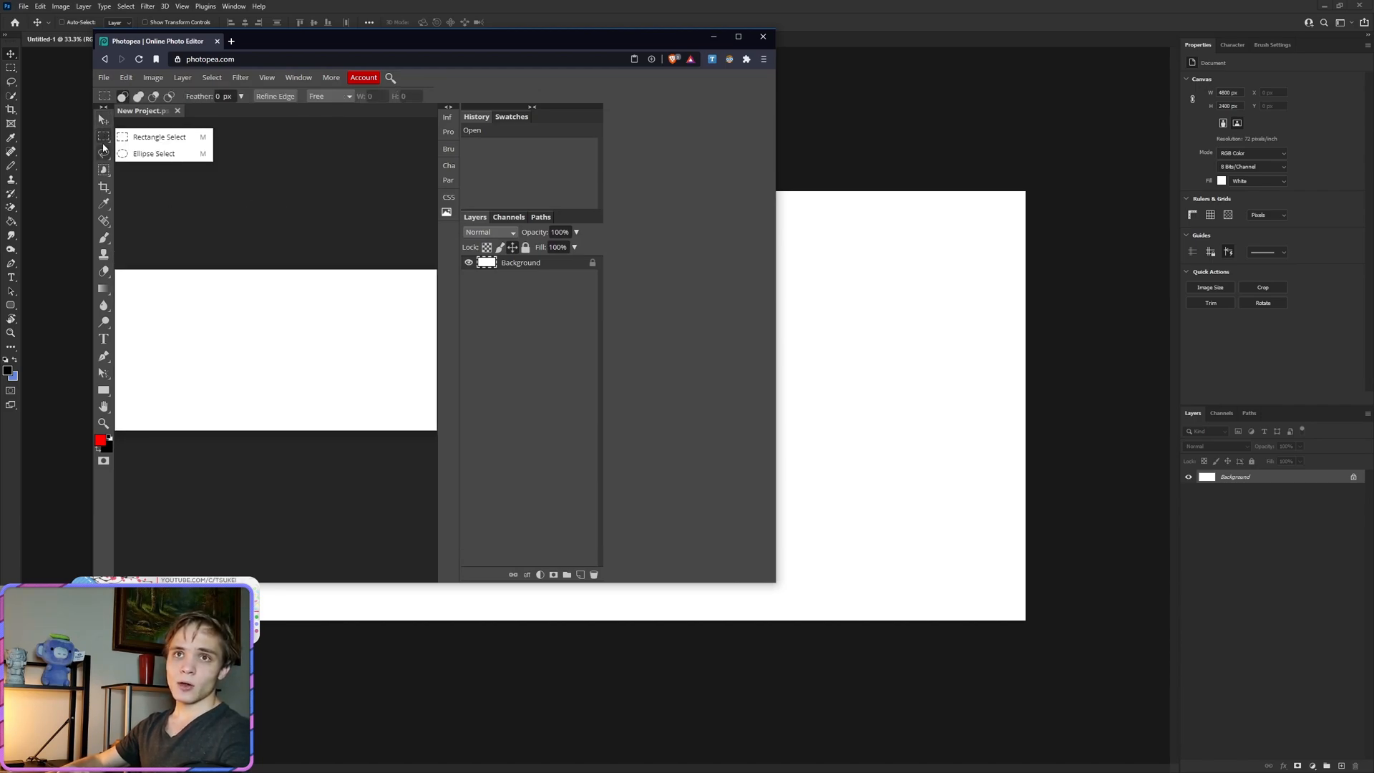
click(103, 154)
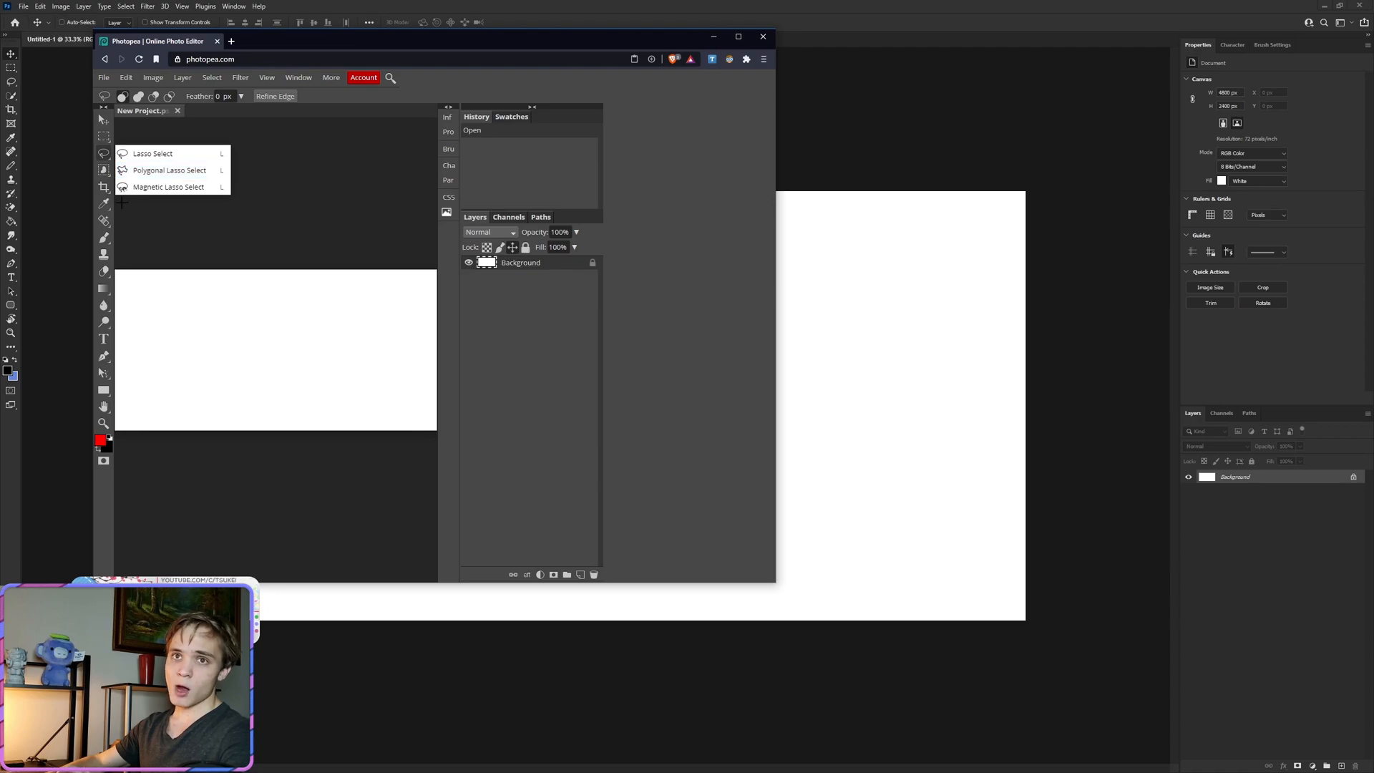
click(103, 77)
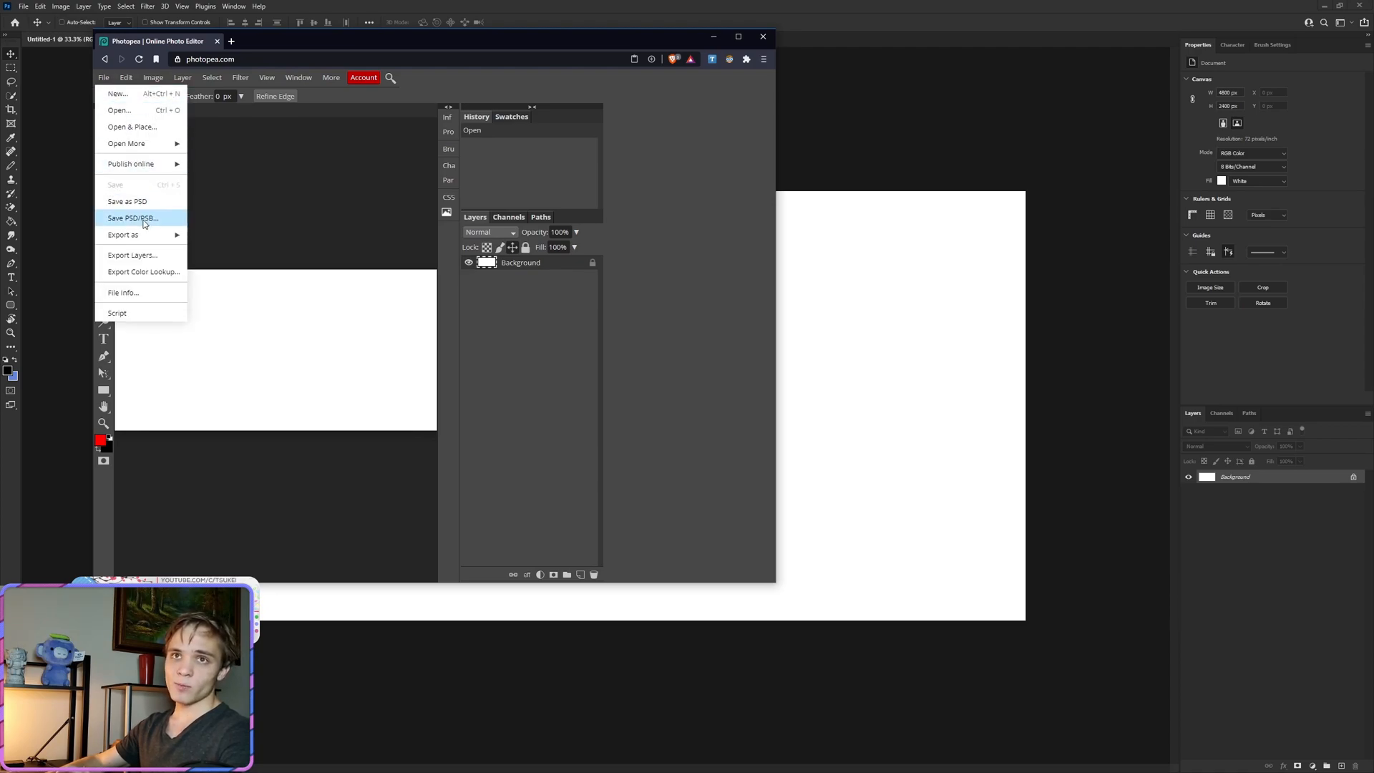
click(126, 77)
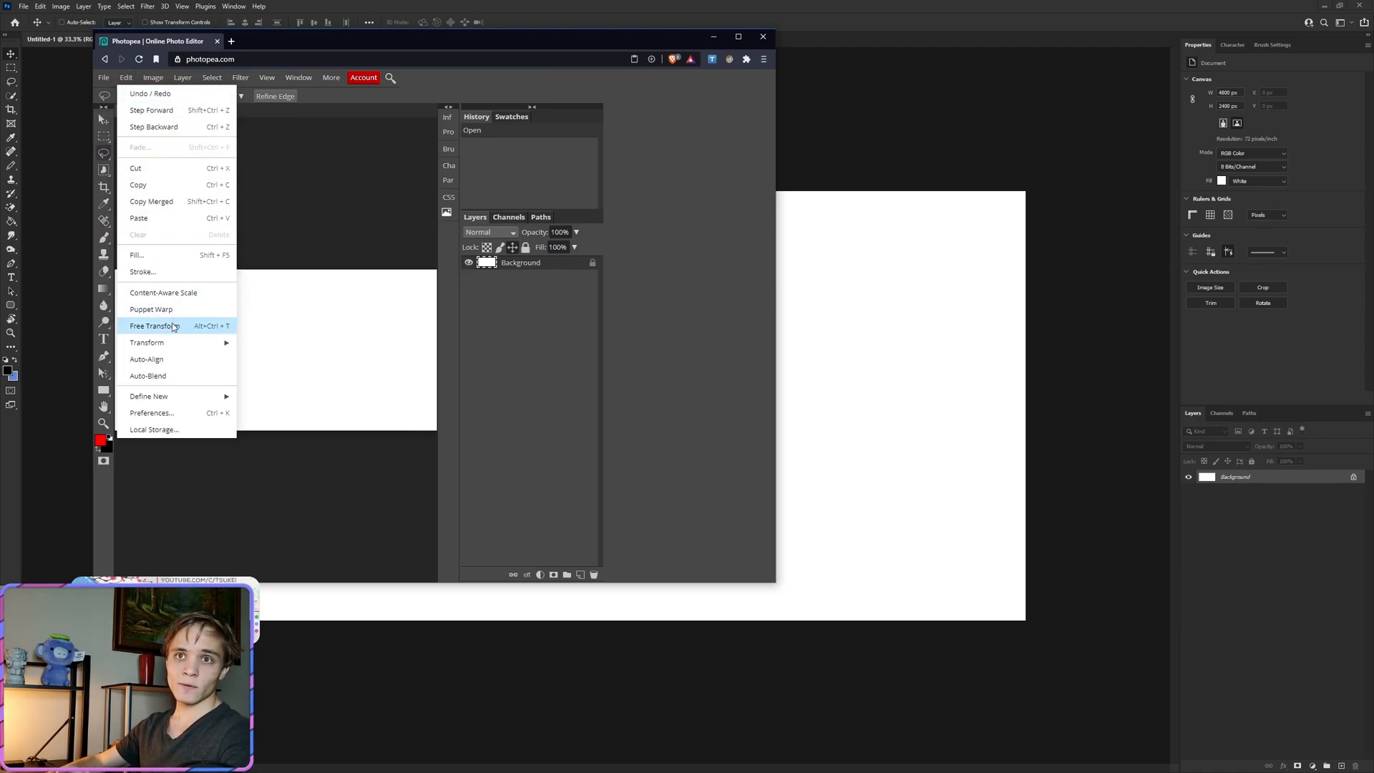
mouse_move(151, 309)
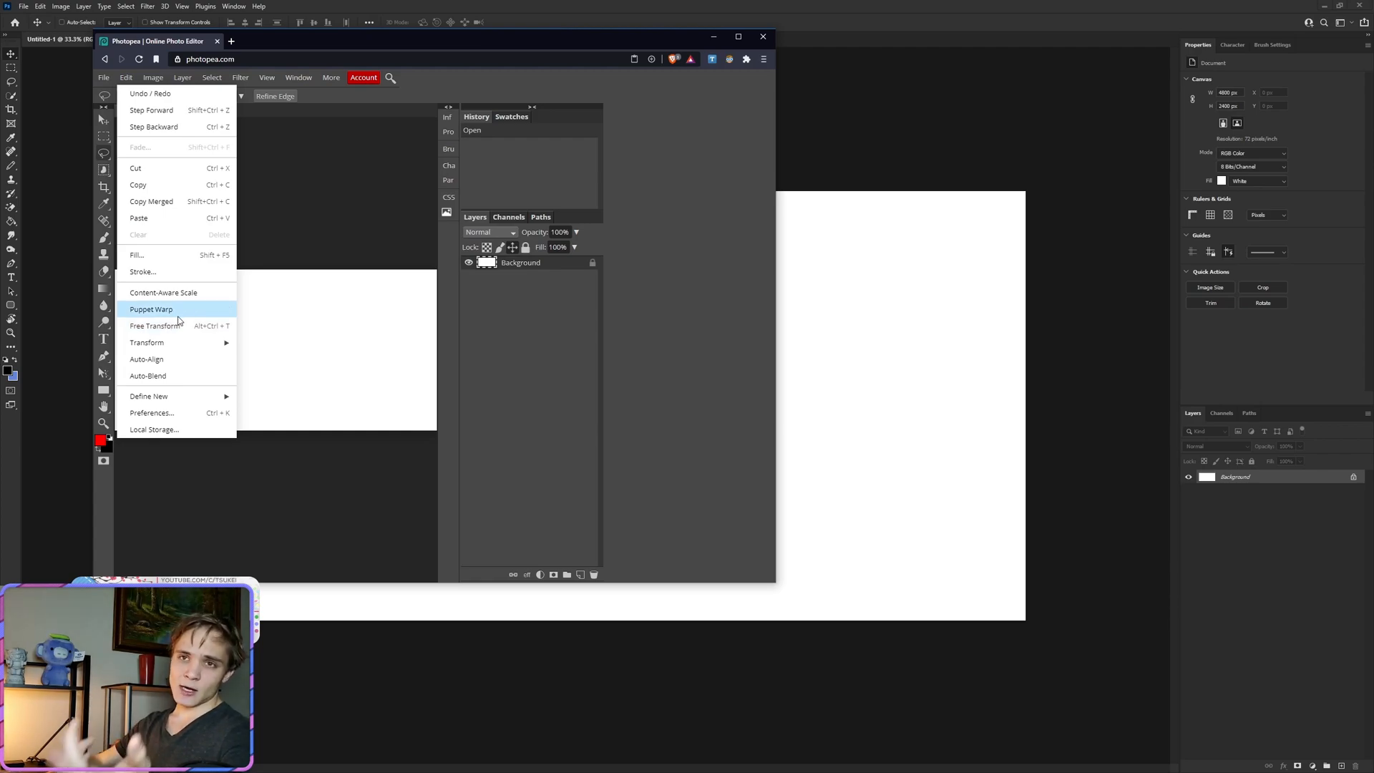
mouse_move(156, 325)
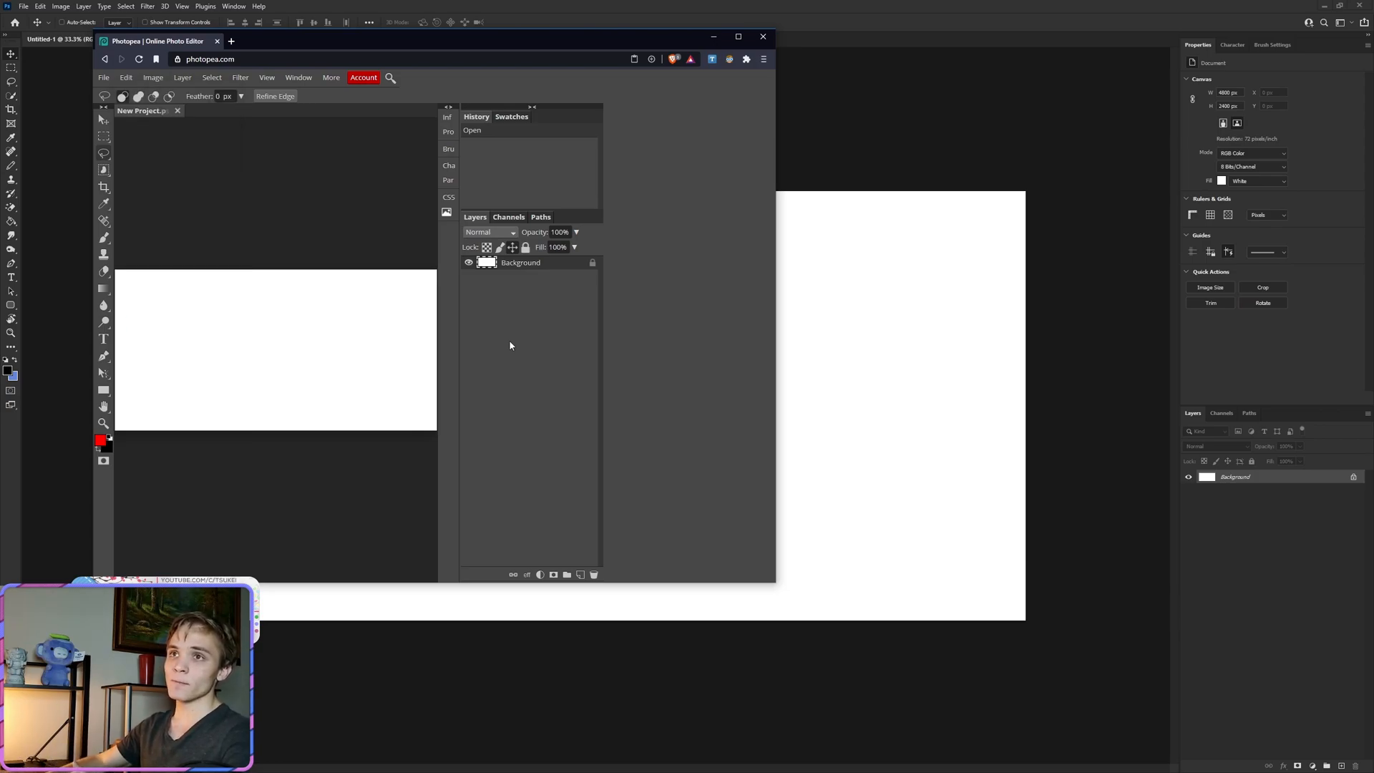
mouse_move(478, 348)
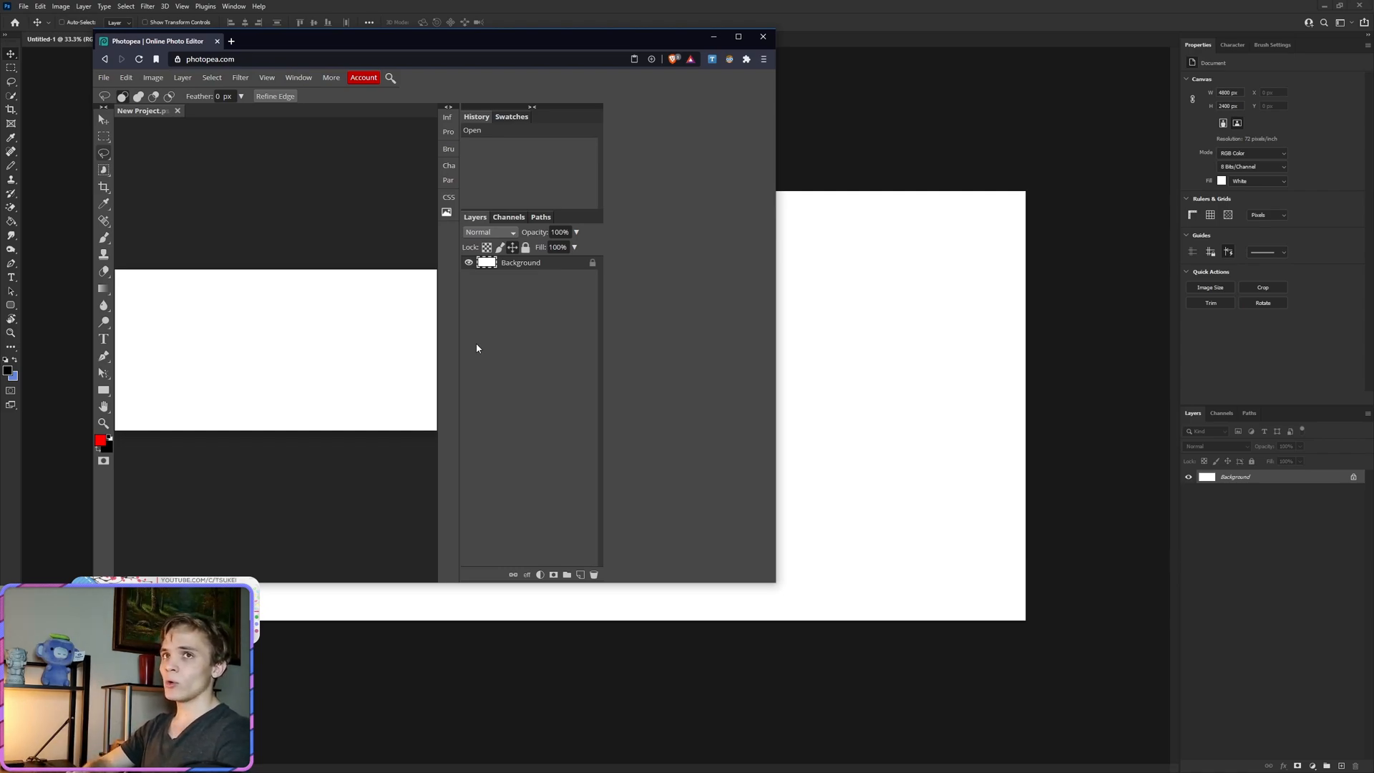
mouse_move(521, 288)
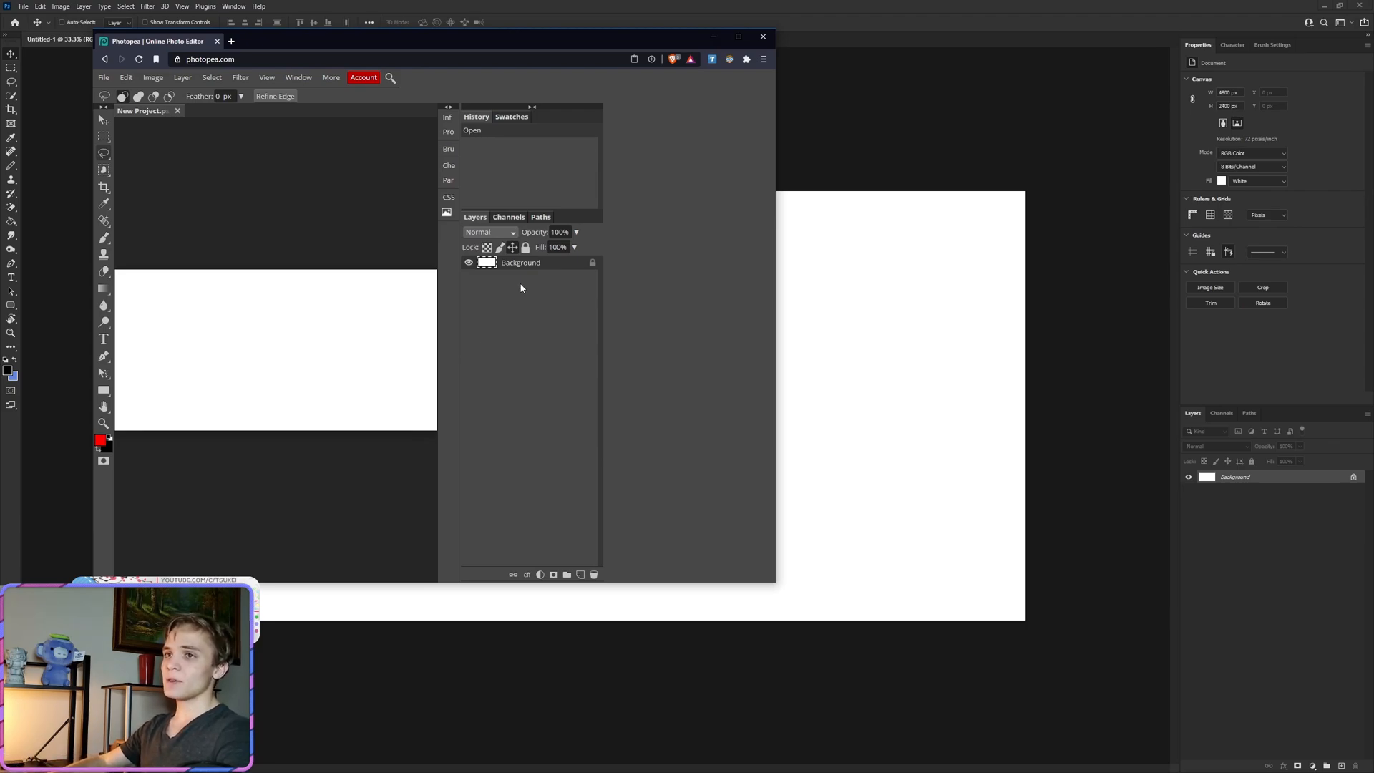
mouse_move(513, 277)
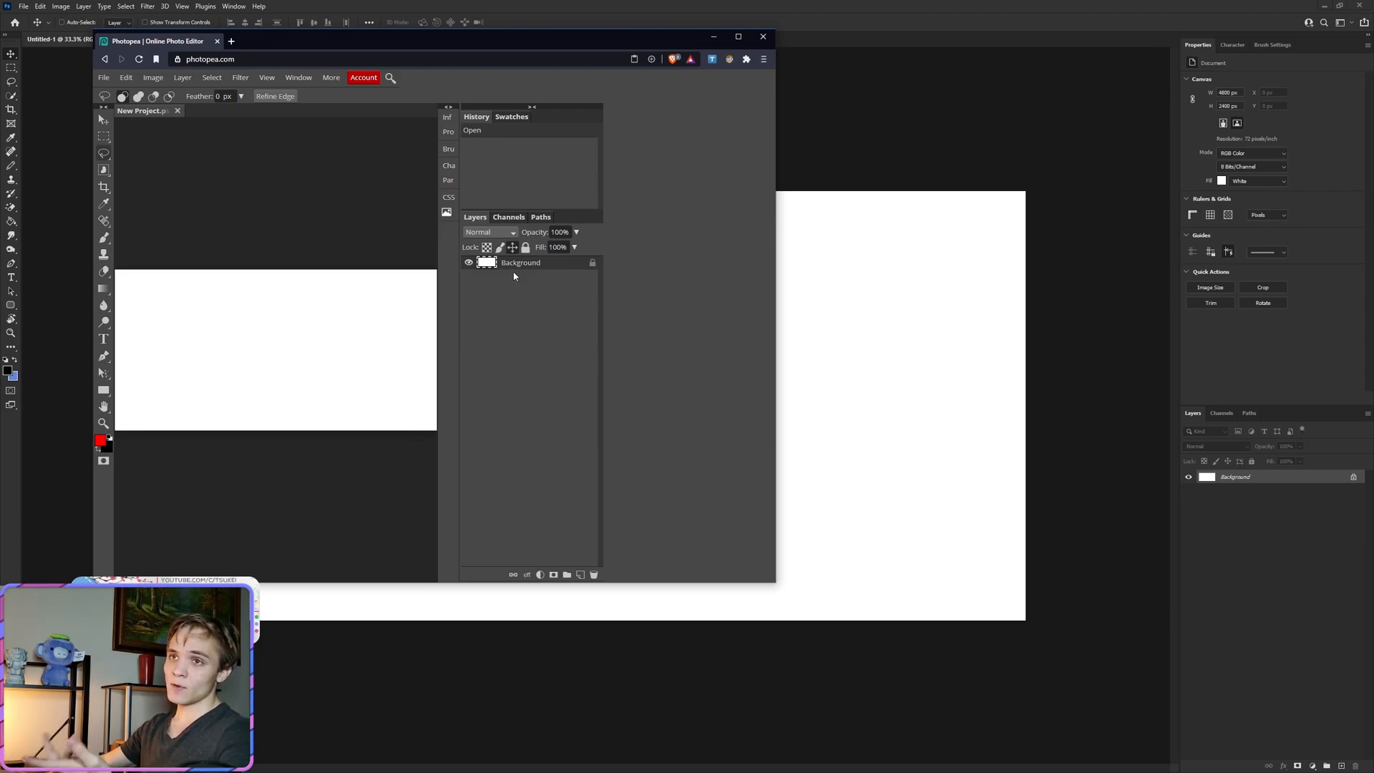
mouse_move(507, 317)
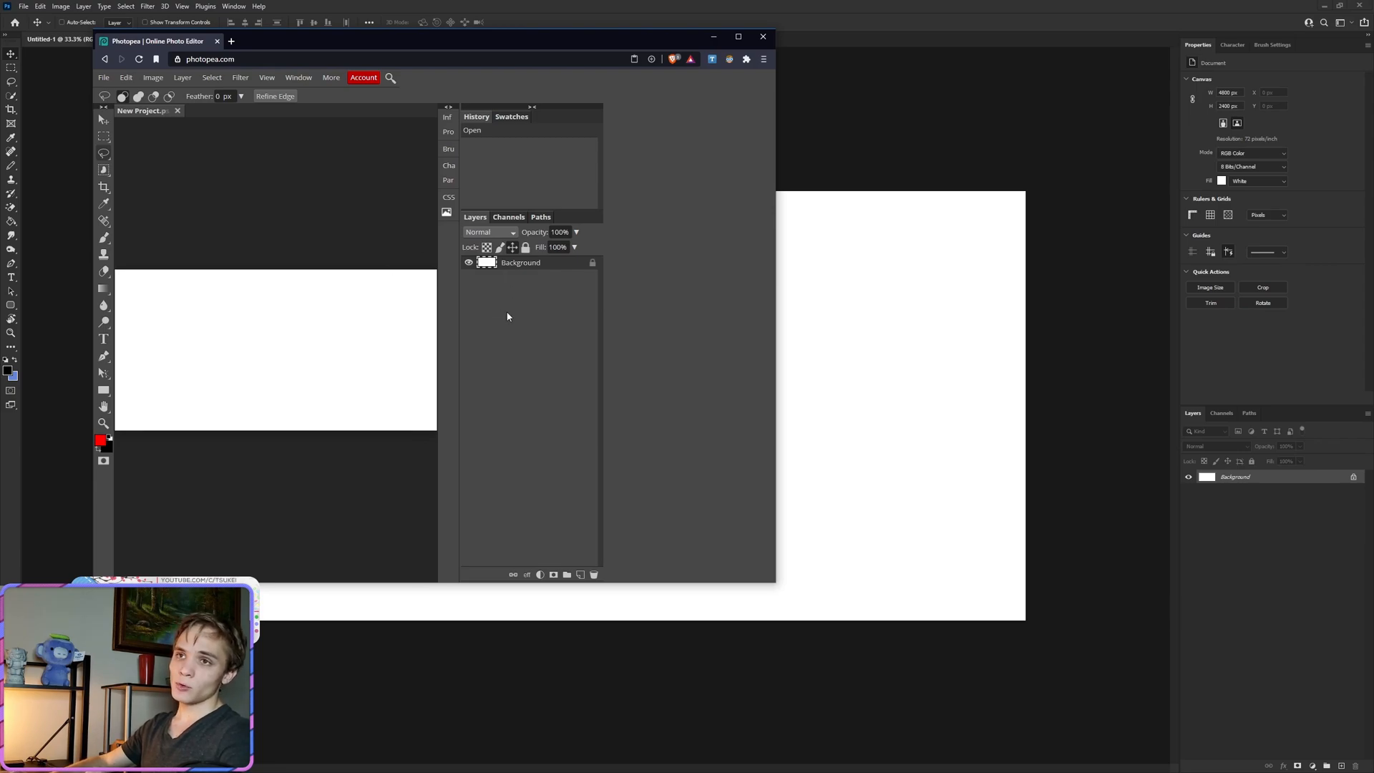
- Bring up the Background layer's Blending Options to unlock it, leaving the canvas white
right_click(521, 262)
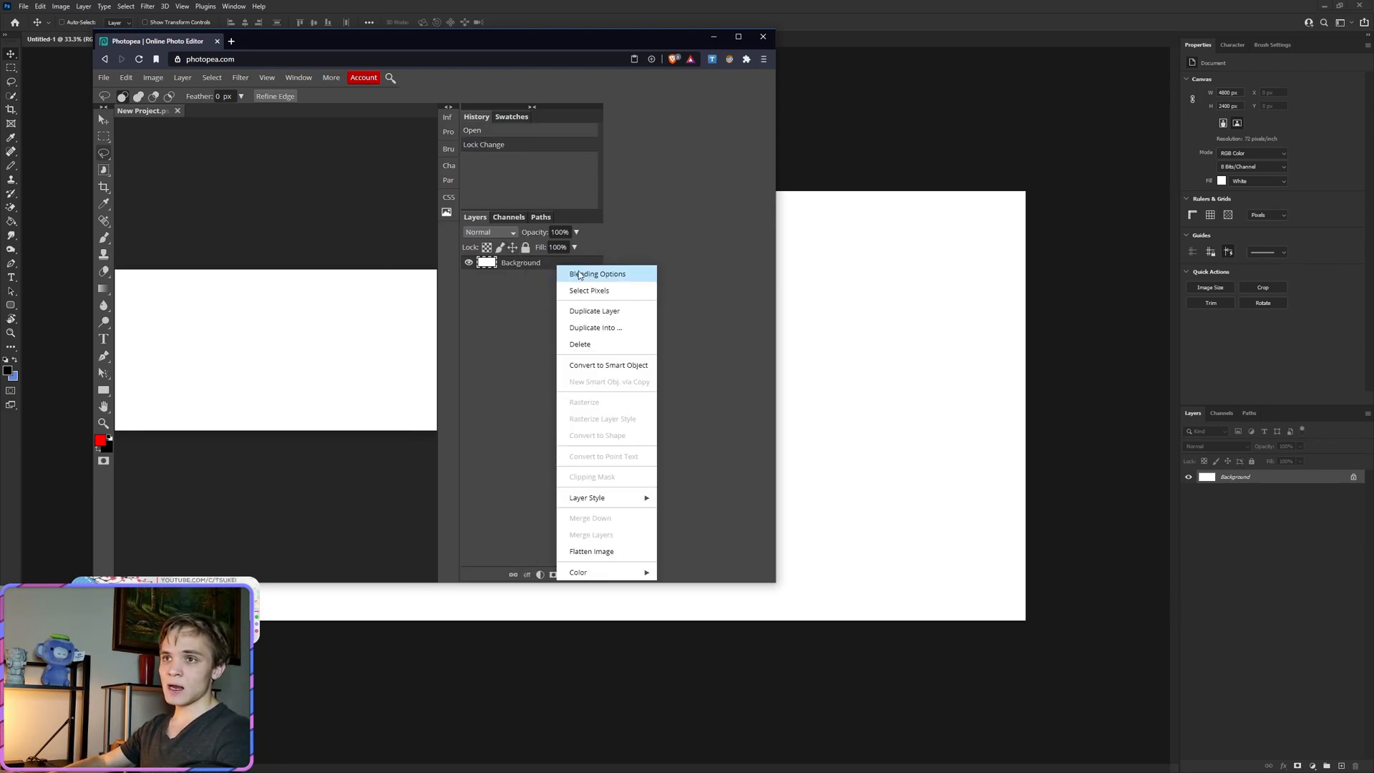
click(598, 273)
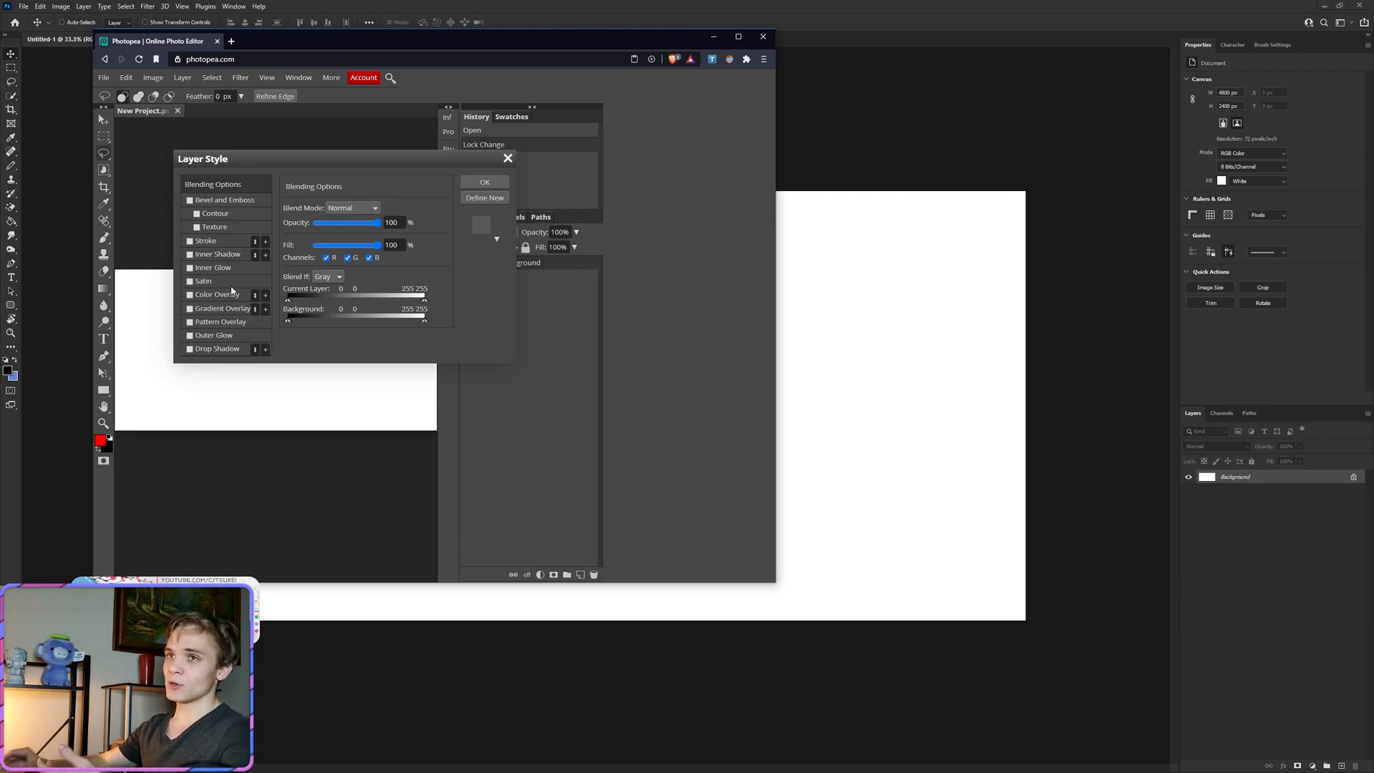
mouse_move(293, 257)
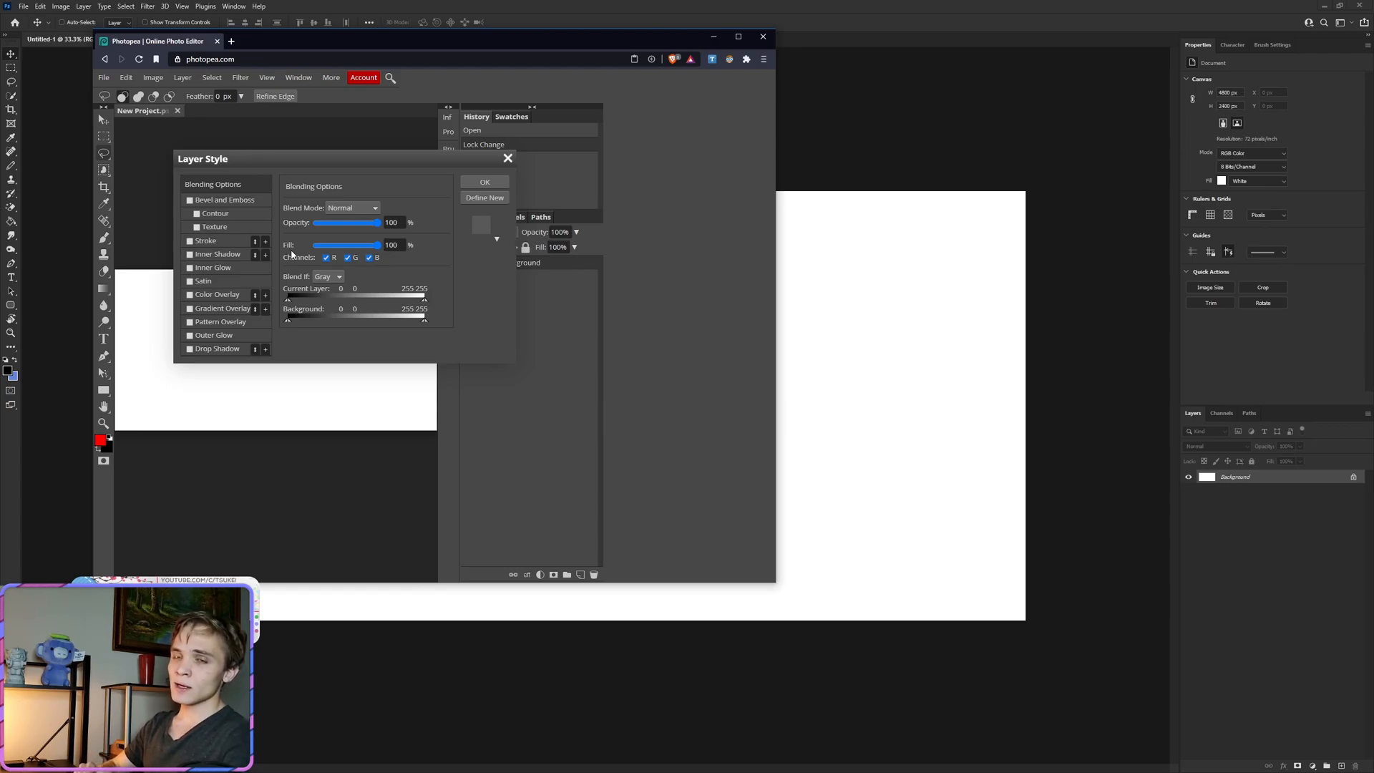
mouse_move(349, 140)
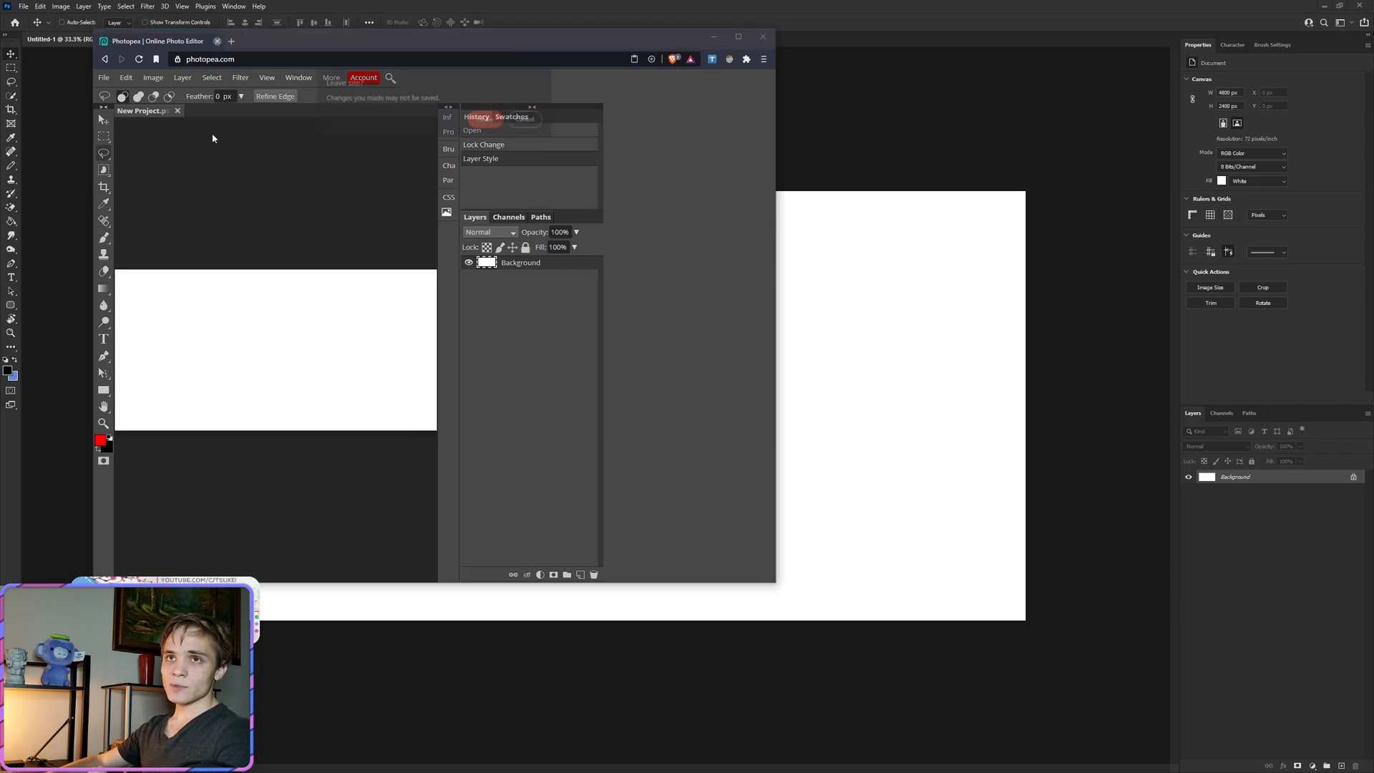
- Create a new 800×200 px banner document from the custom preset in Photoshop
click(738, 36)
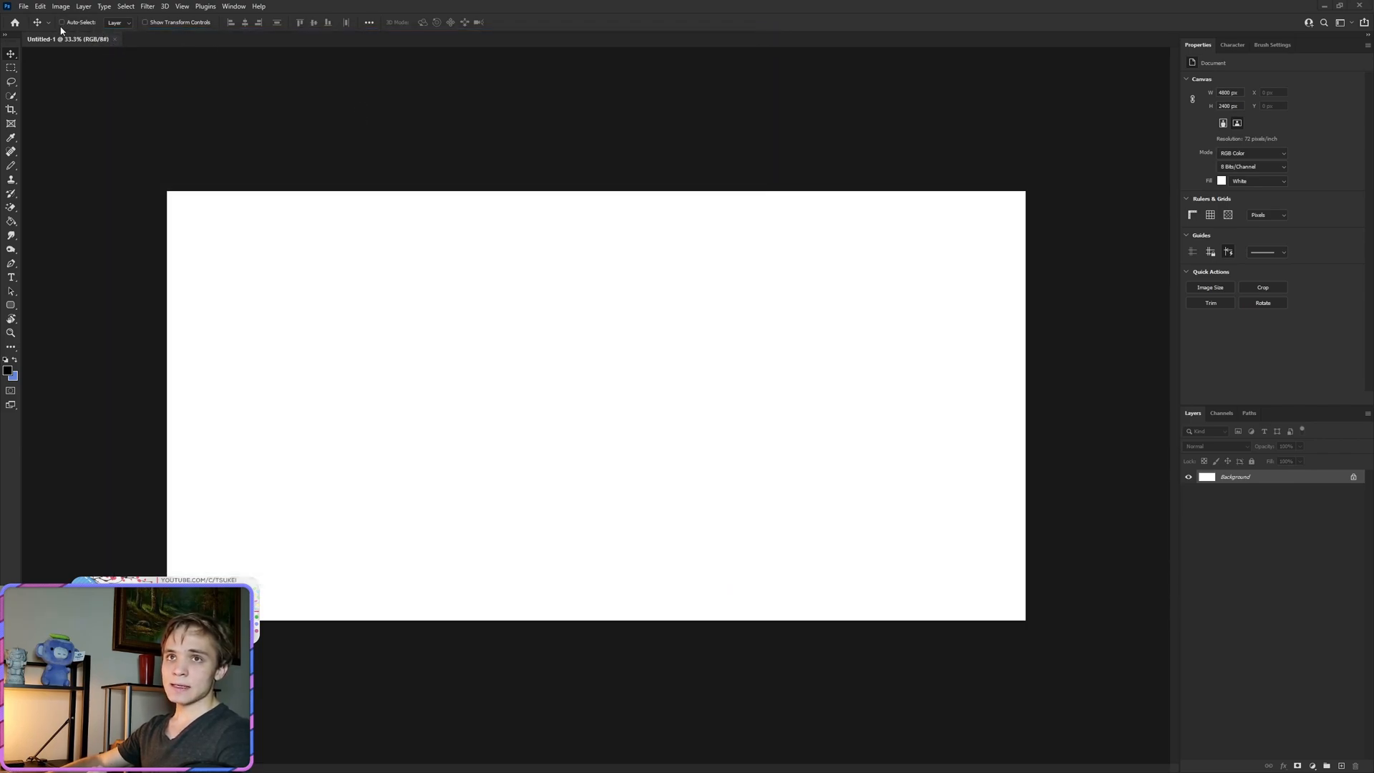
click(24, 5)
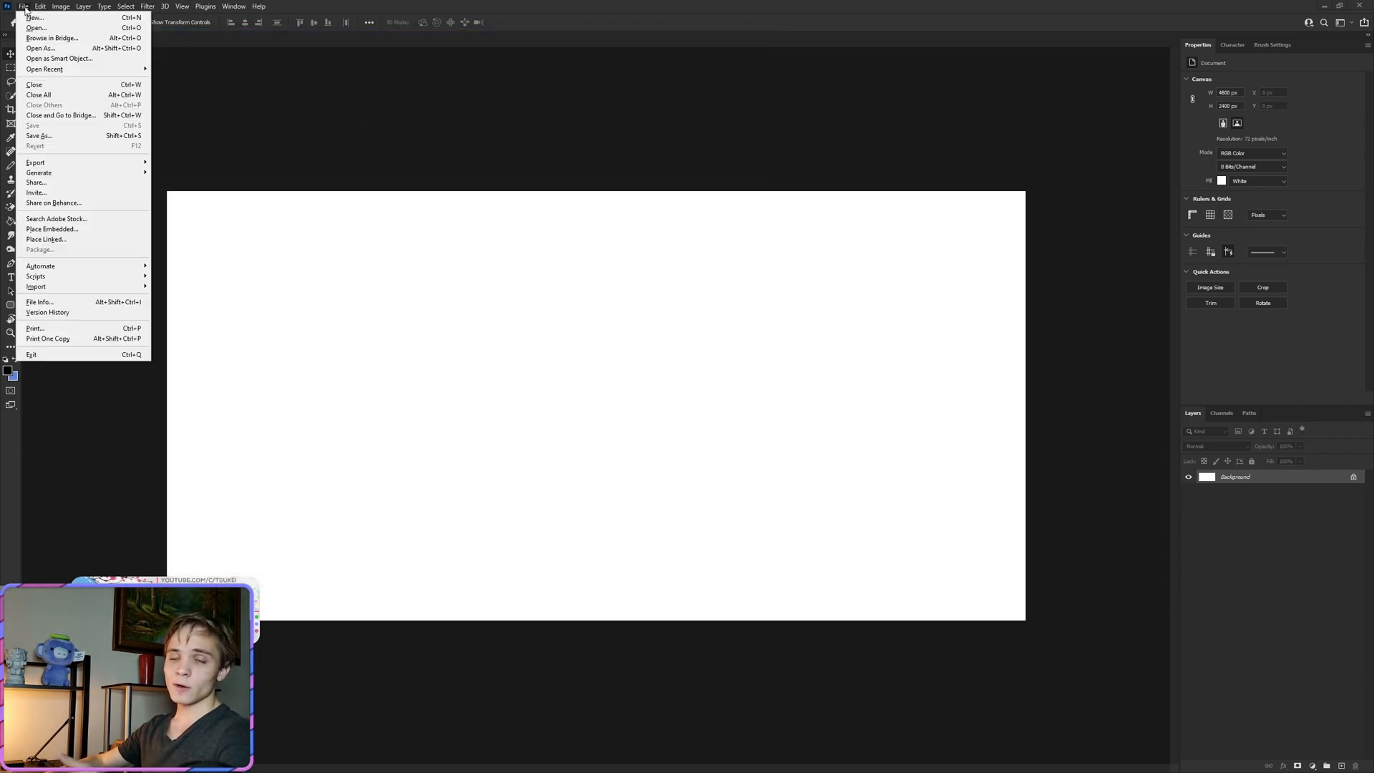
click(34, 18)
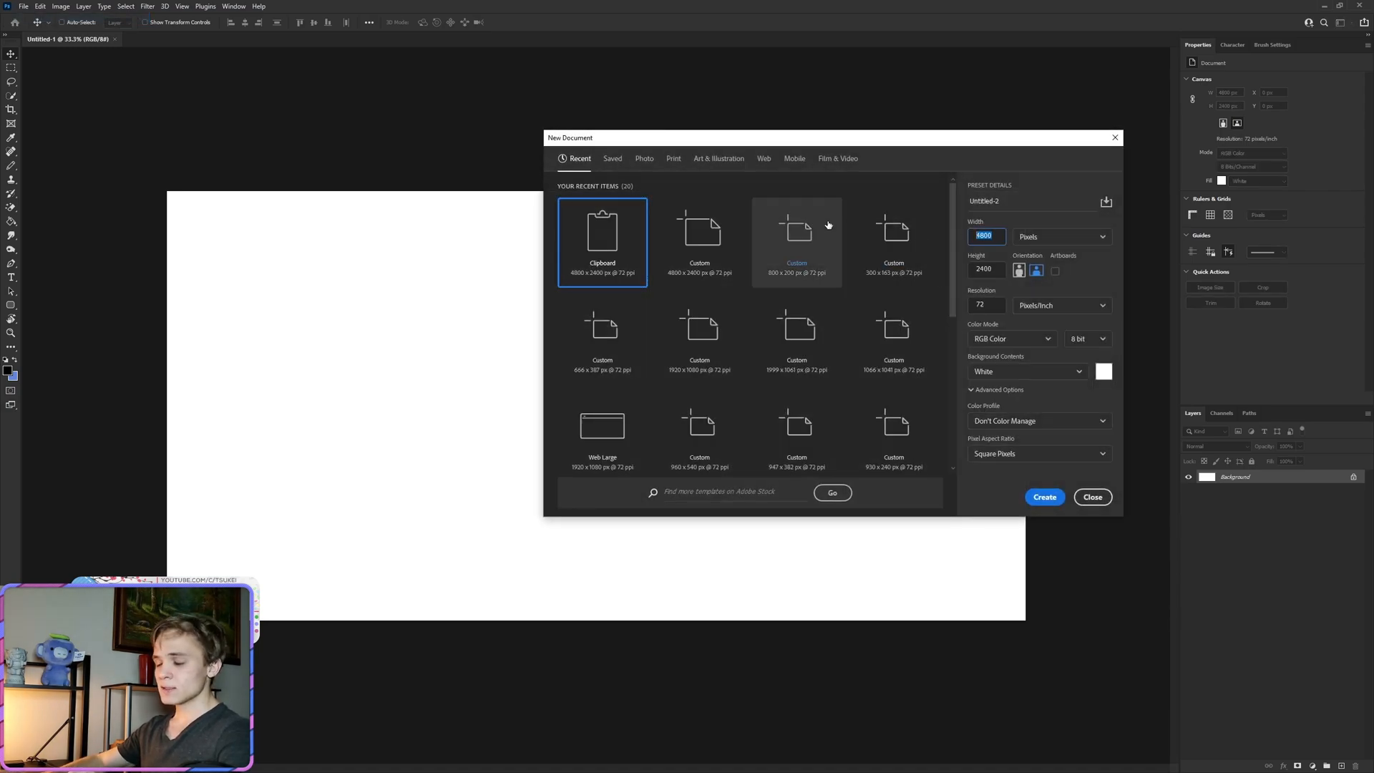
click(796, 229)
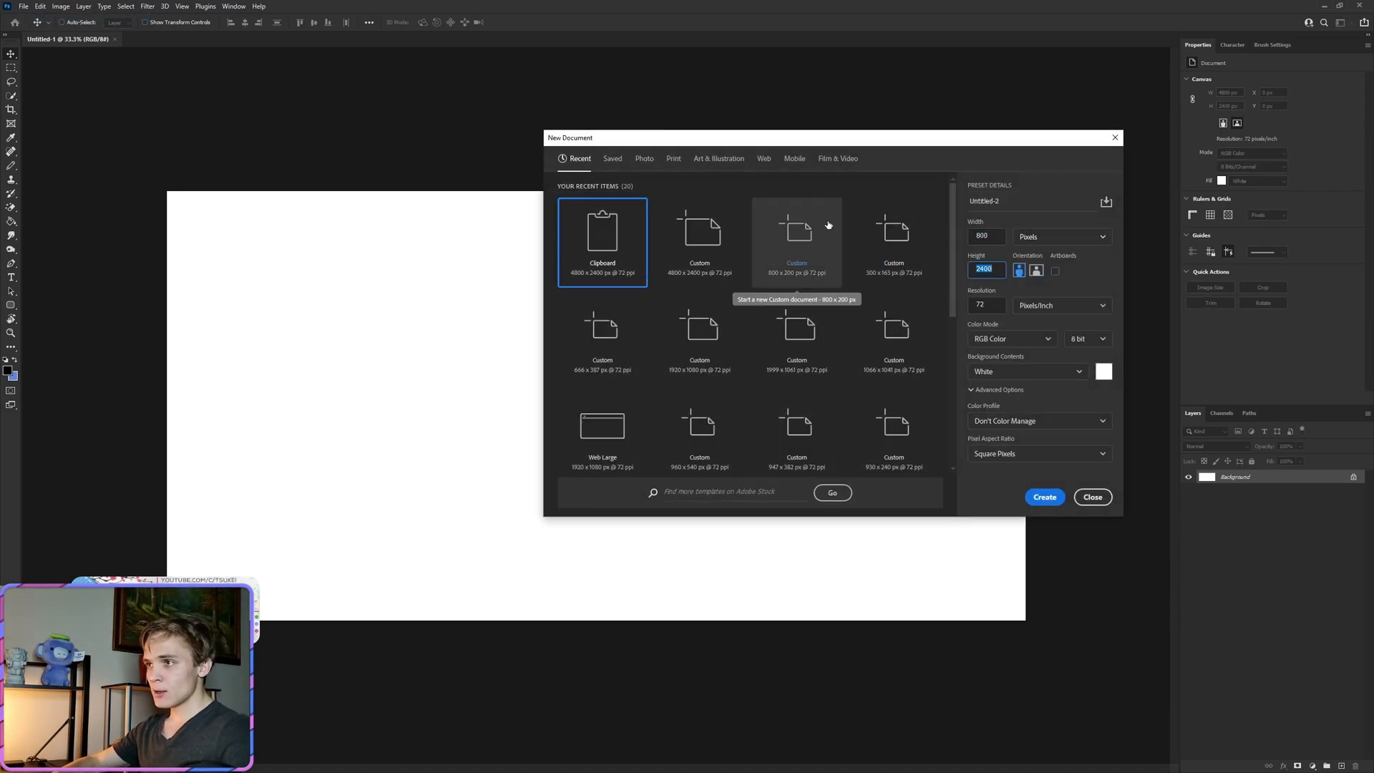
click(1044, 497)
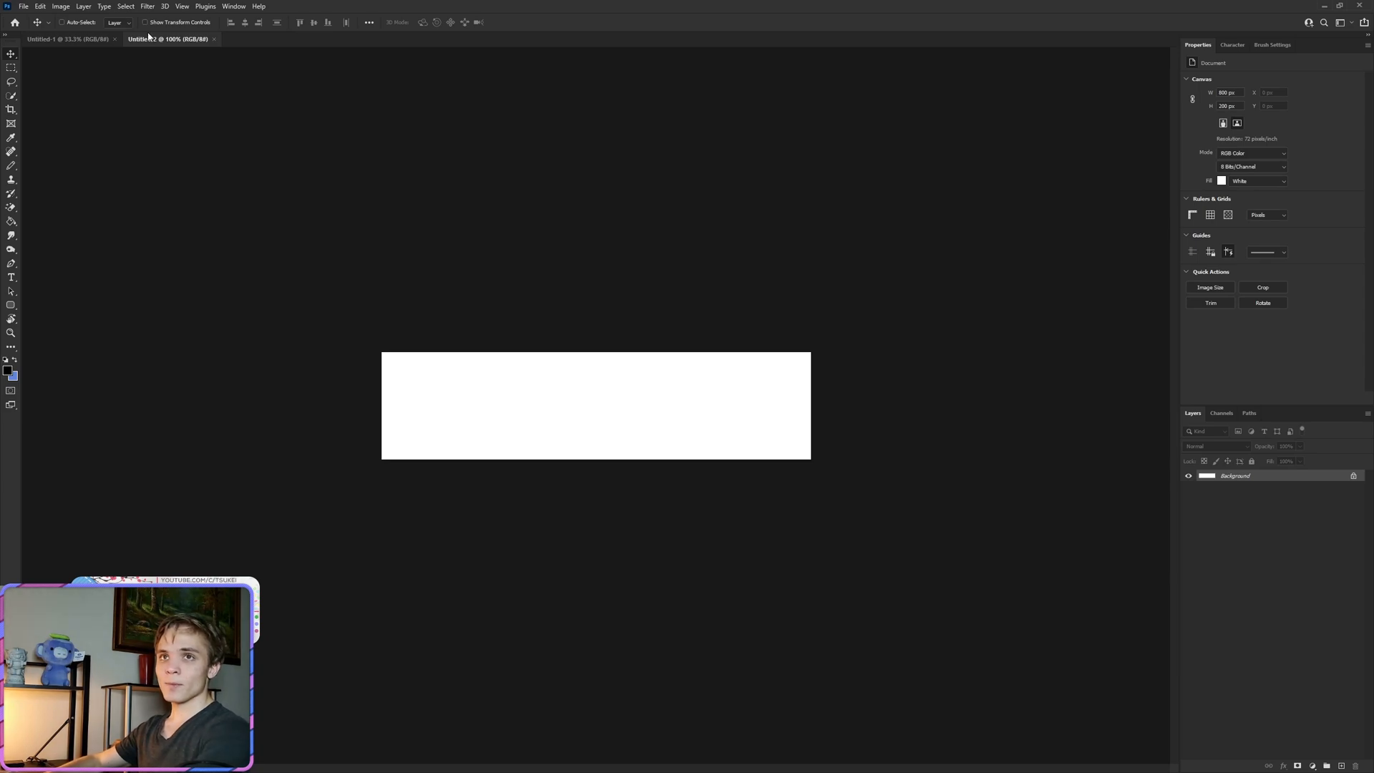
- Unlock the layer and bring in the blue-and-pink artwork as Layer 1
click(114, 38)
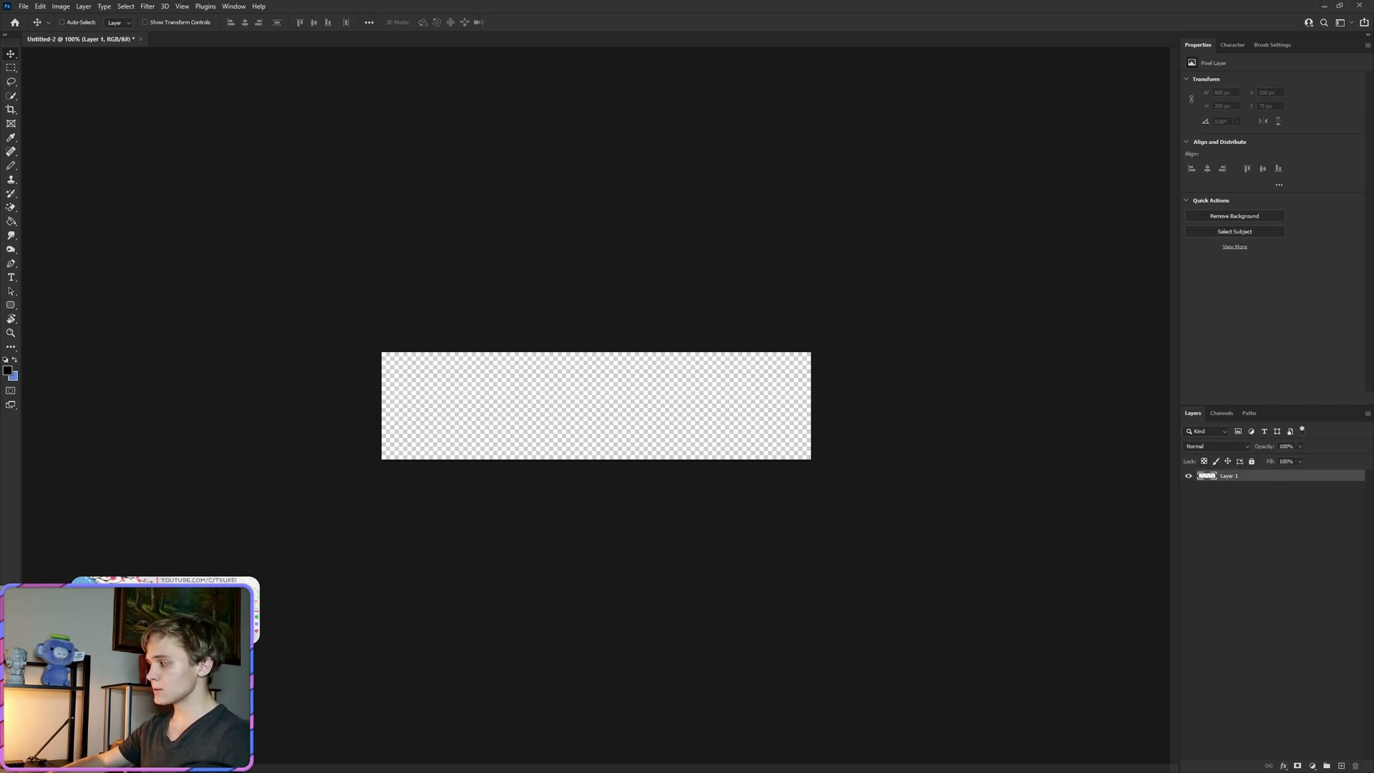
click(12, 67)
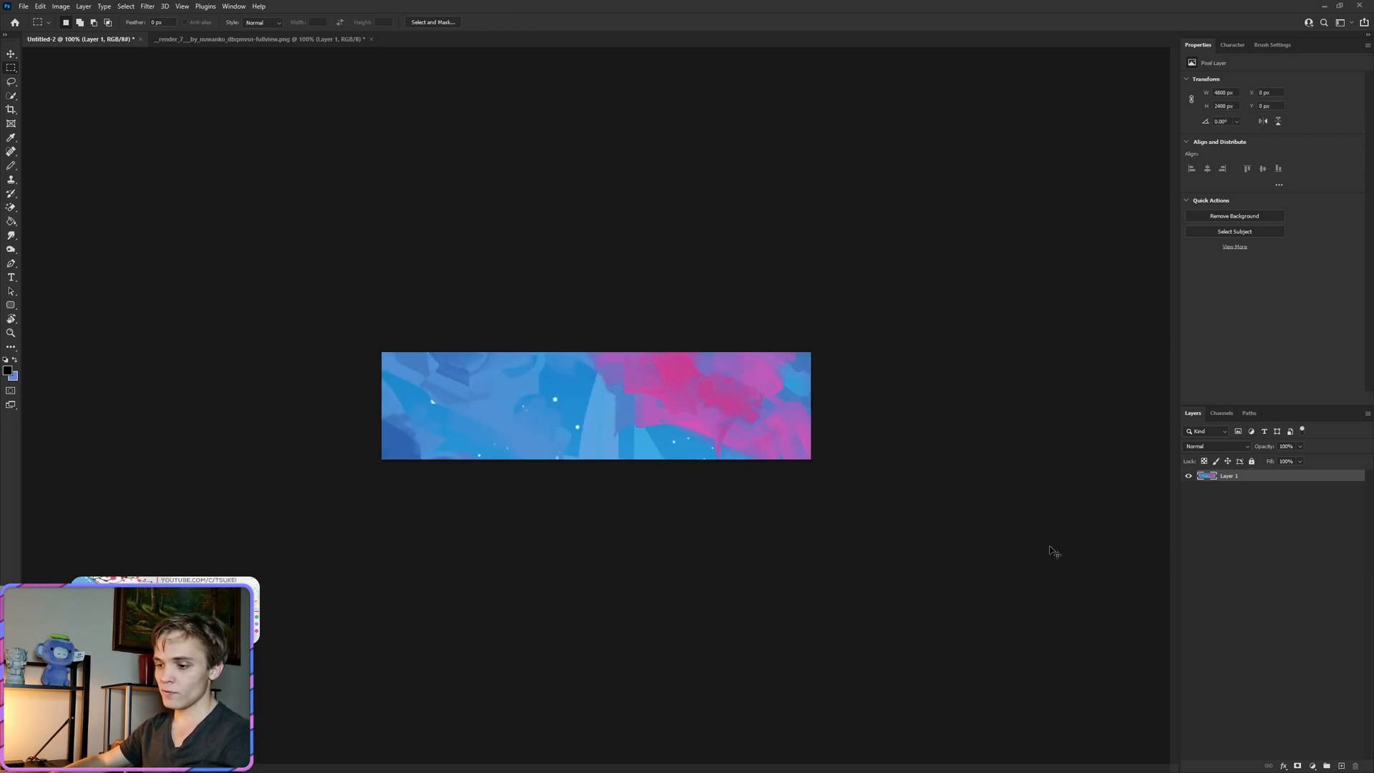
- Resize the city artwork to fit the banner and duplicate it with Ctrl+J
key(ctrl+t)
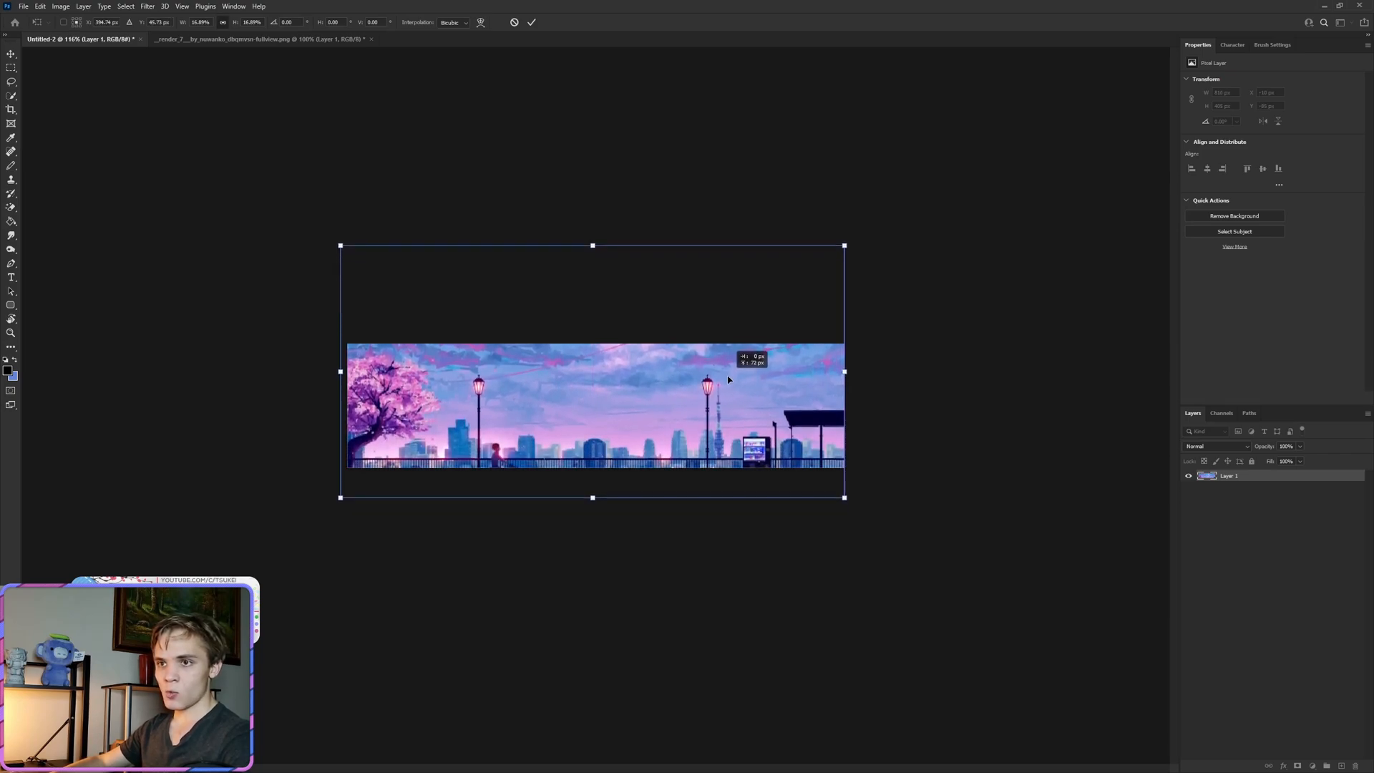
click(529, 22)
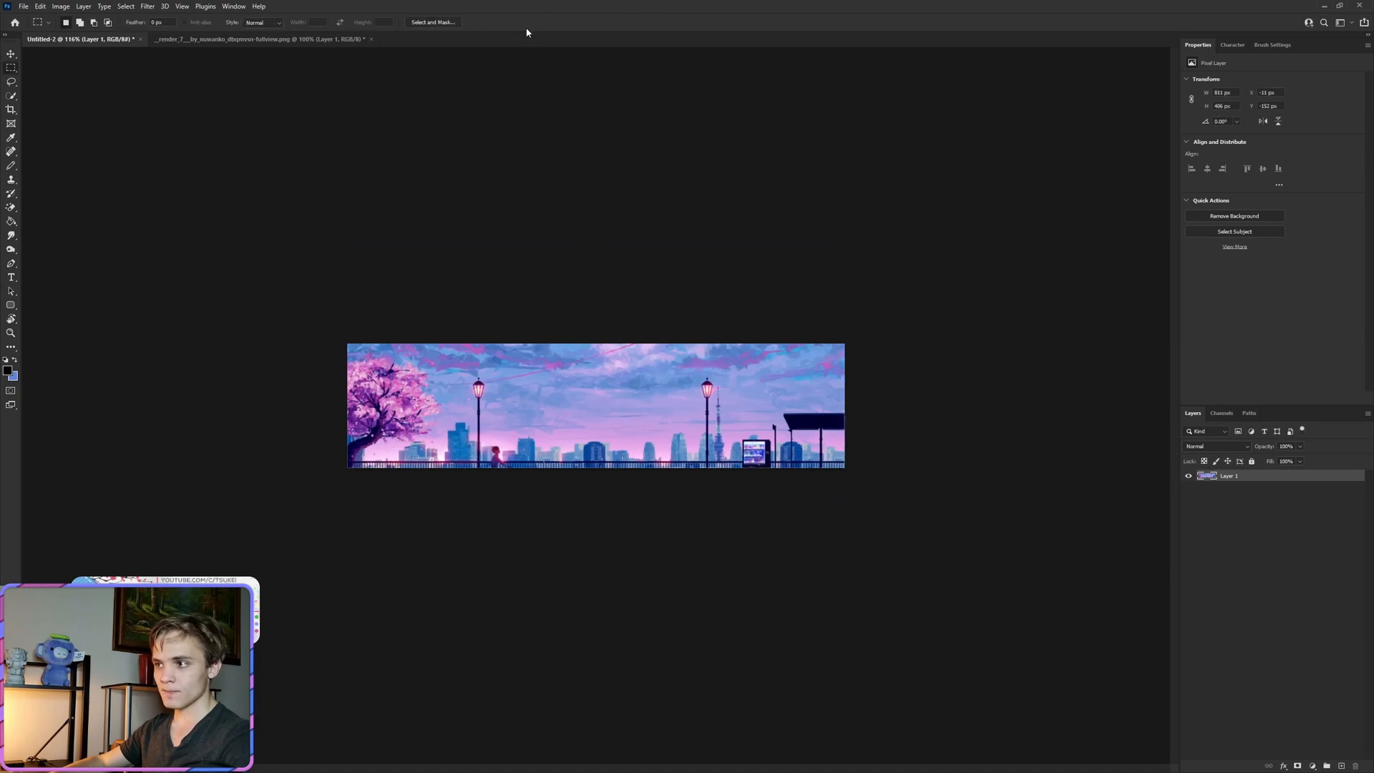
key(ctrl+j)
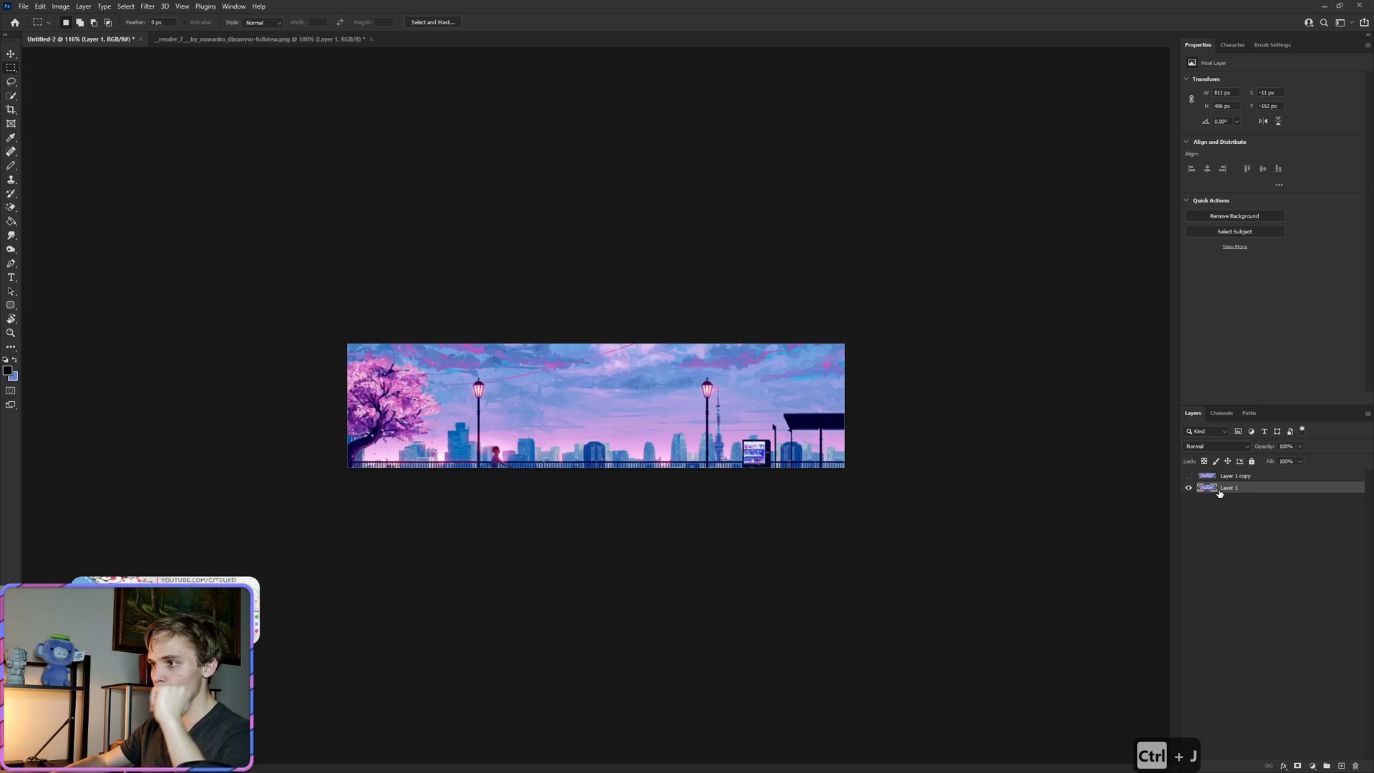
- Apply a heavy Field Blur to the bottom copy of the city image
click(146, 6)
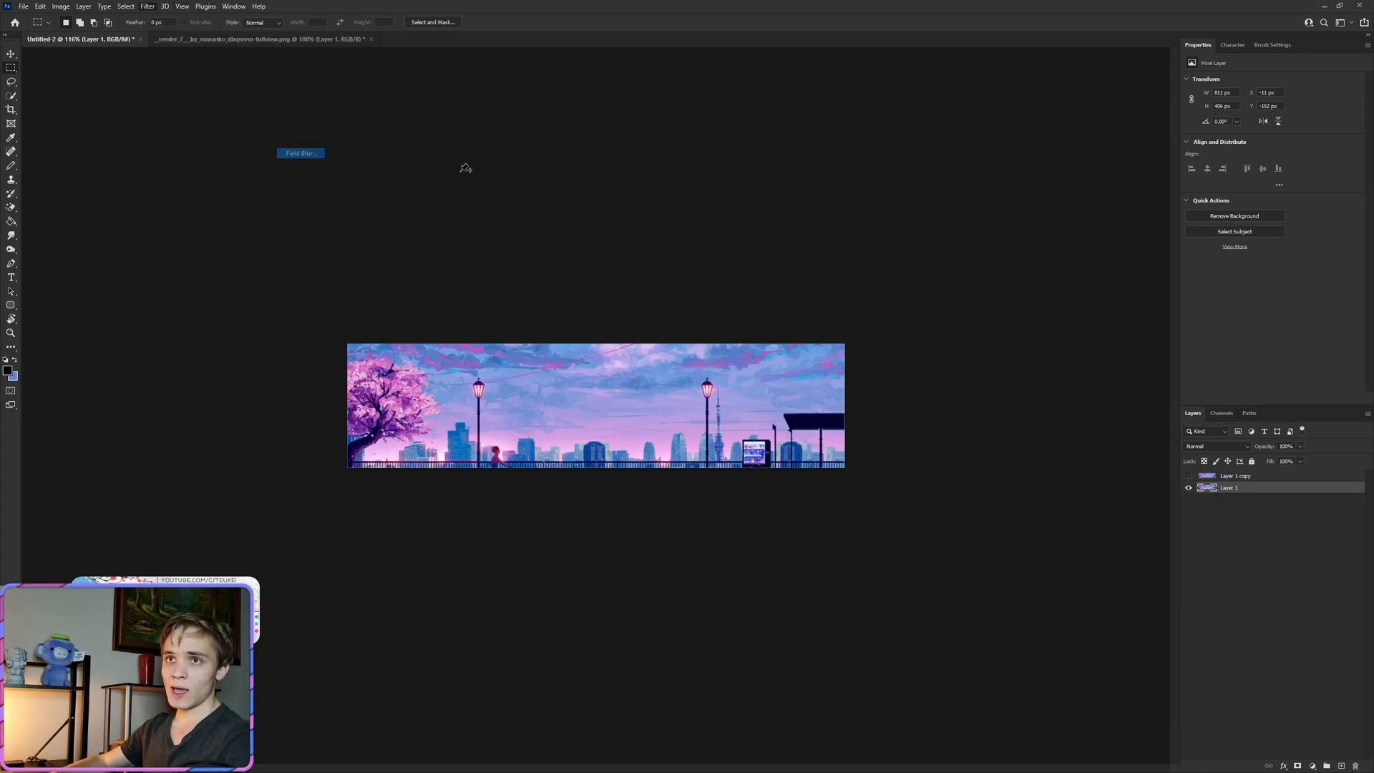
click(299, 153)
text(Ba)
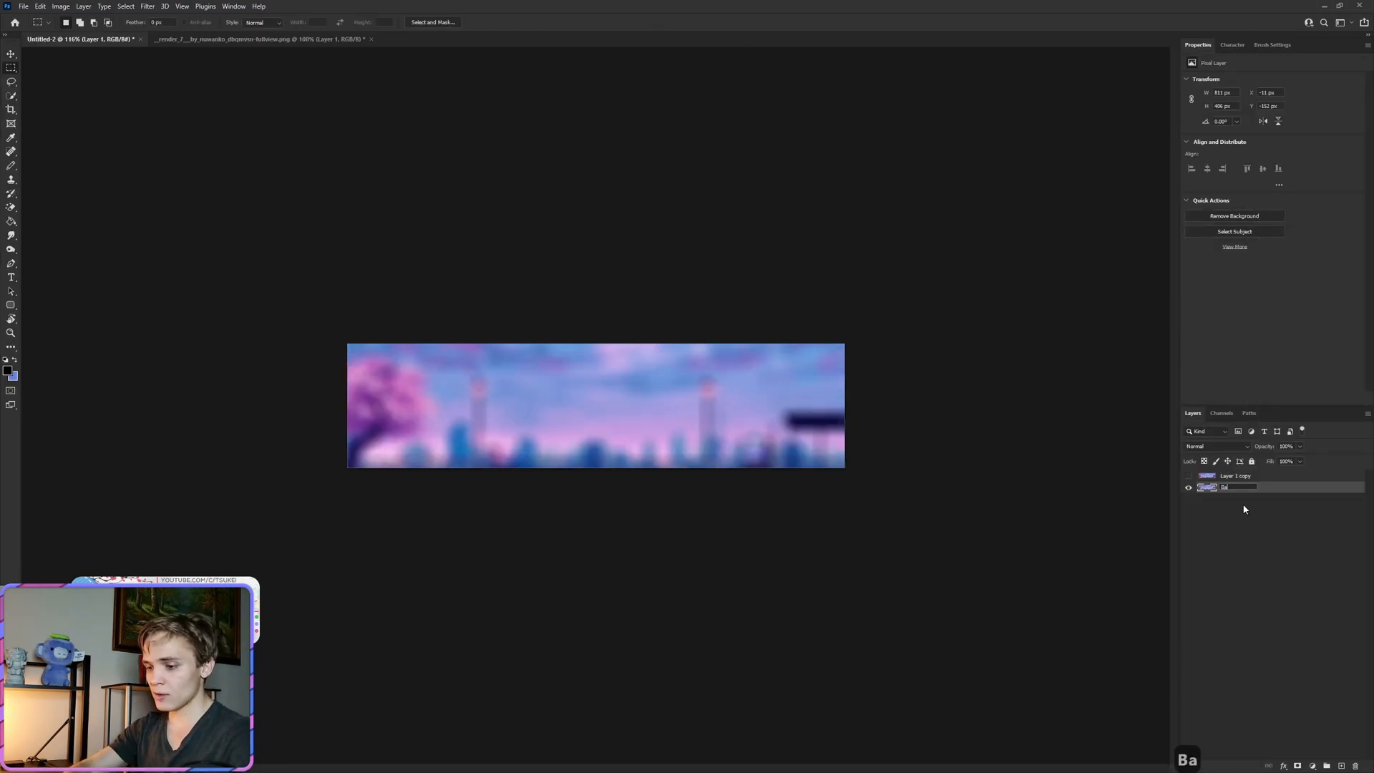
- Group the Base layer as Base Area and tag the group red
key(ctrl+g)
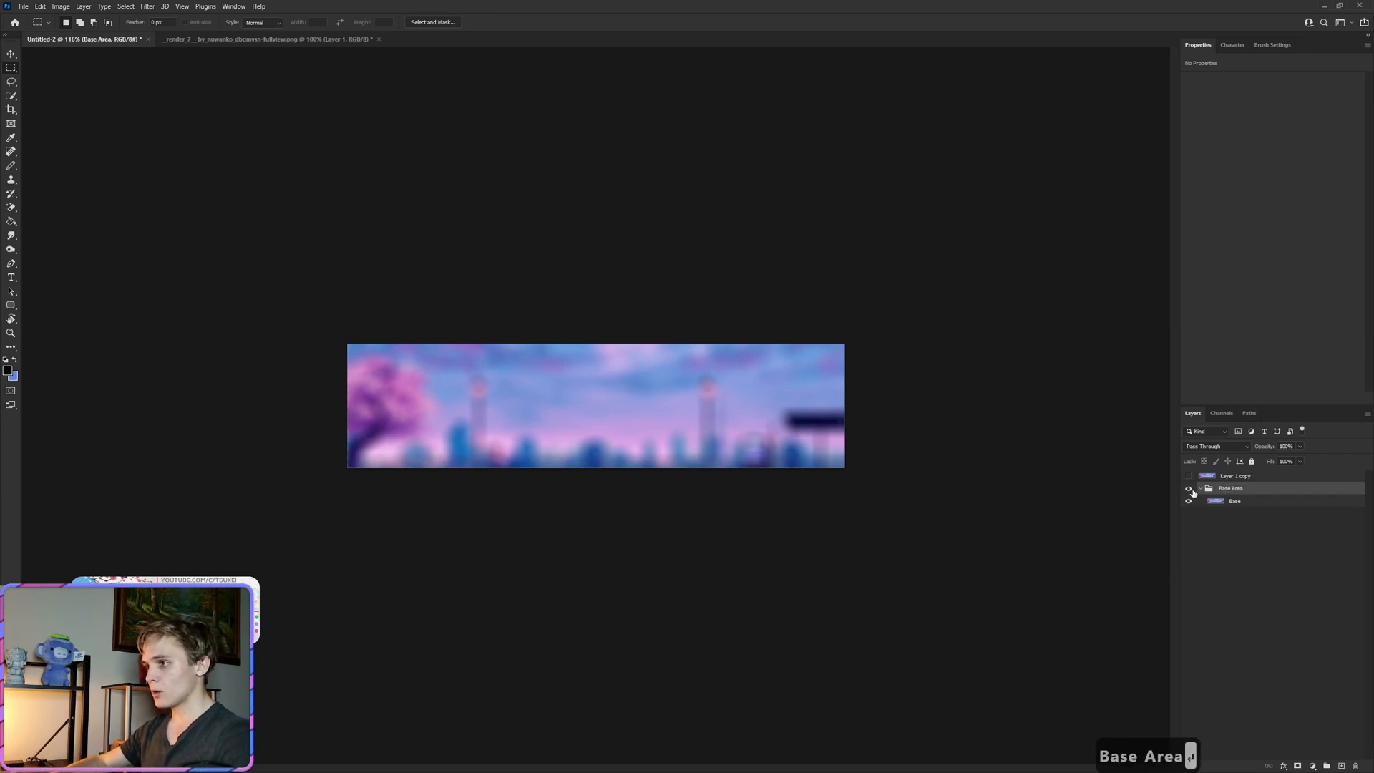
right_click(1189, 488)
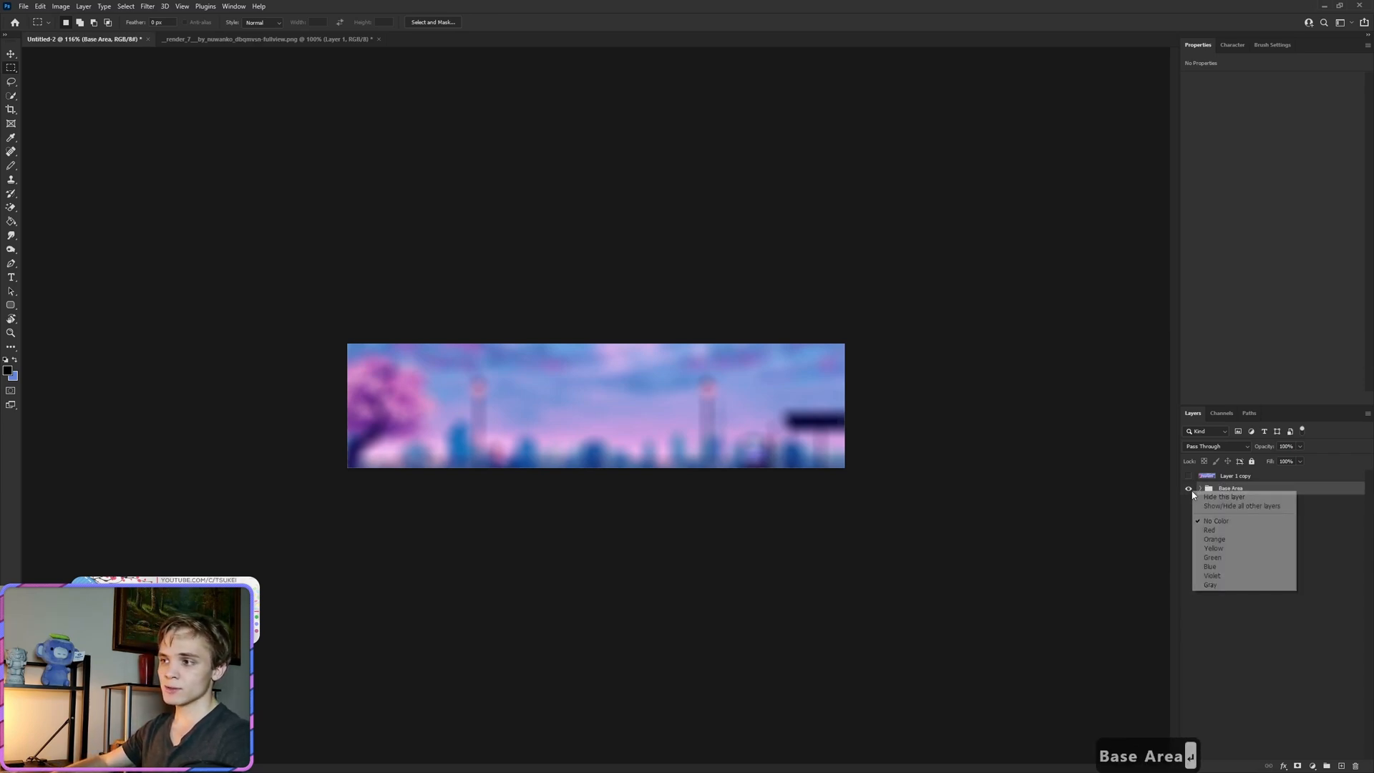
click(1211, 530)
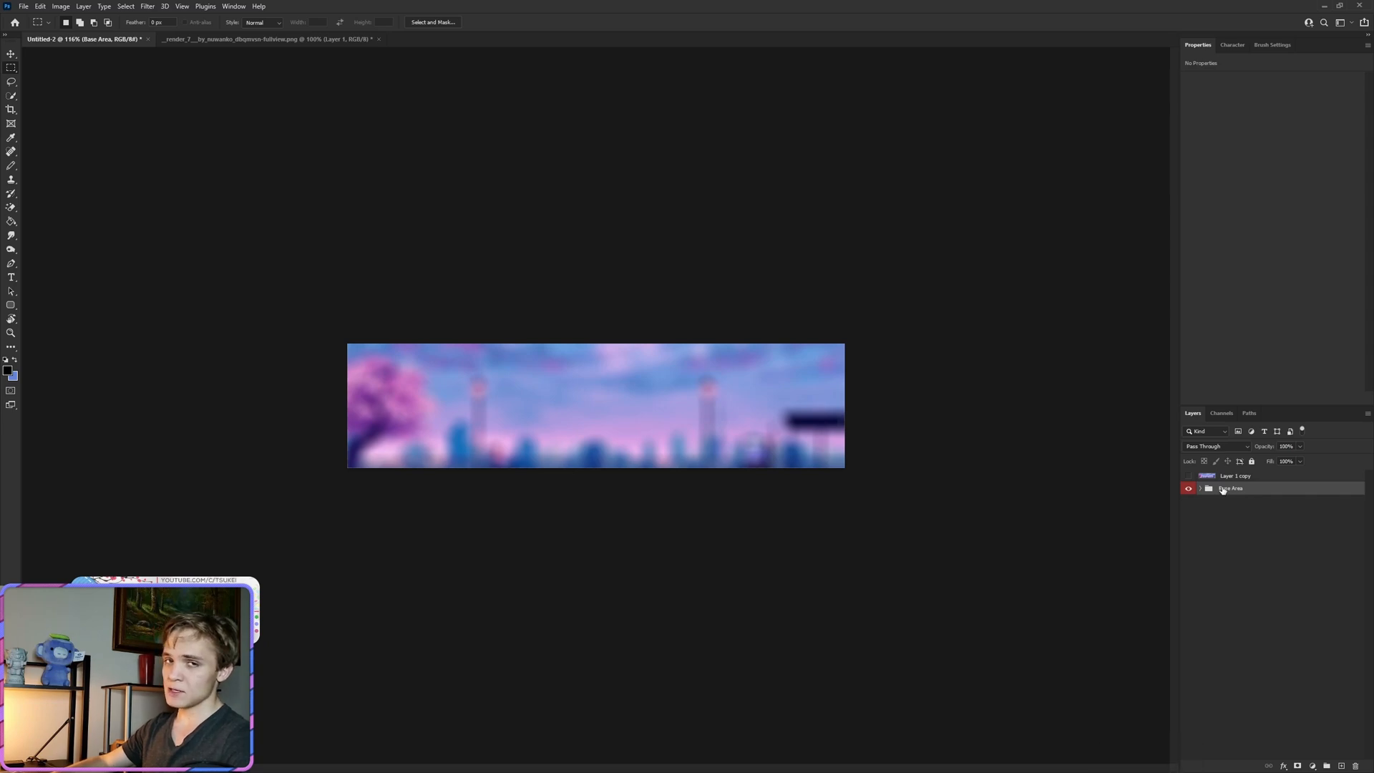
- Group the top copy into a blue-tagged Center group and select its layer
click(1235, 475)
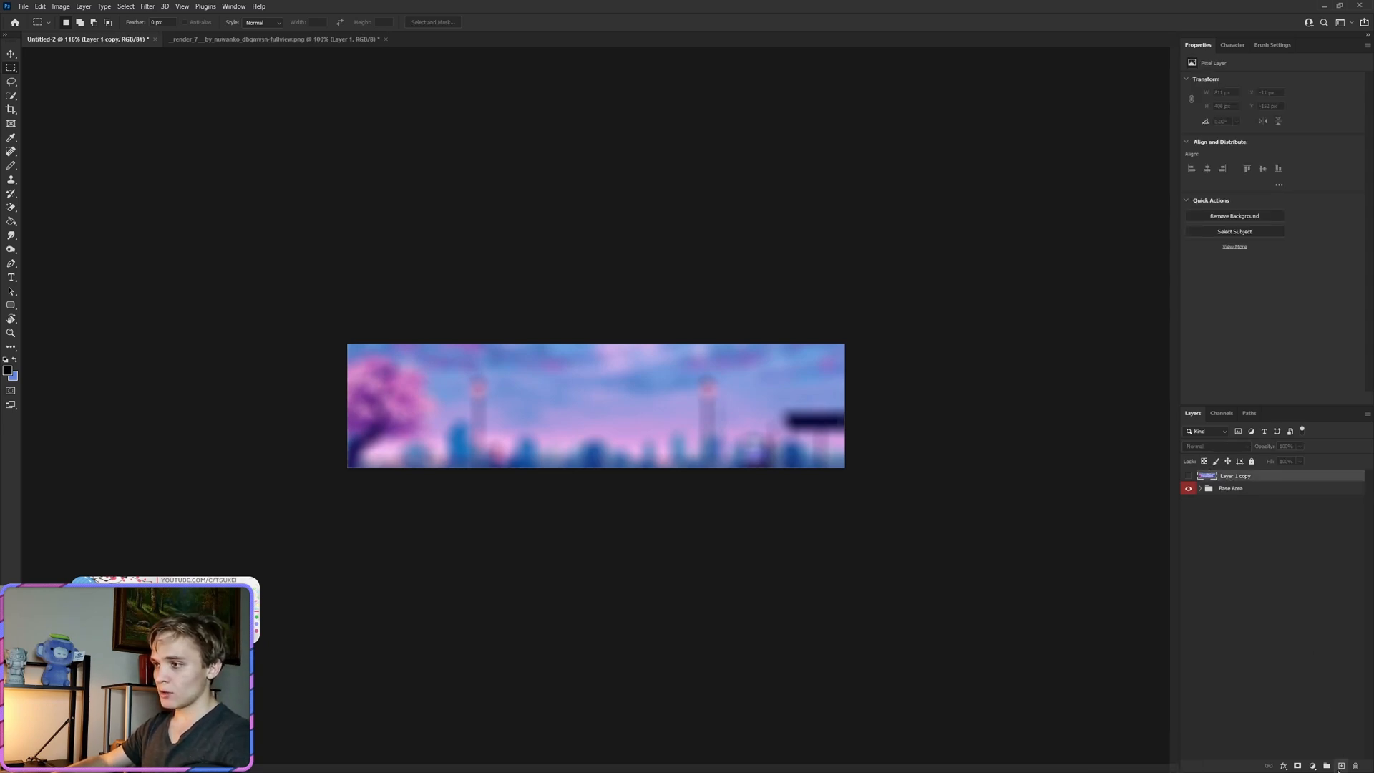
key(ctrl+g)
text(Center)
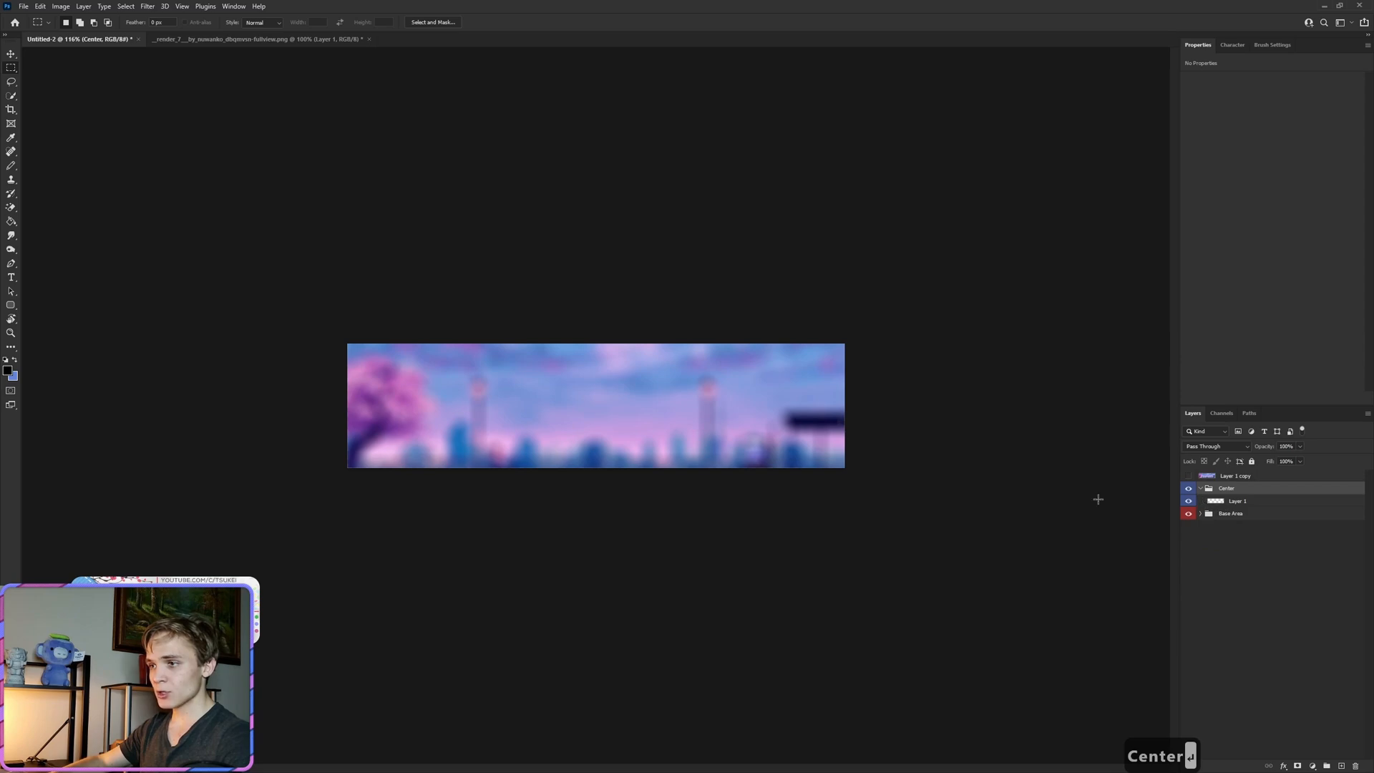
click(1237, 501)
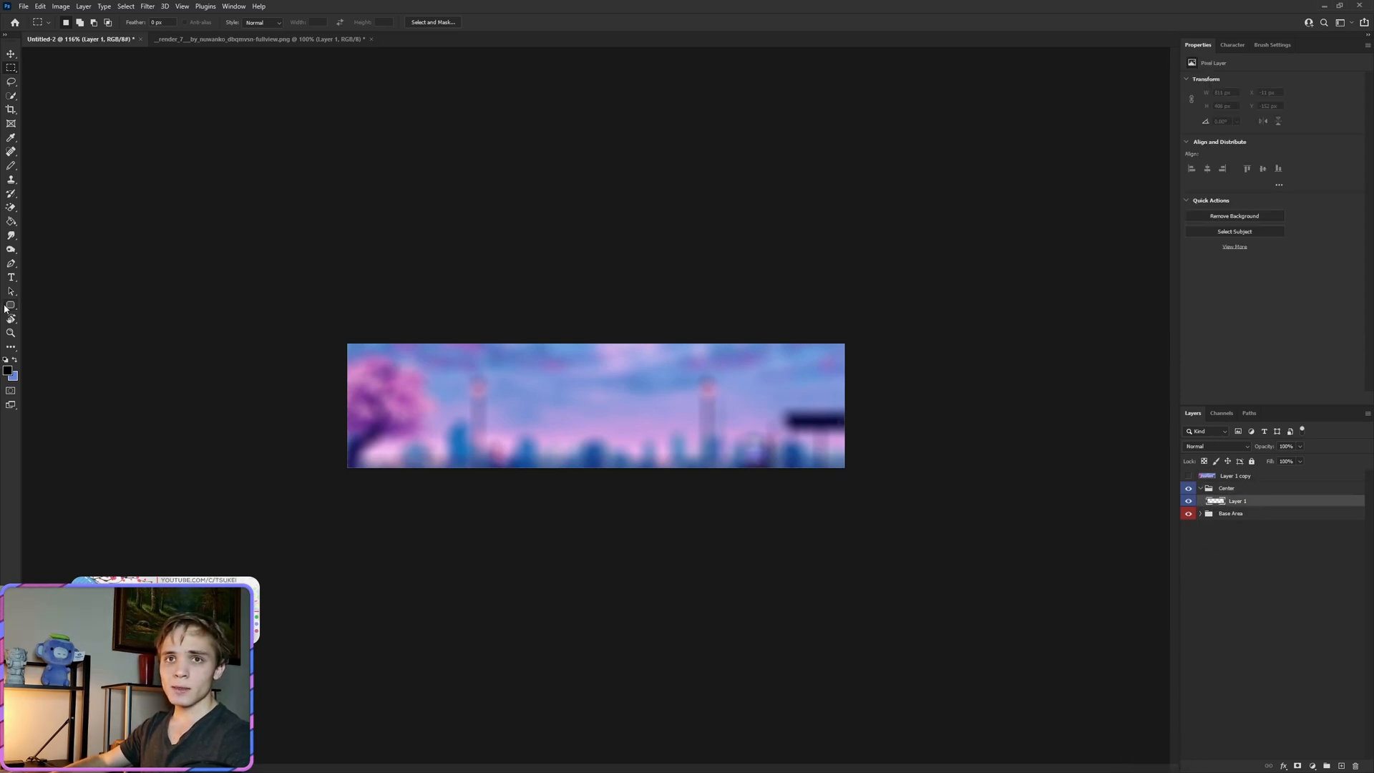
click(11, 304)
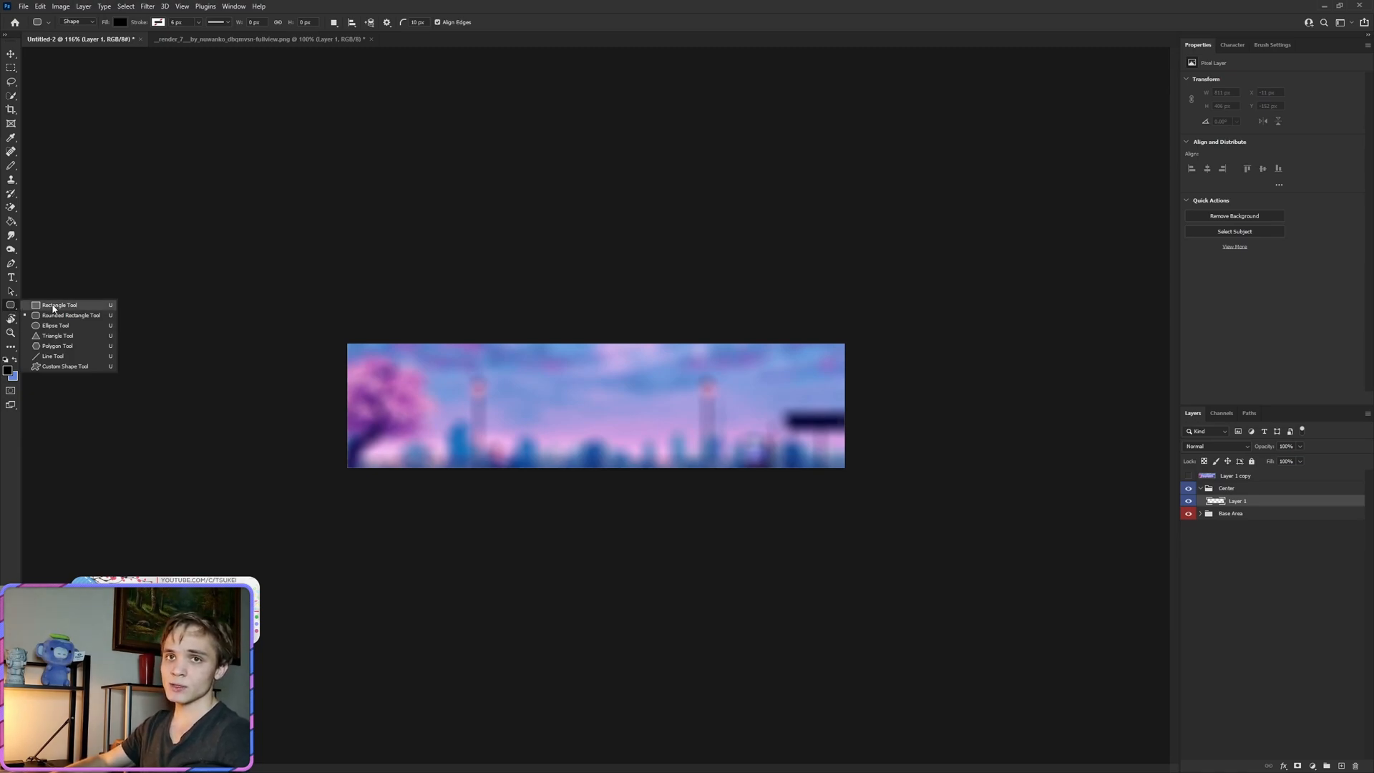
- Add a black 100×100 px rectangle shape inside the Center group
click(364, 377)
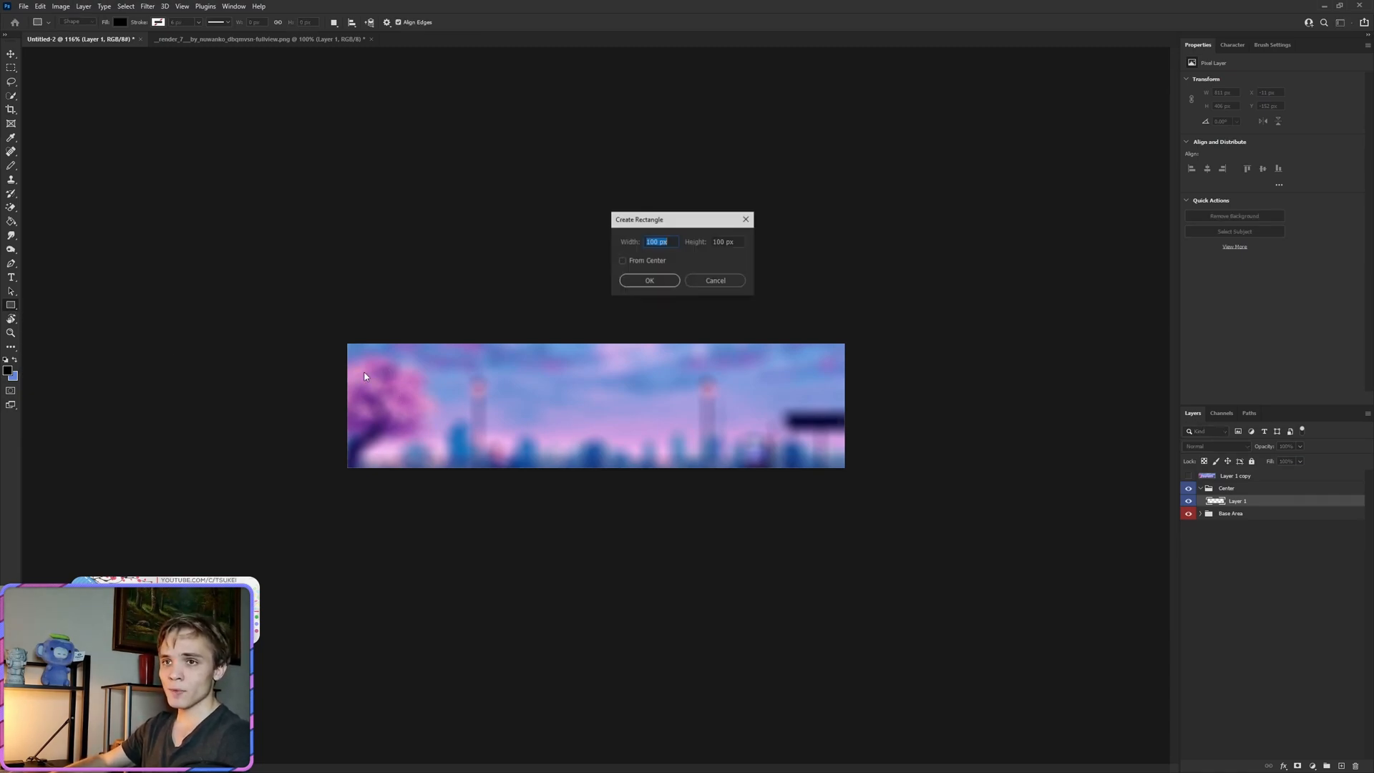
click(649, 281)
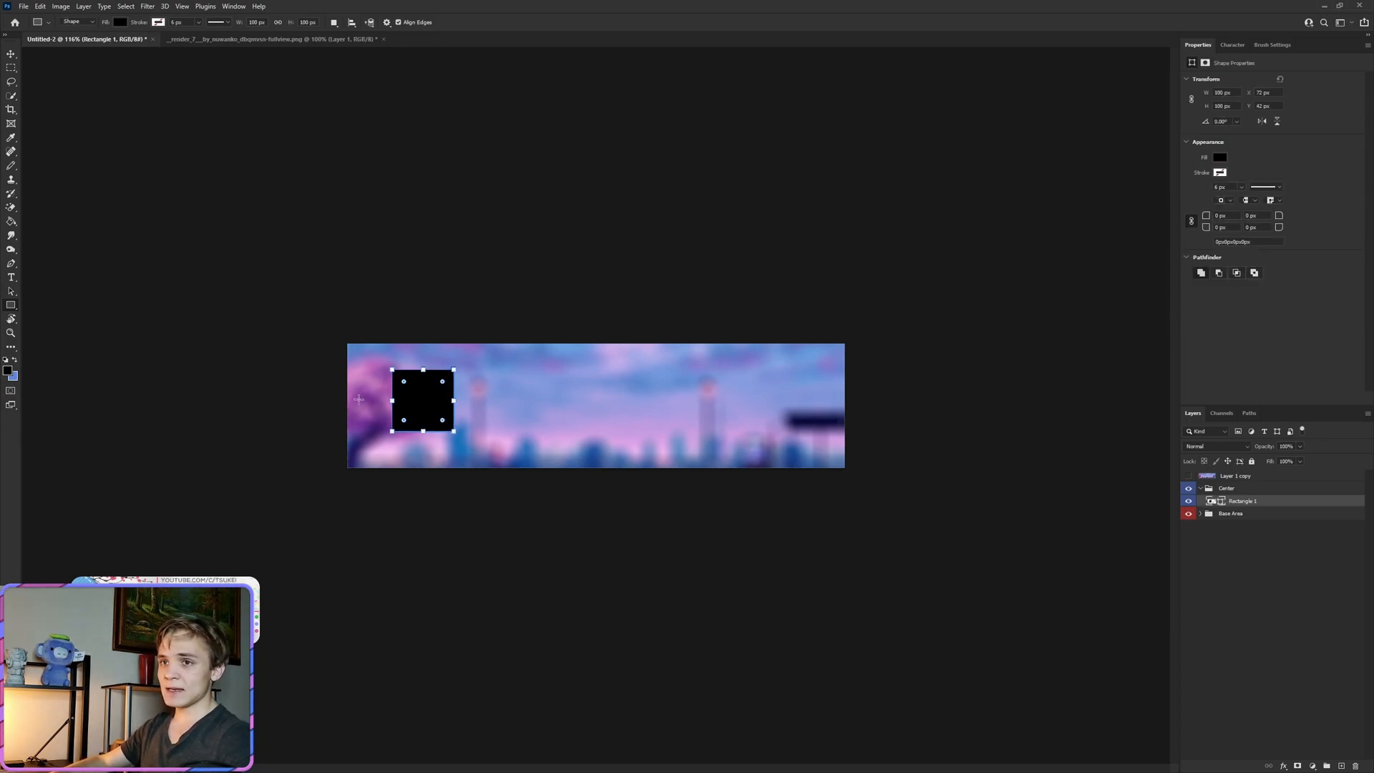
mouse_move(1259, 24)
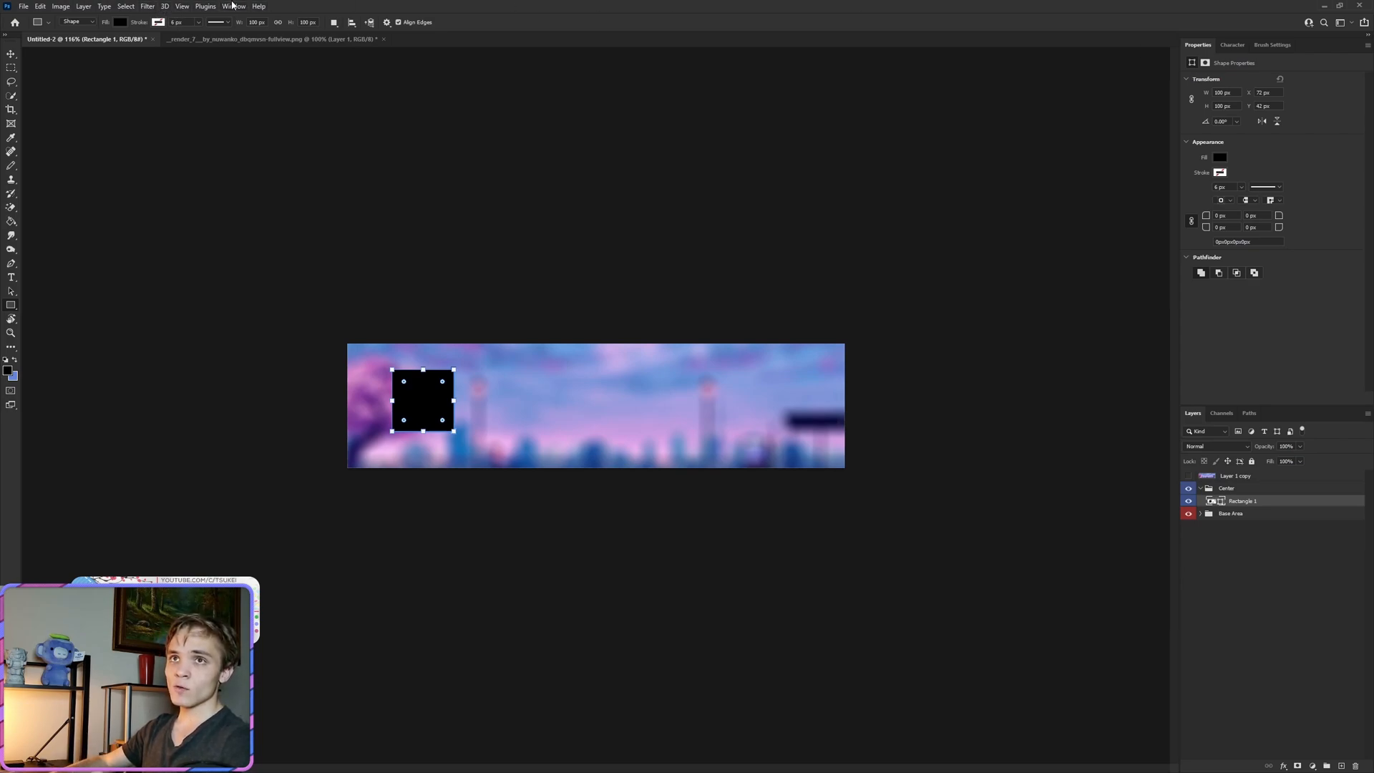
click(234, 6)
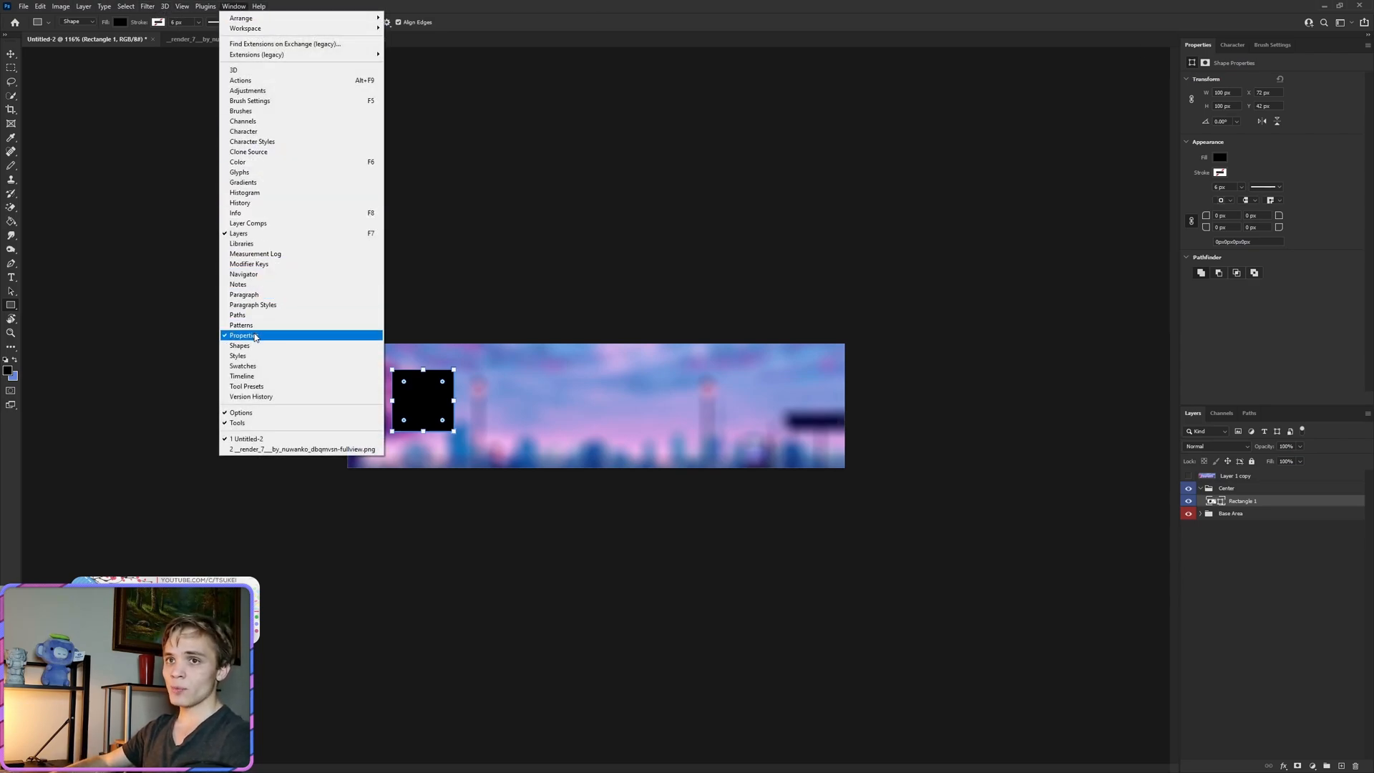
click(243, 335)
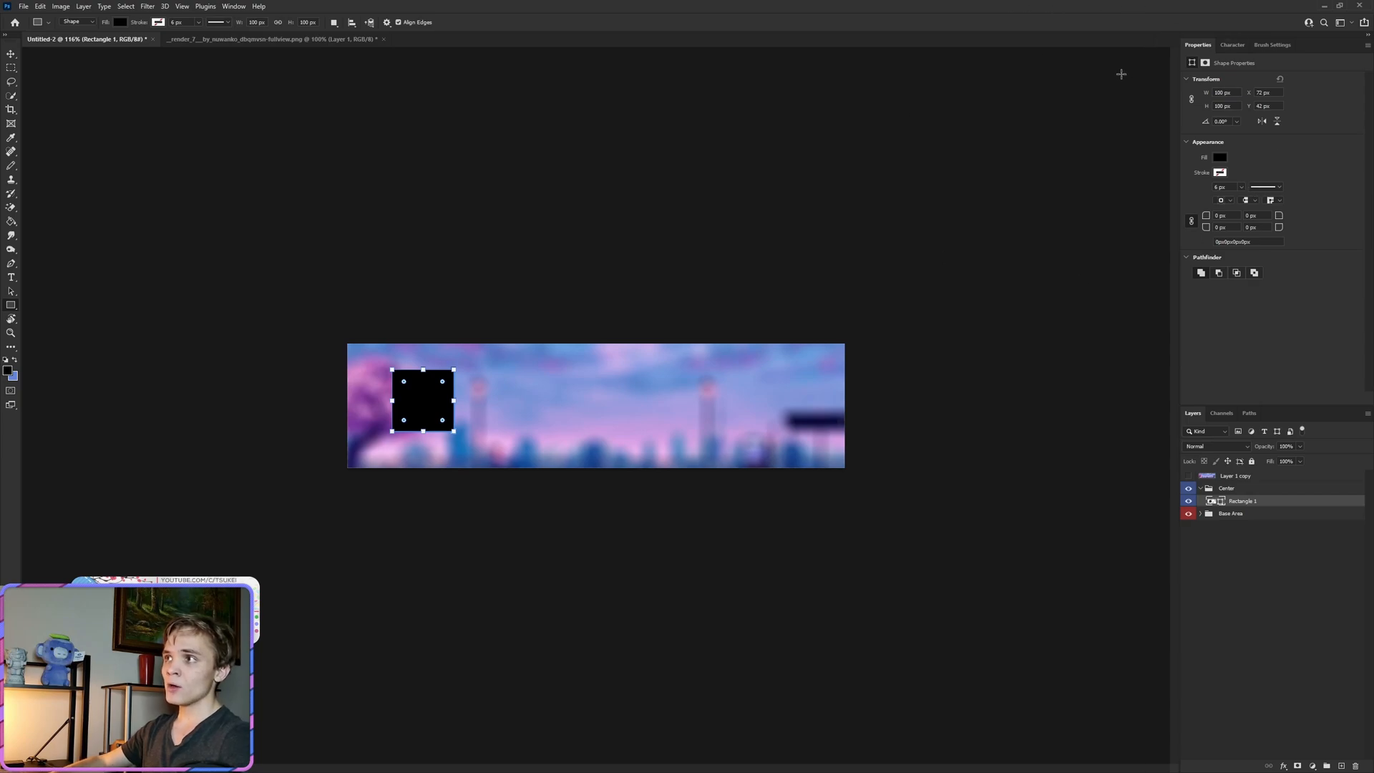
mouse_move(1137, 48)
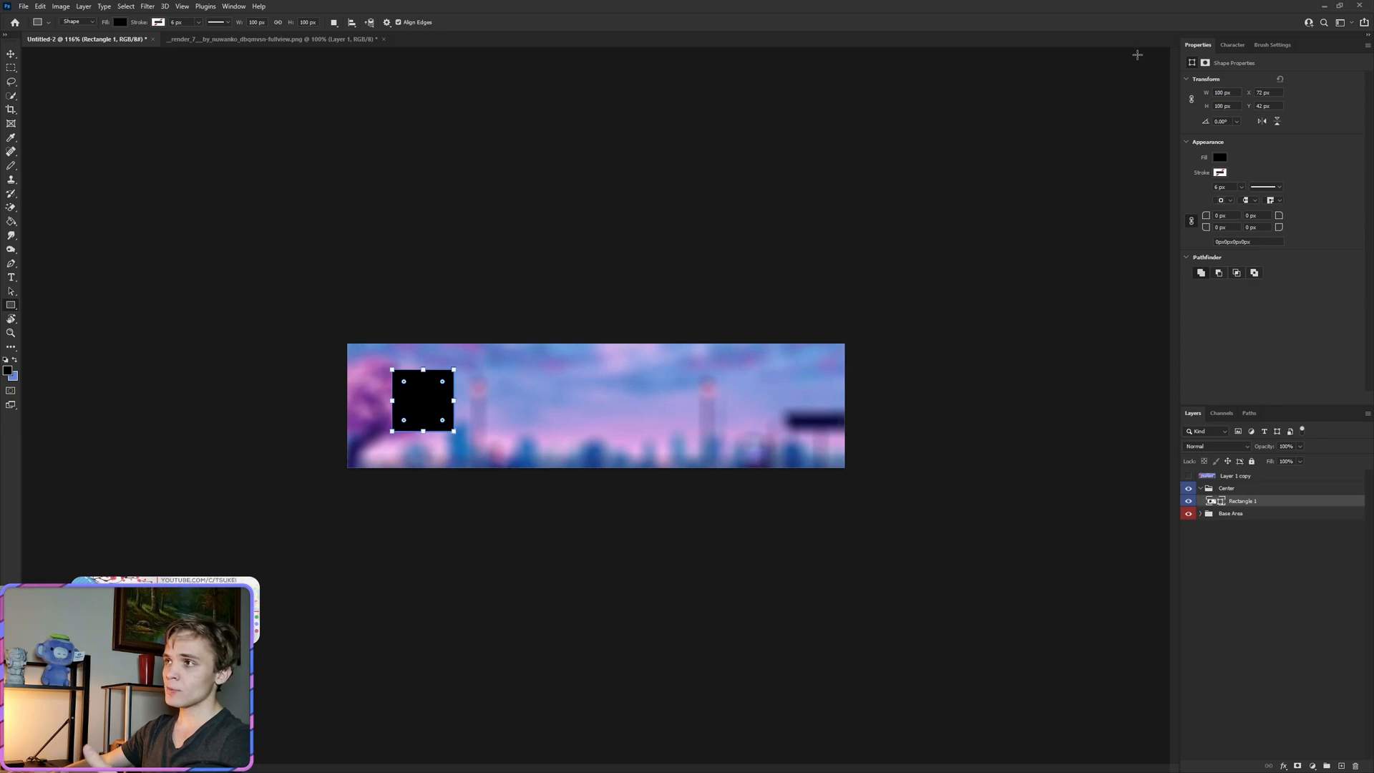
mouse_move(1059, 15)
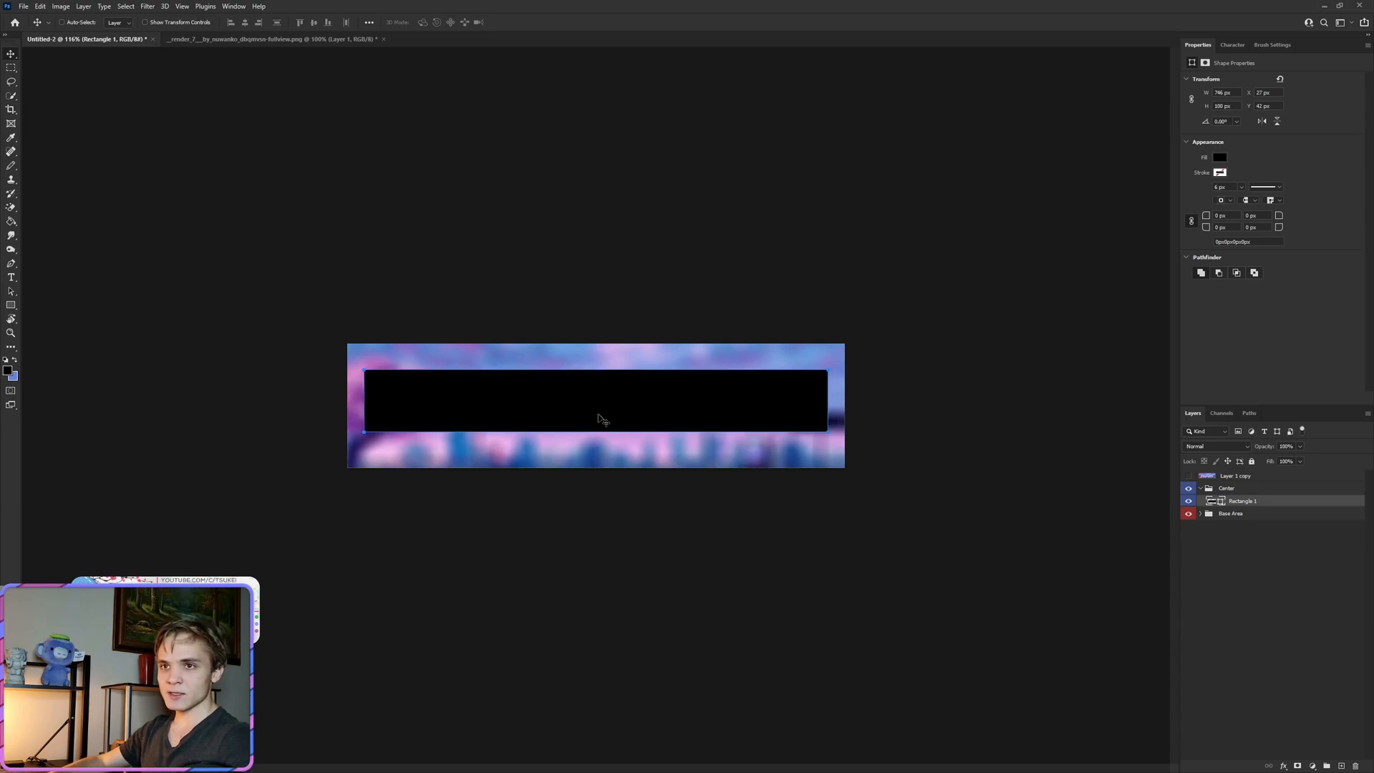
- Stretch the black rectangle across most of the banner, leaving a blurred border
key(ctrl+t)
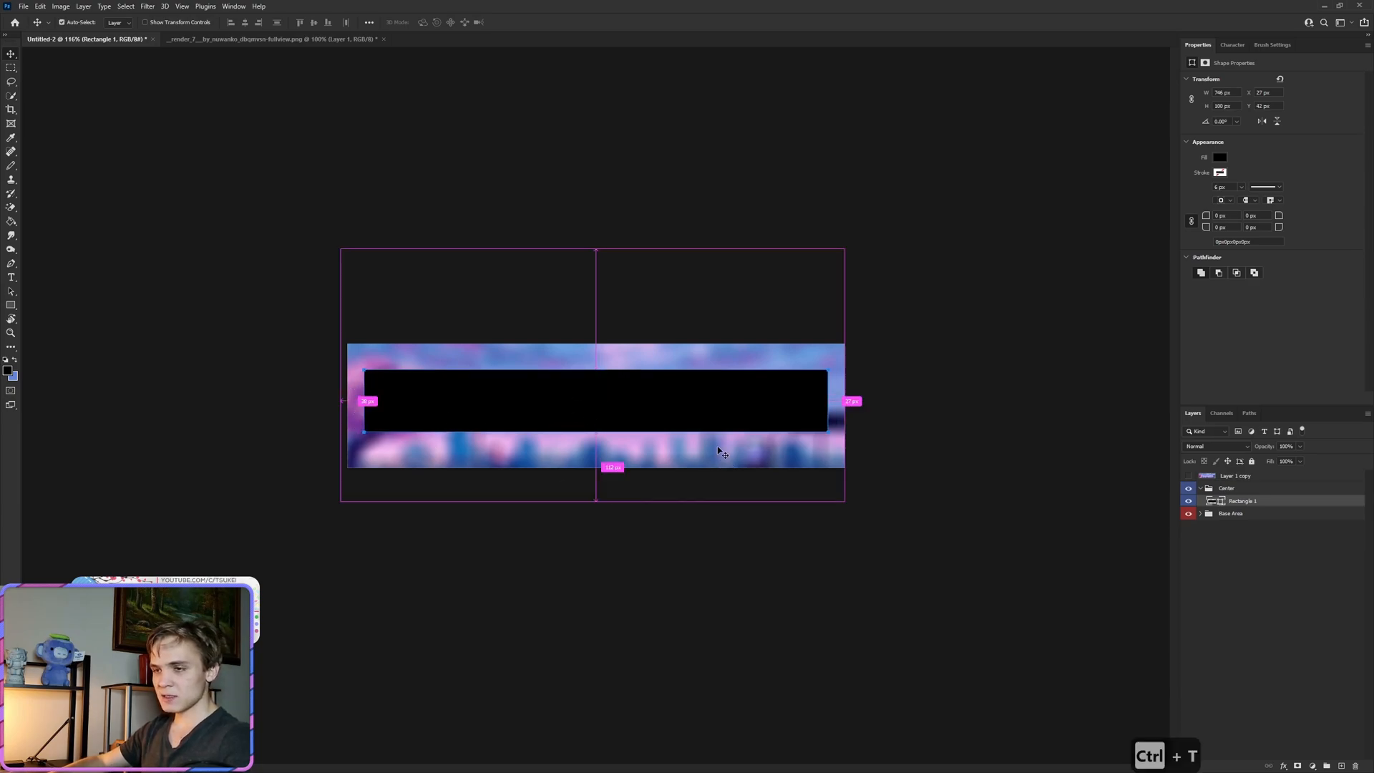
key(ctrl+t)
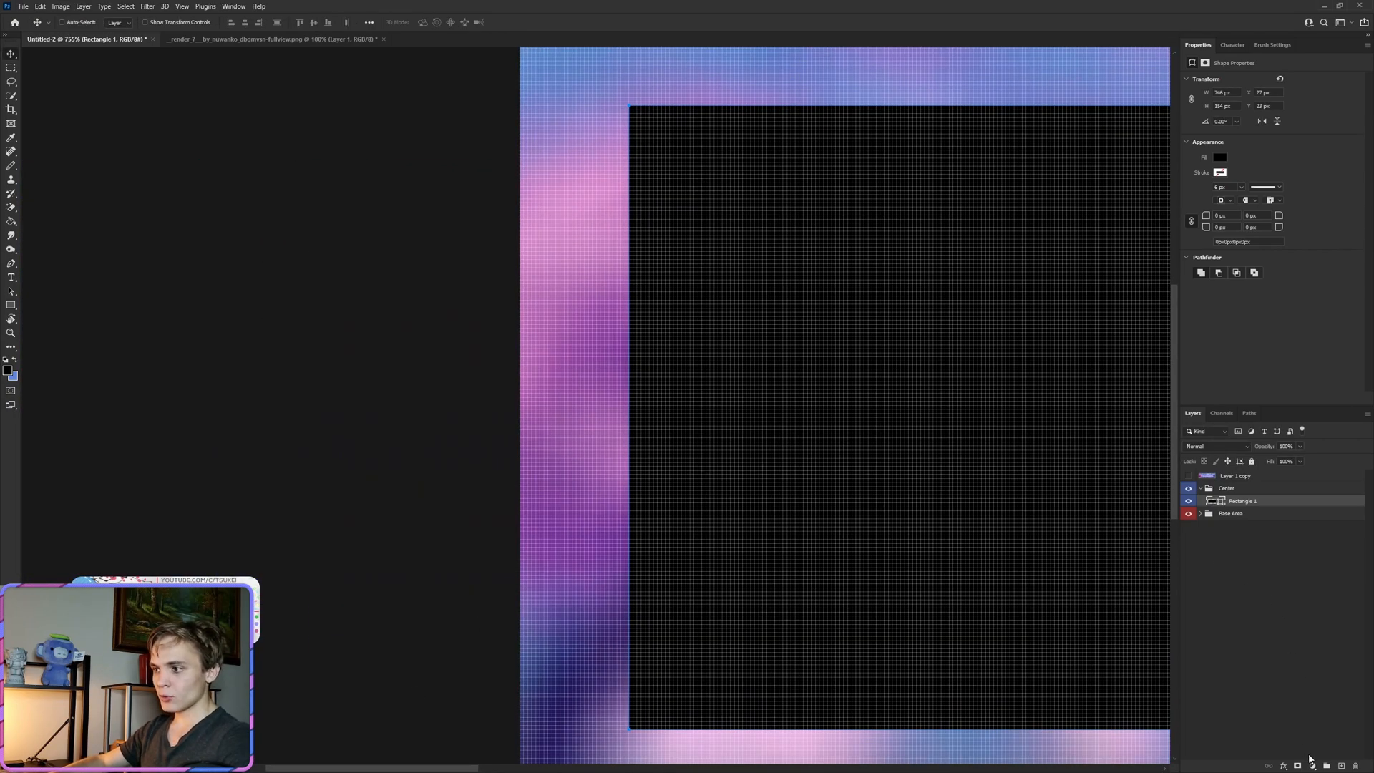
- Use a temporary red spacer bar to even the margins, then delete it
click(8, 370)
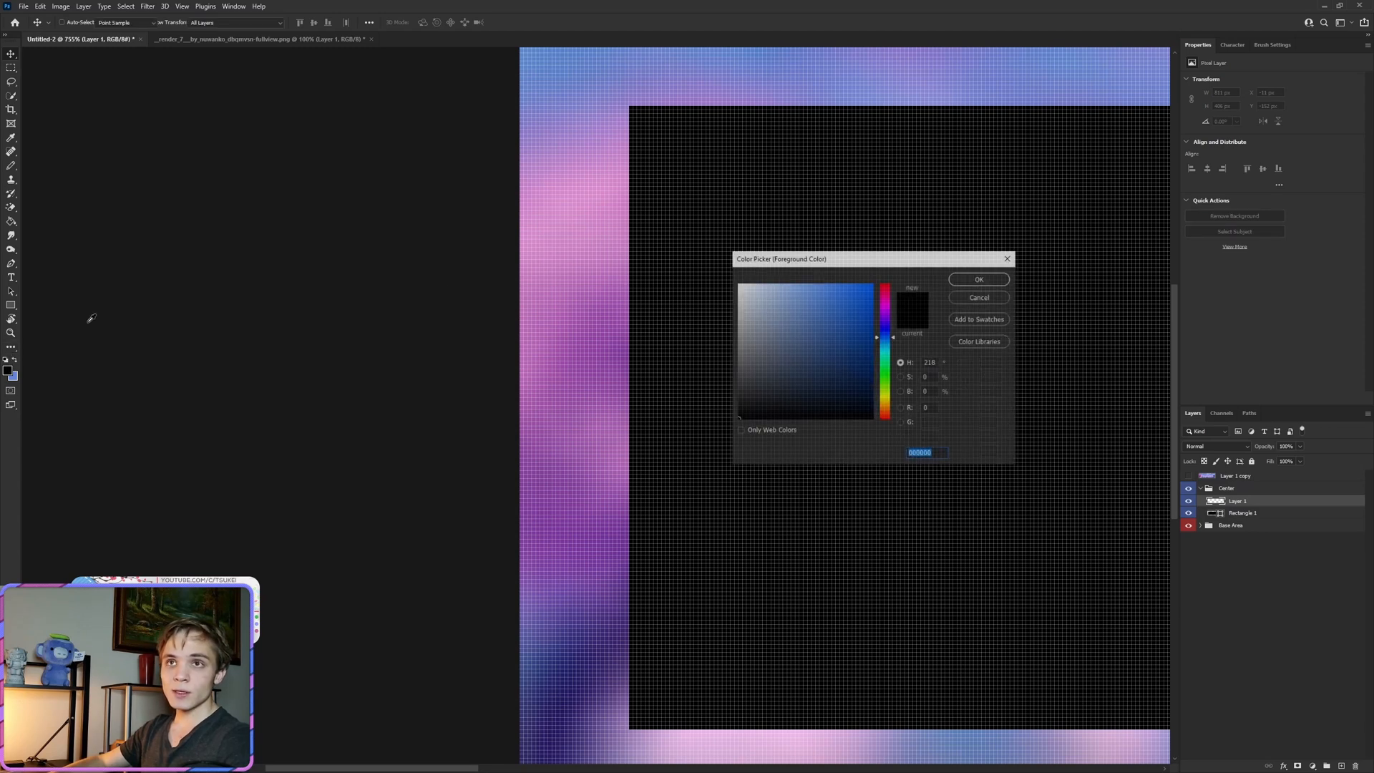
click(977, 280)
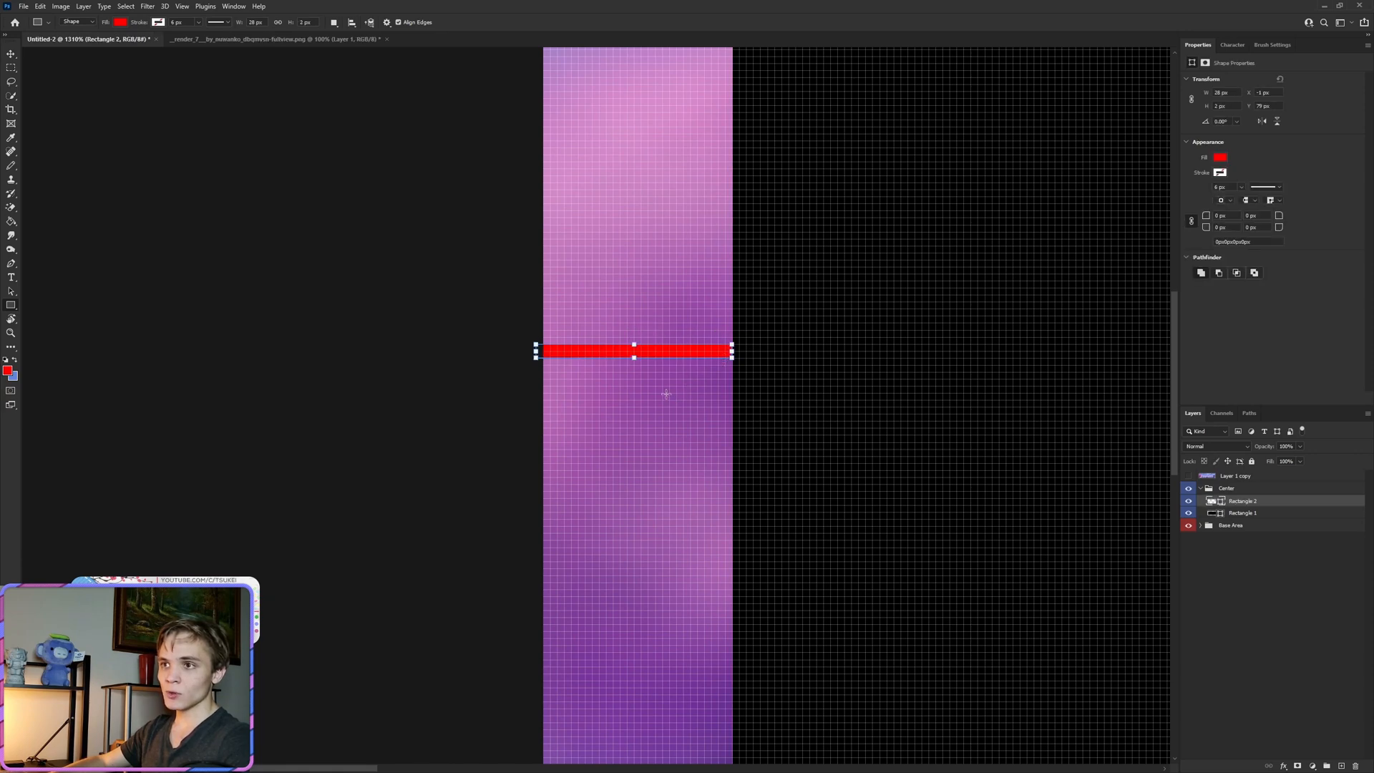
key(ctrl+t)
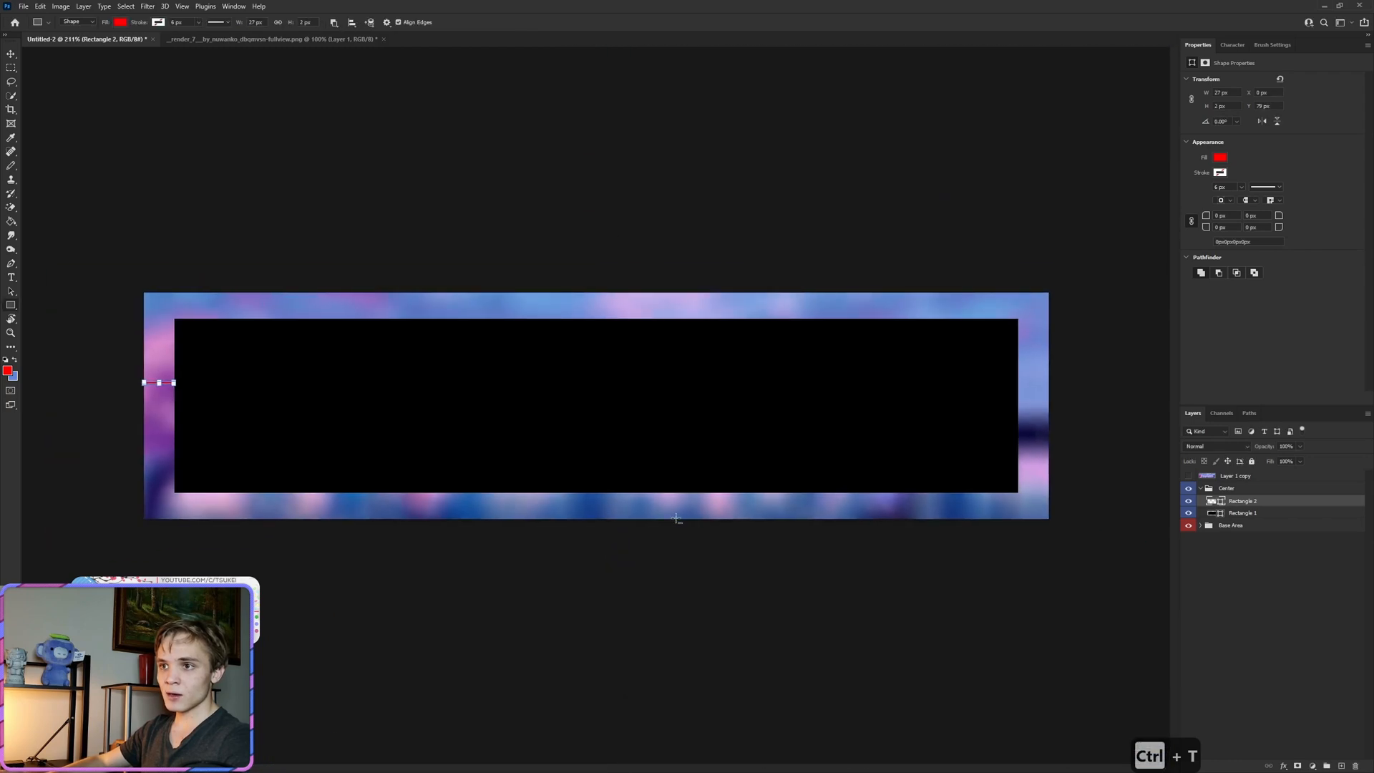
key(ctrl+t)
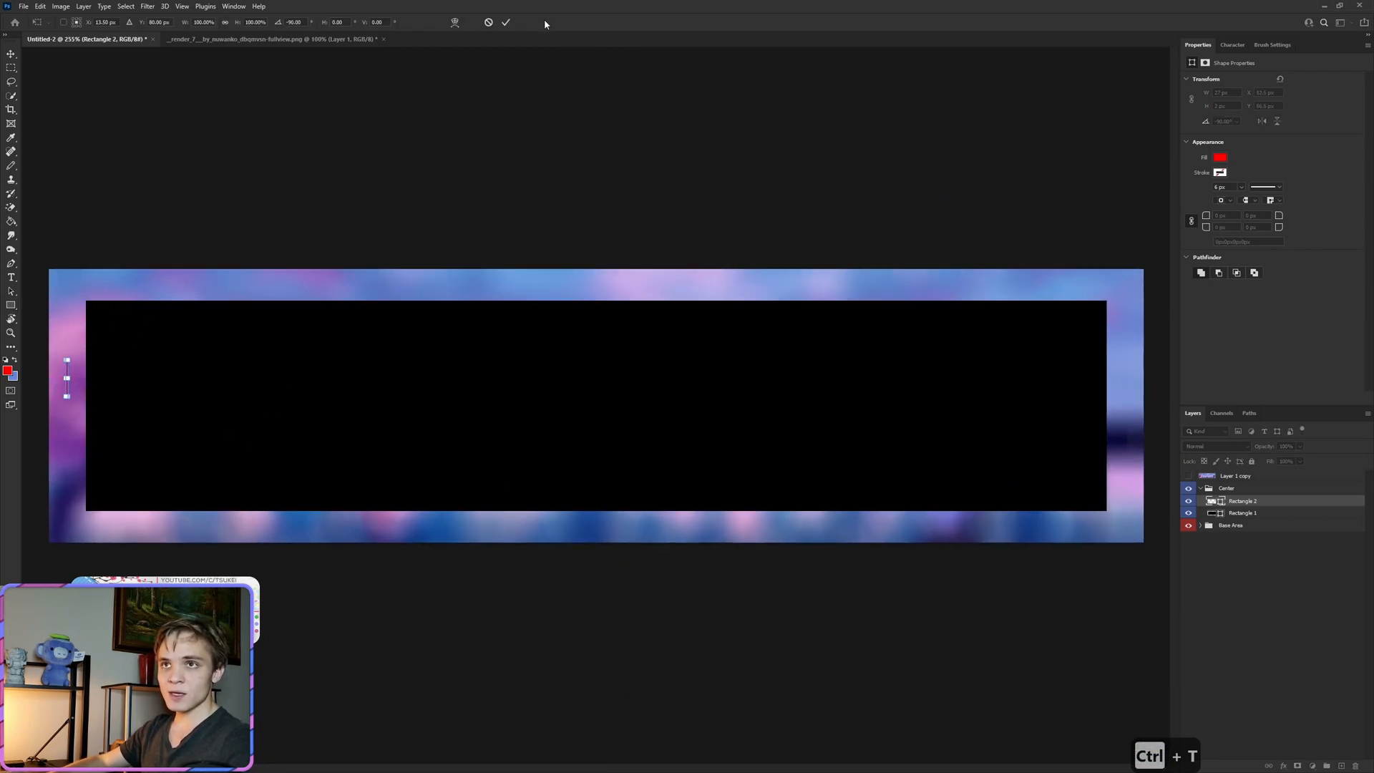
key(Delete)
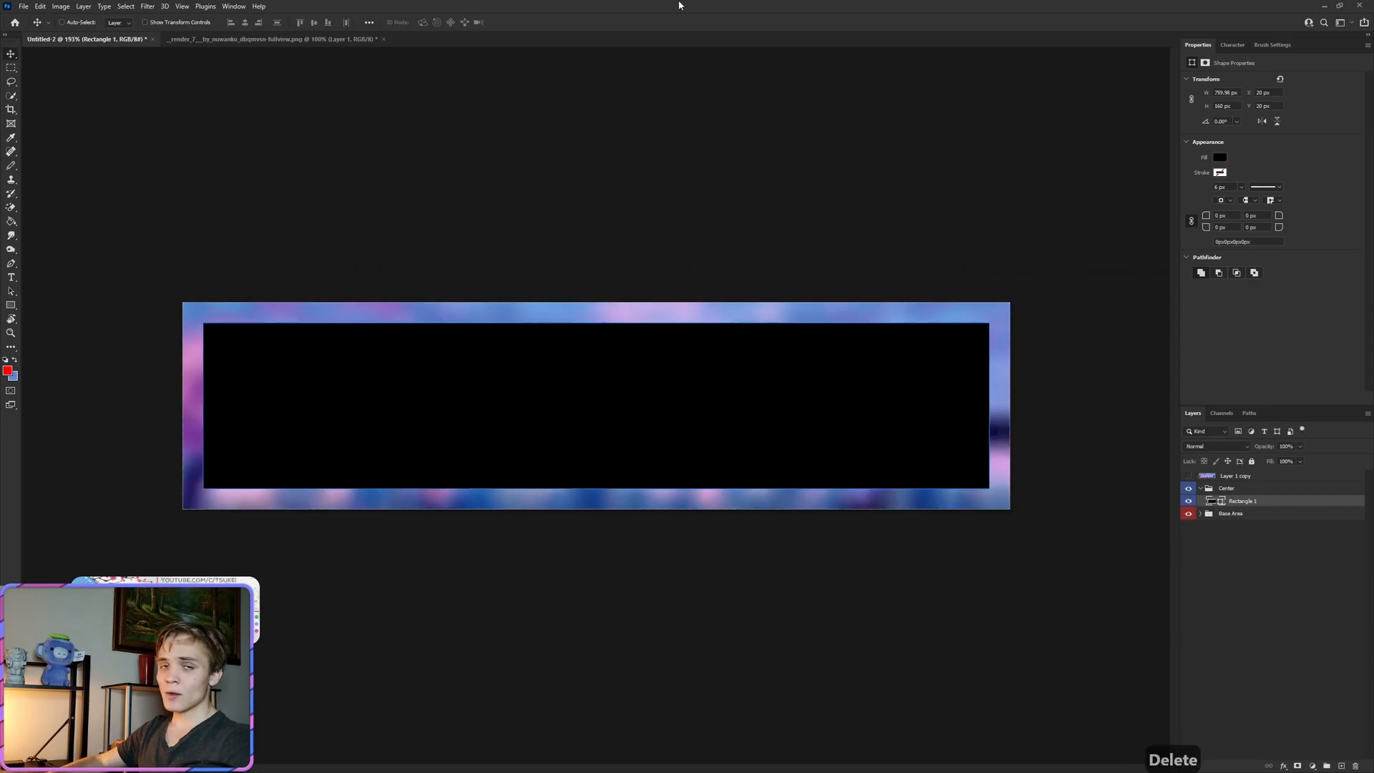
mouse_move(994, 319)
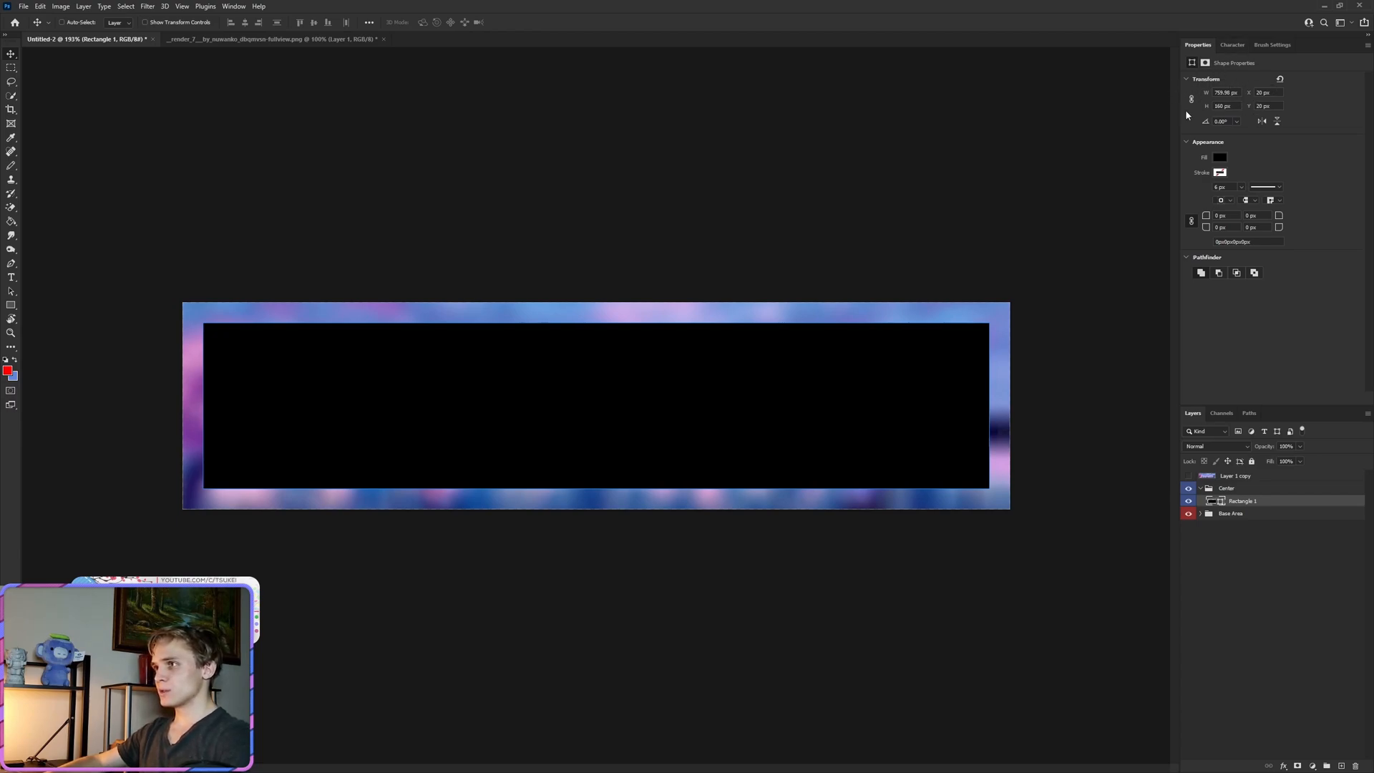
mouse_move(1256, 146)
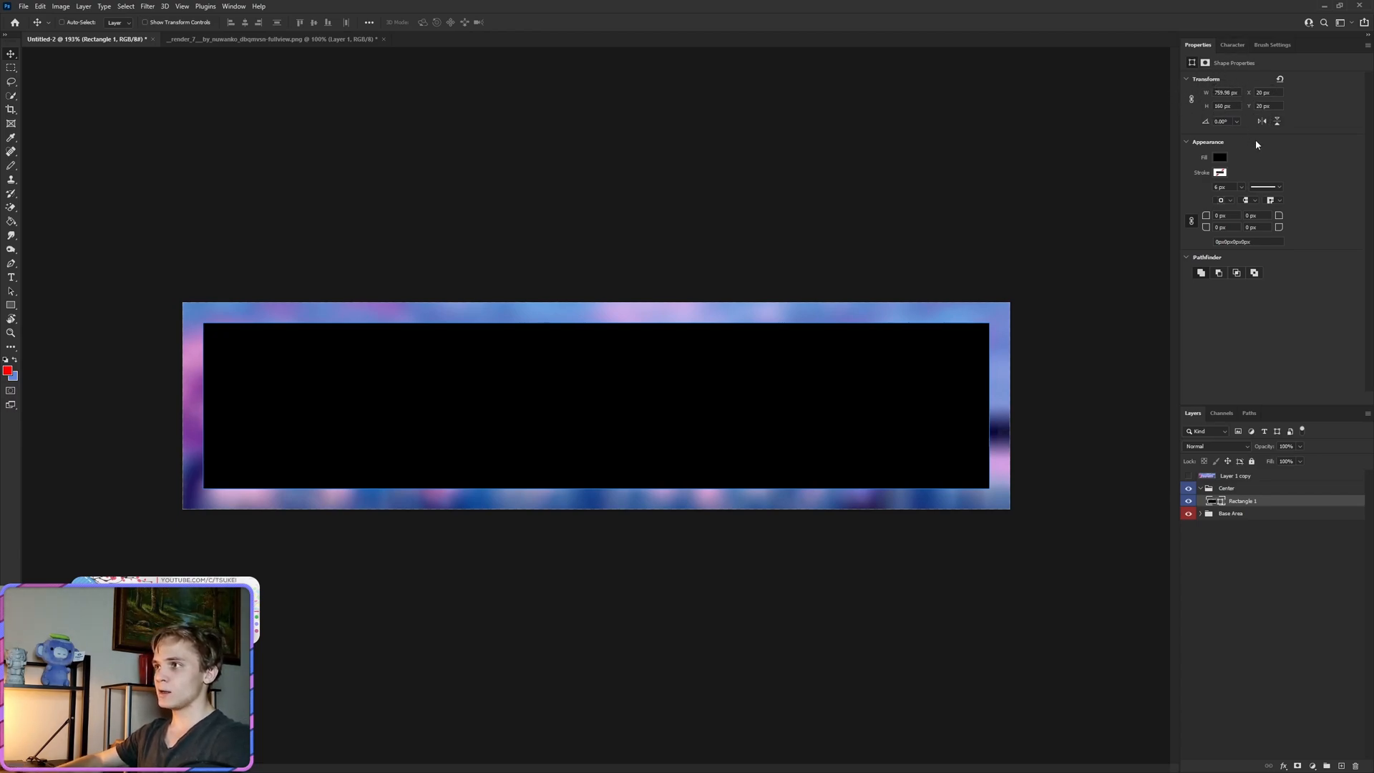
mouse_move(1282, 549)
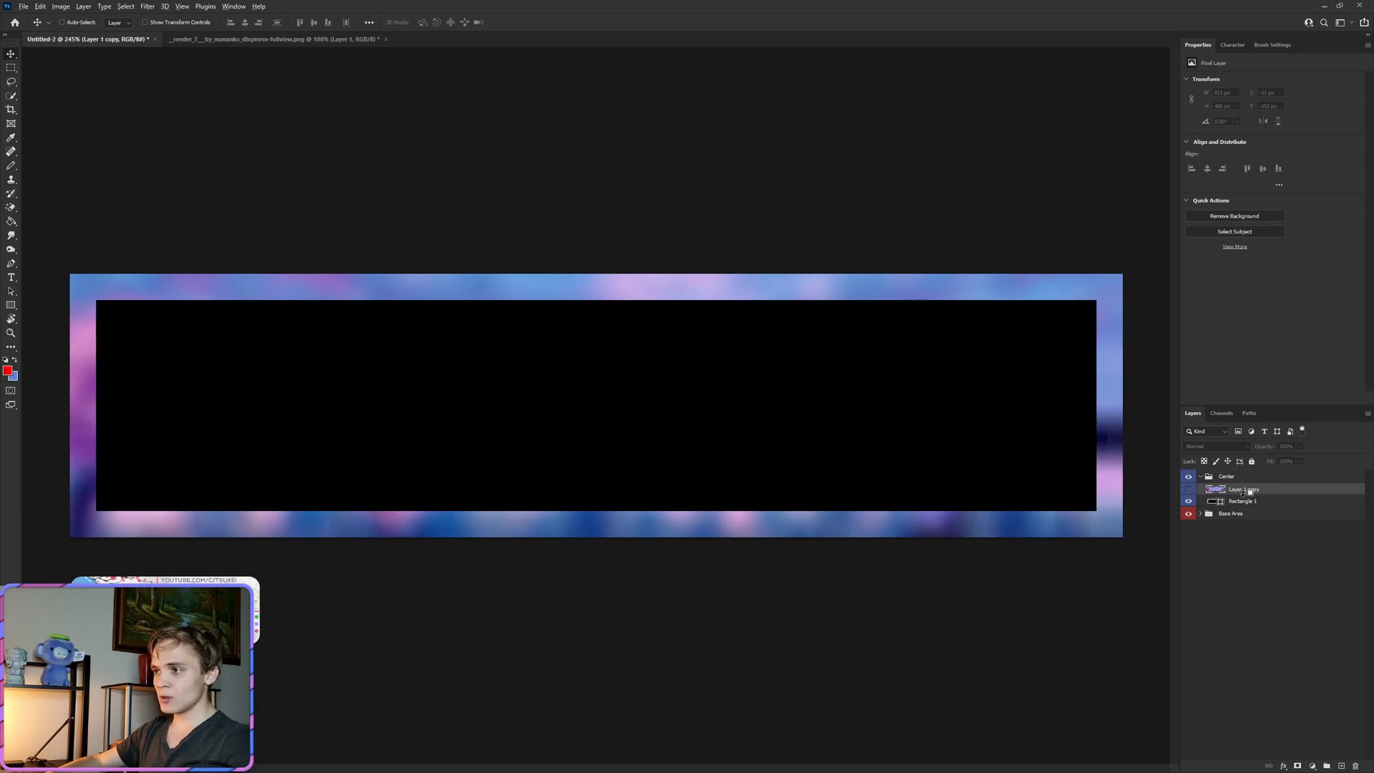
- Clip Layer 1 copy to Rectangle 1 so the city shows only inside the panel
right_click(1242, 489)
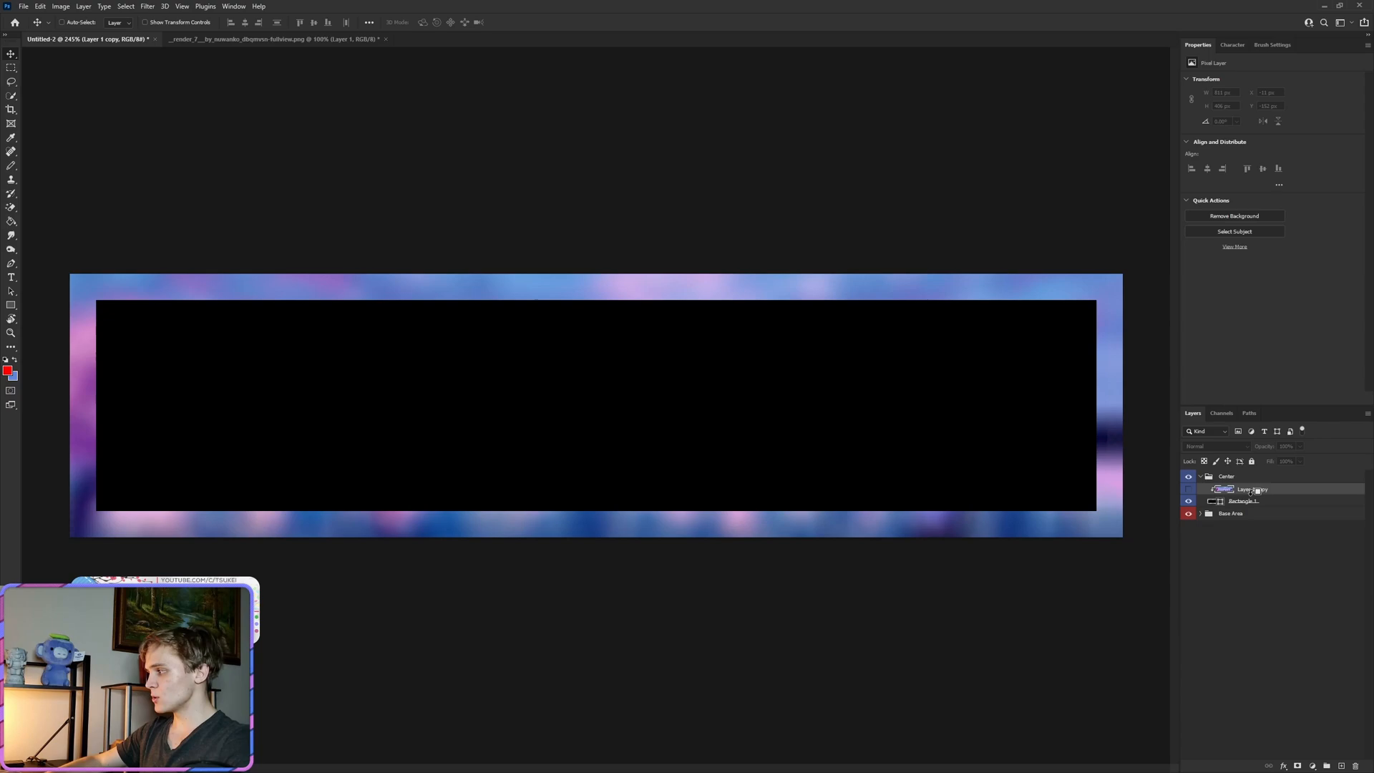
click(1189, 489)
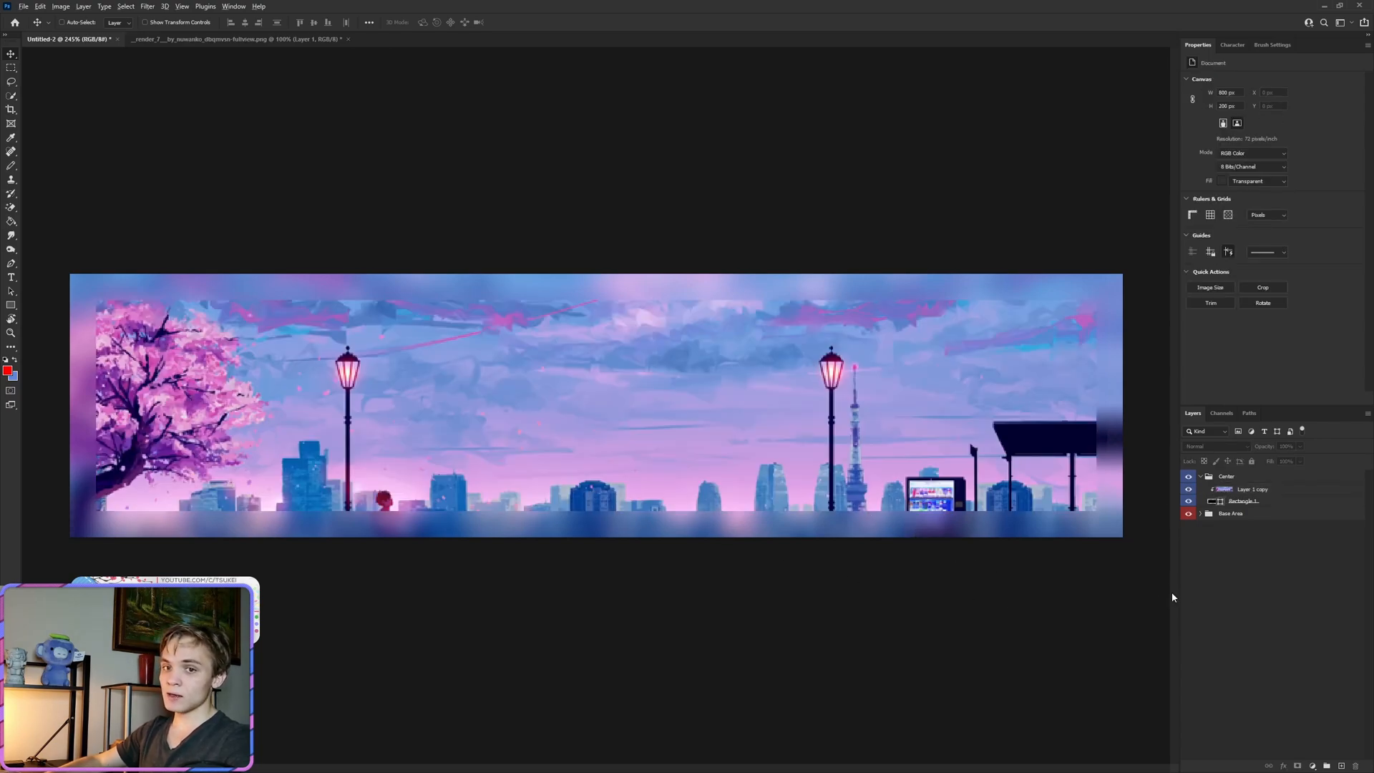
scroll(down, 3)
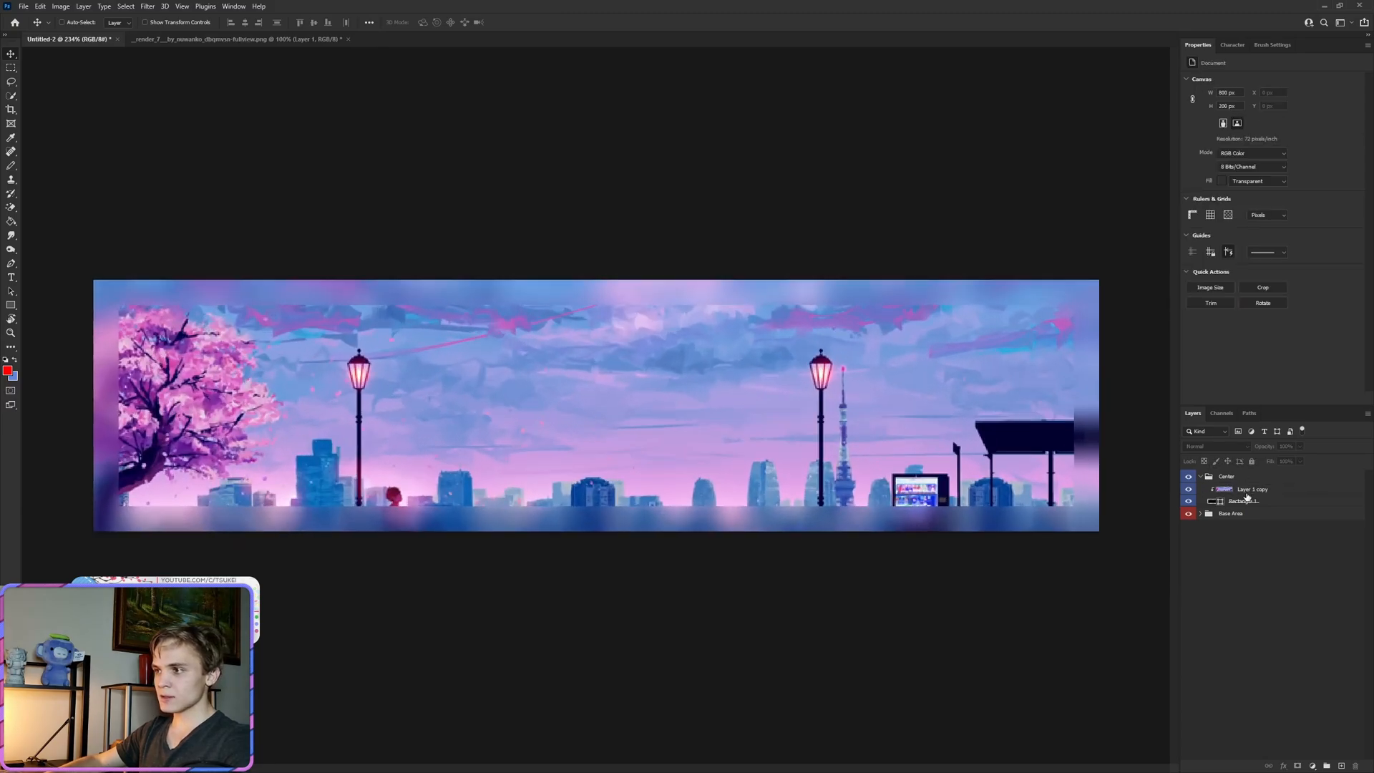
right_click(1243, 488)
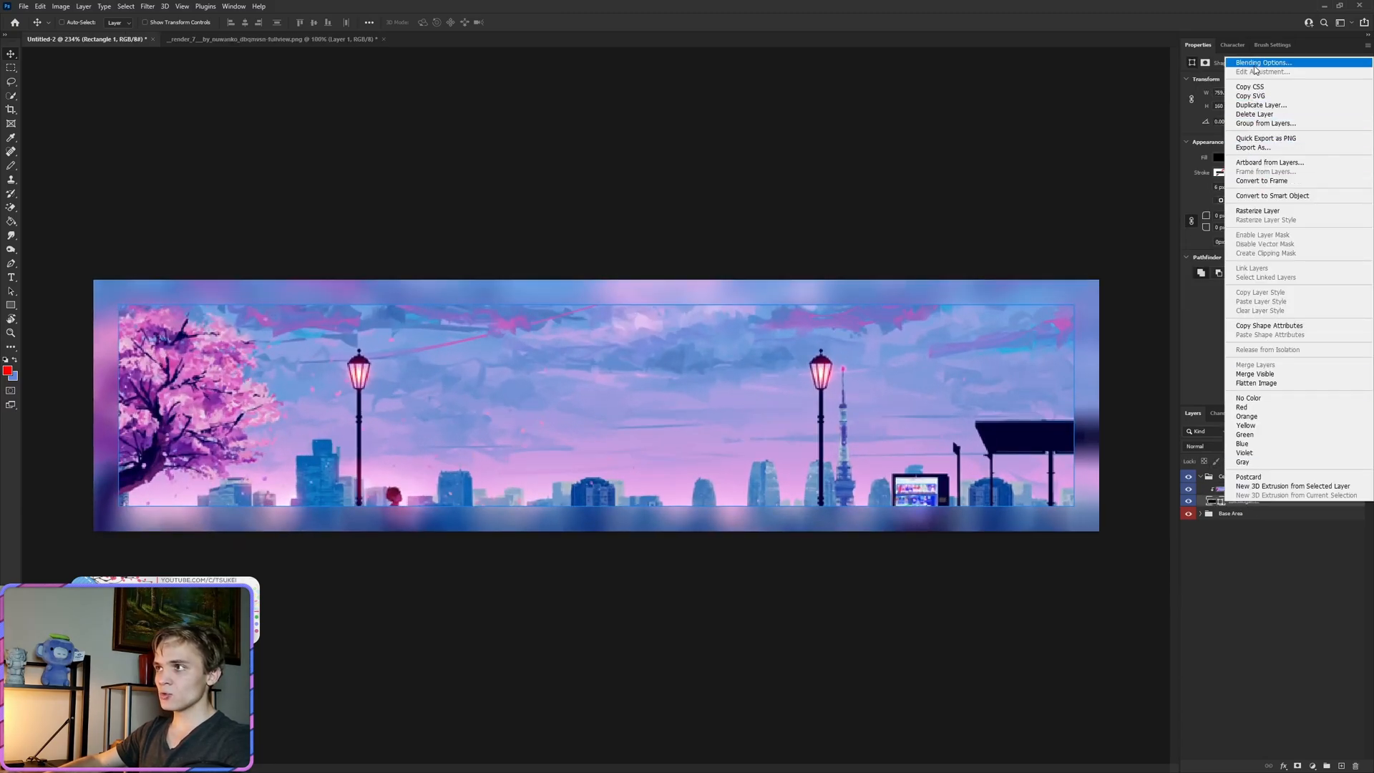
- Give Rectangle 1 a white Stroke border, then switch to the character document
click(1263, 61)
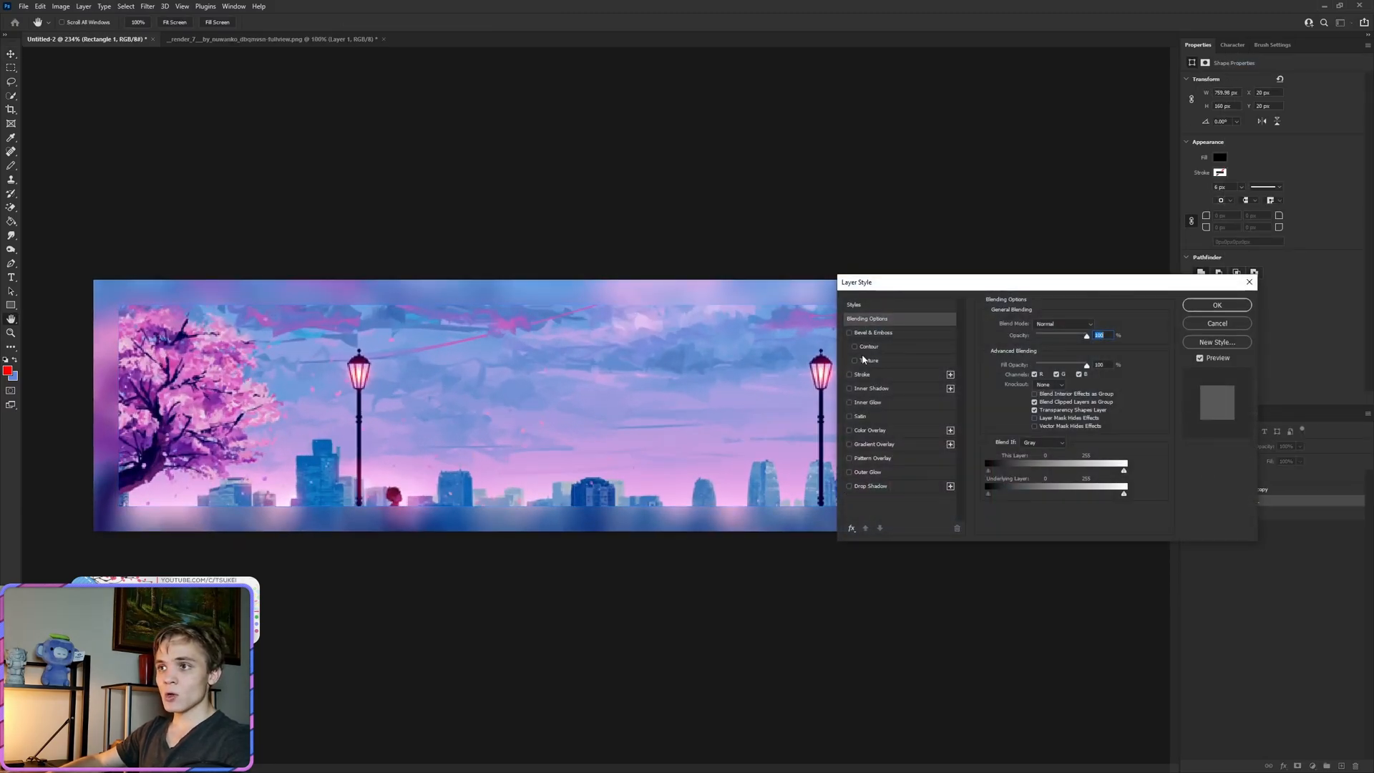
click(862, 374)
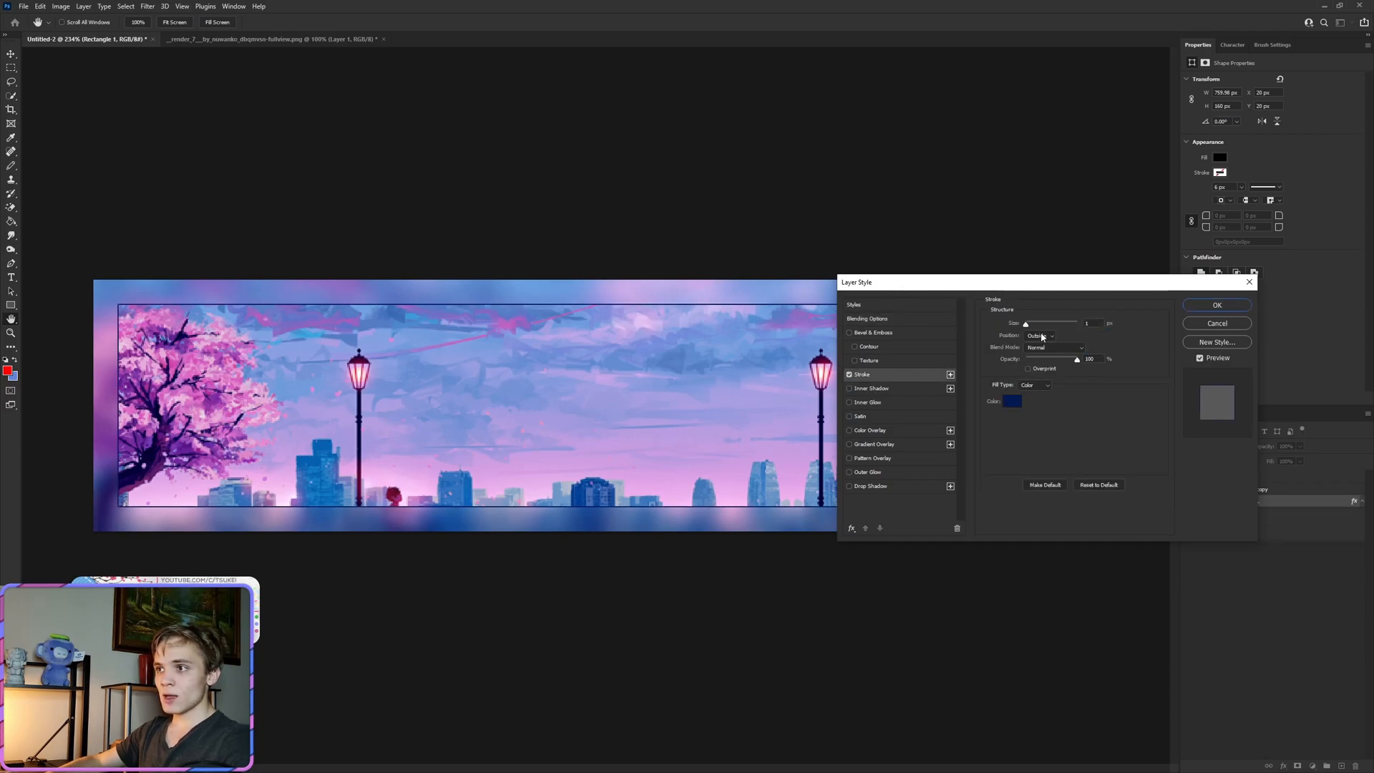
click(1013, 400)
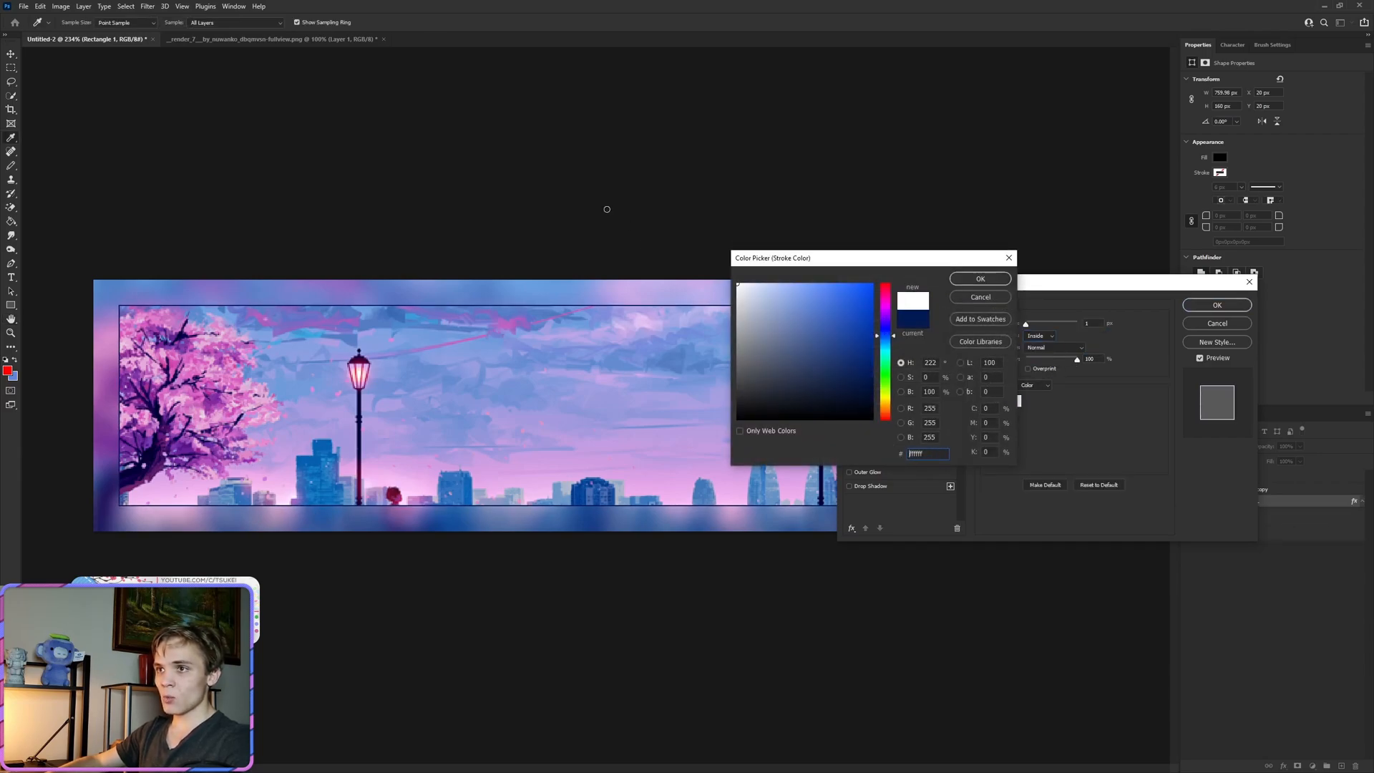
click(978, 279)
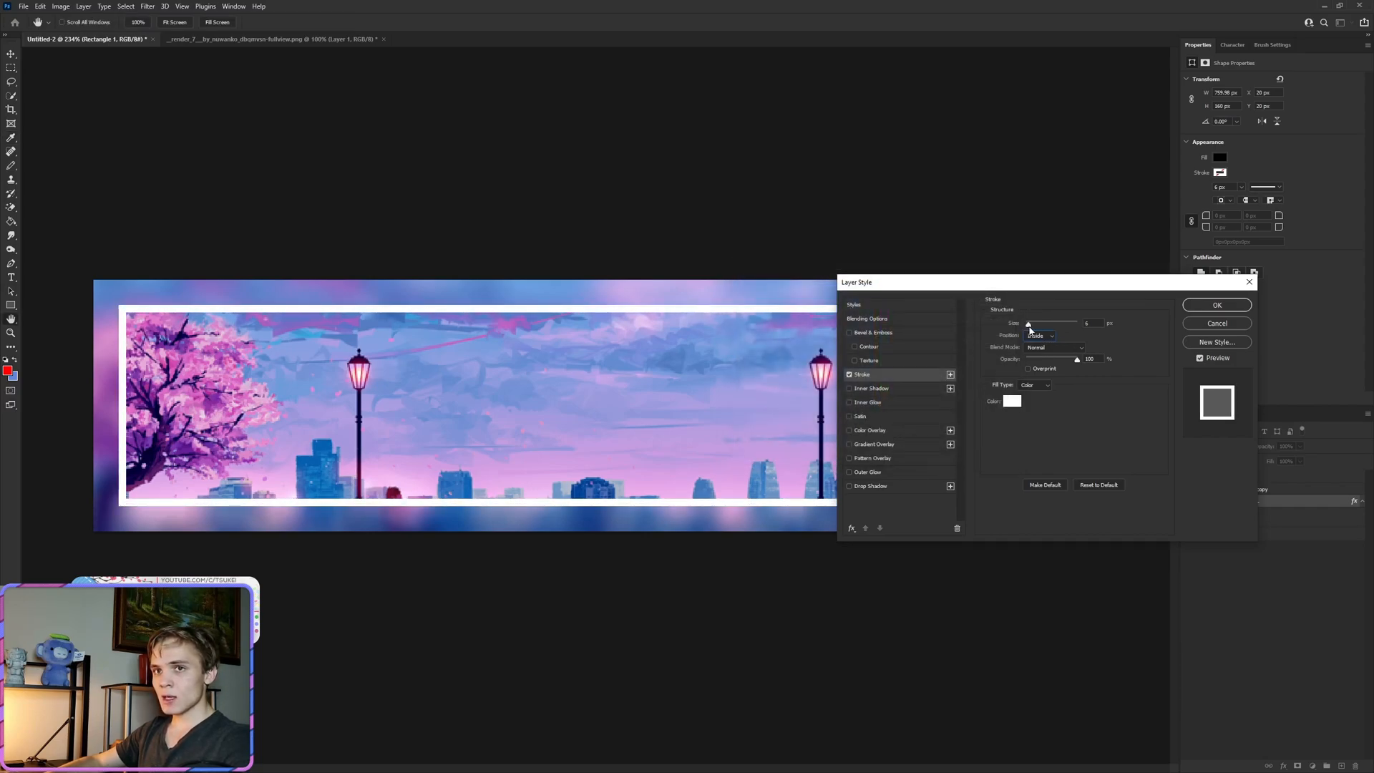
click(1217, 304)
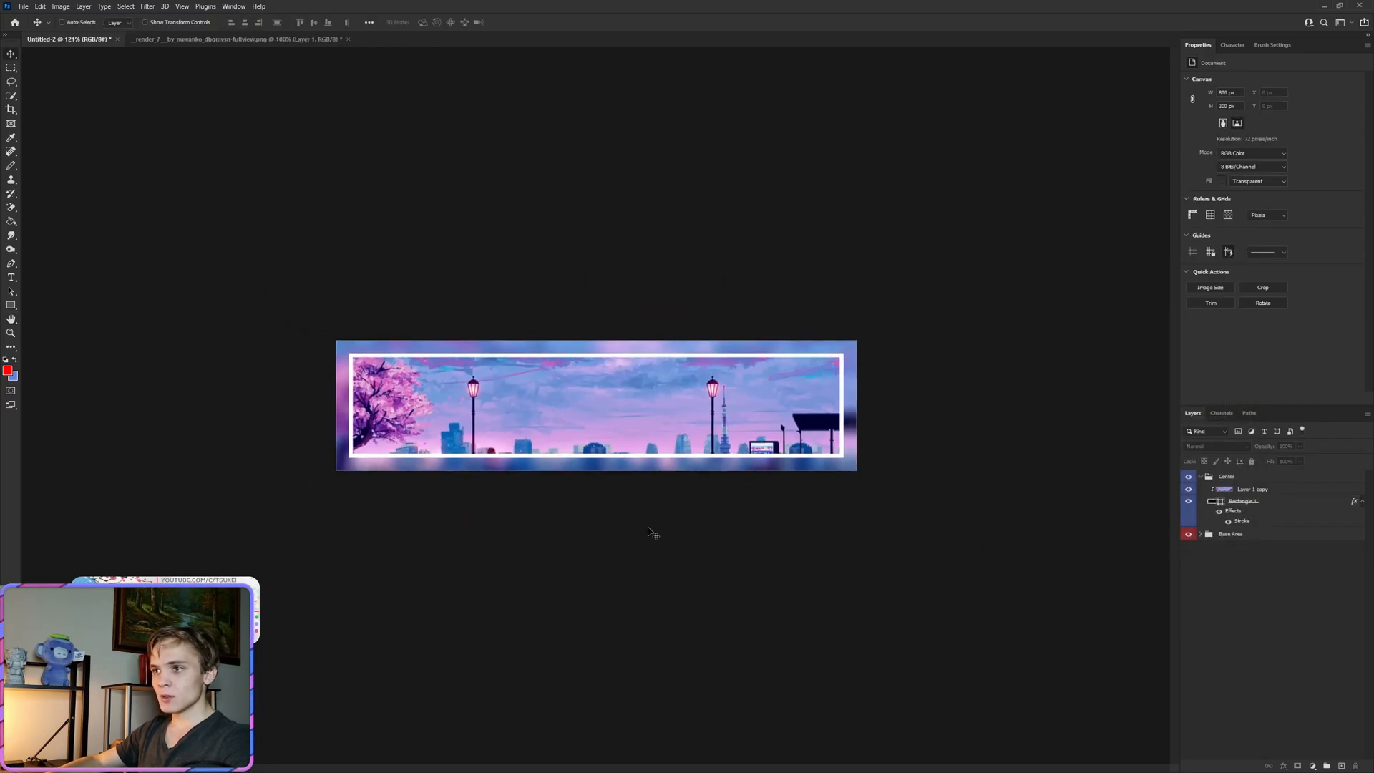
mouse_move(790, 313)
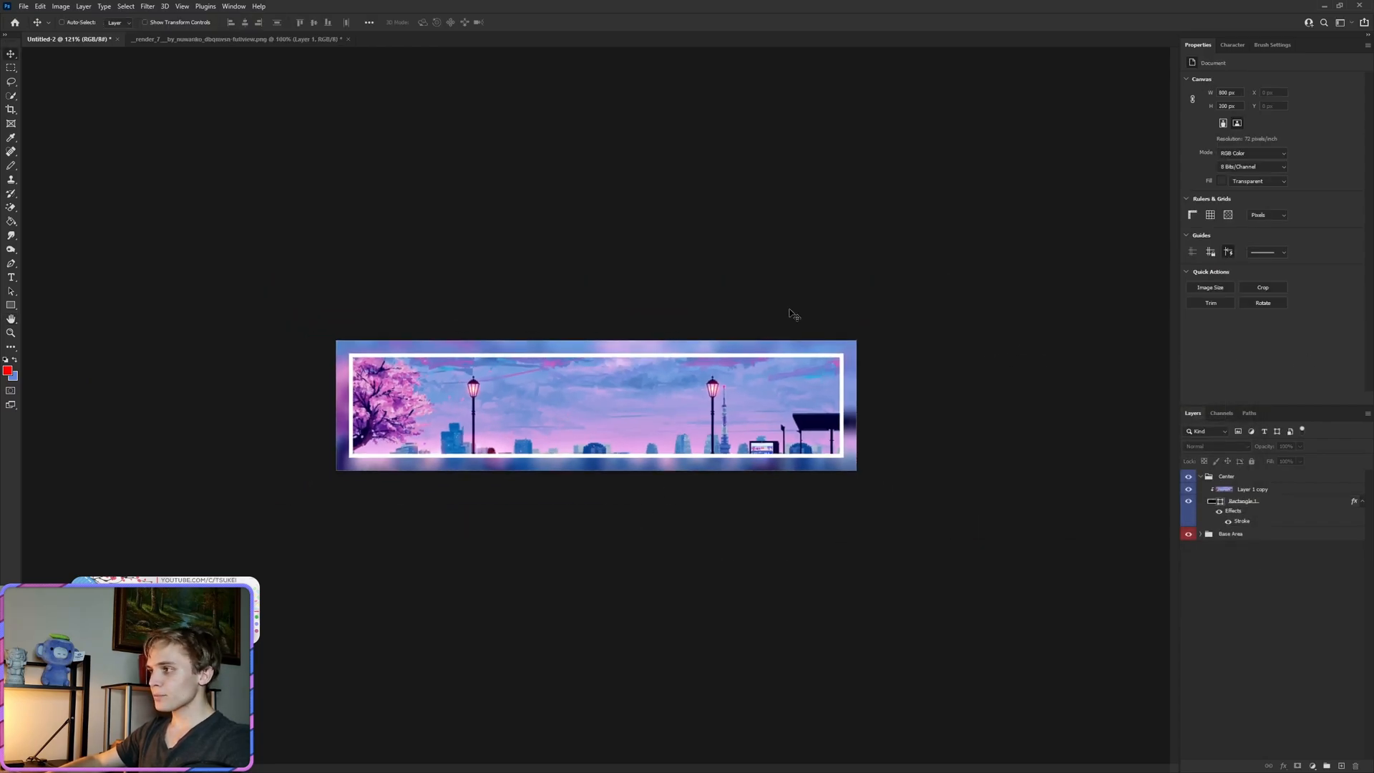
click(236, 39)
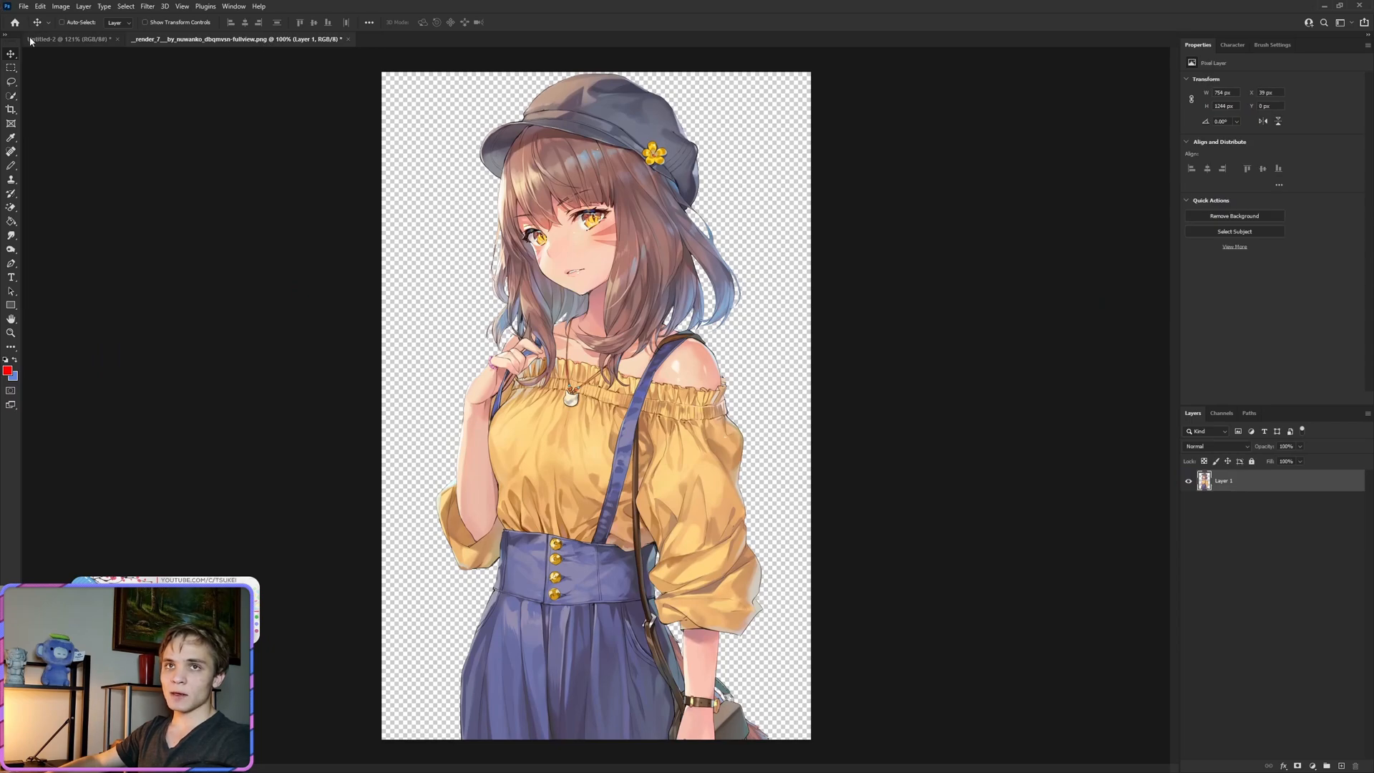
- Paste the character into the banner, rename it Character and transform it to the right end
click(66, 39)
text(Image)
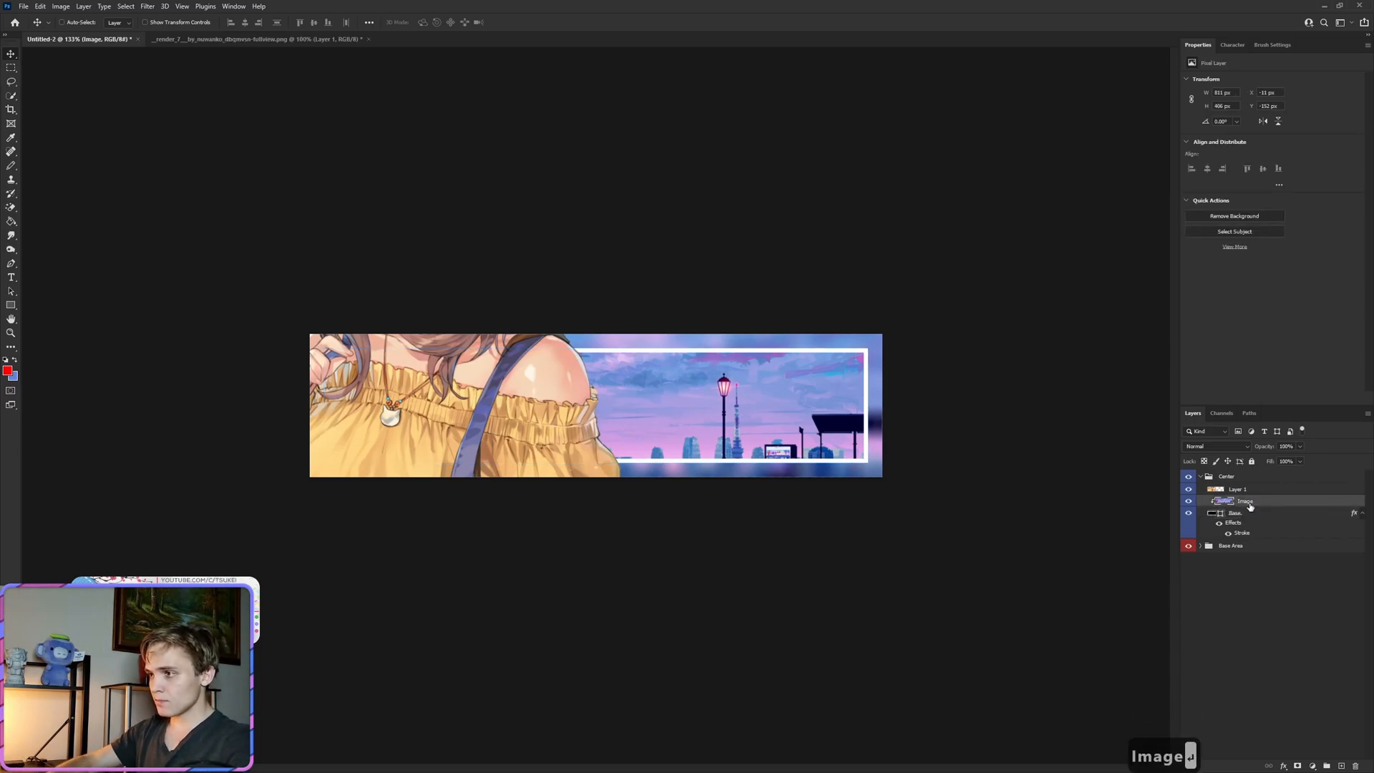
click(1218, 513)
text(Charact)
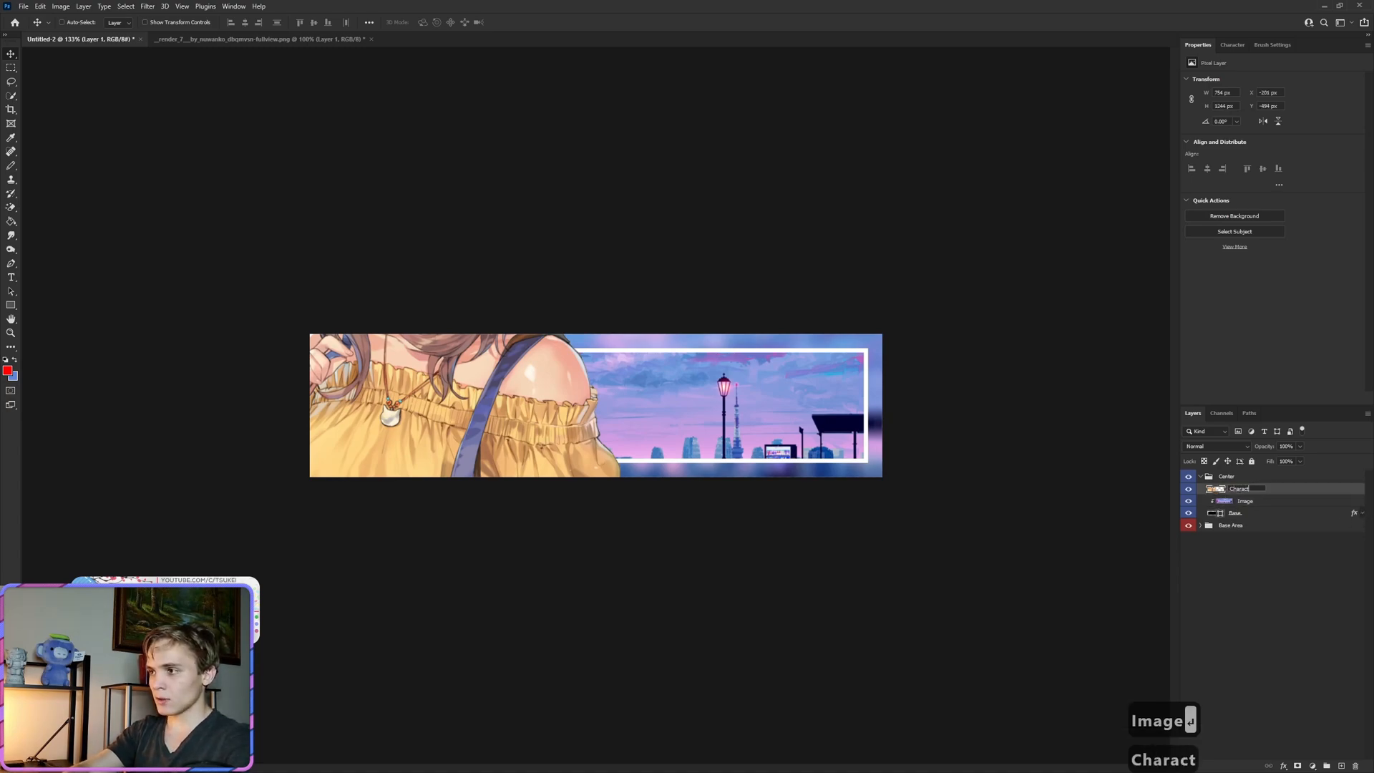
key(ctrl+t)
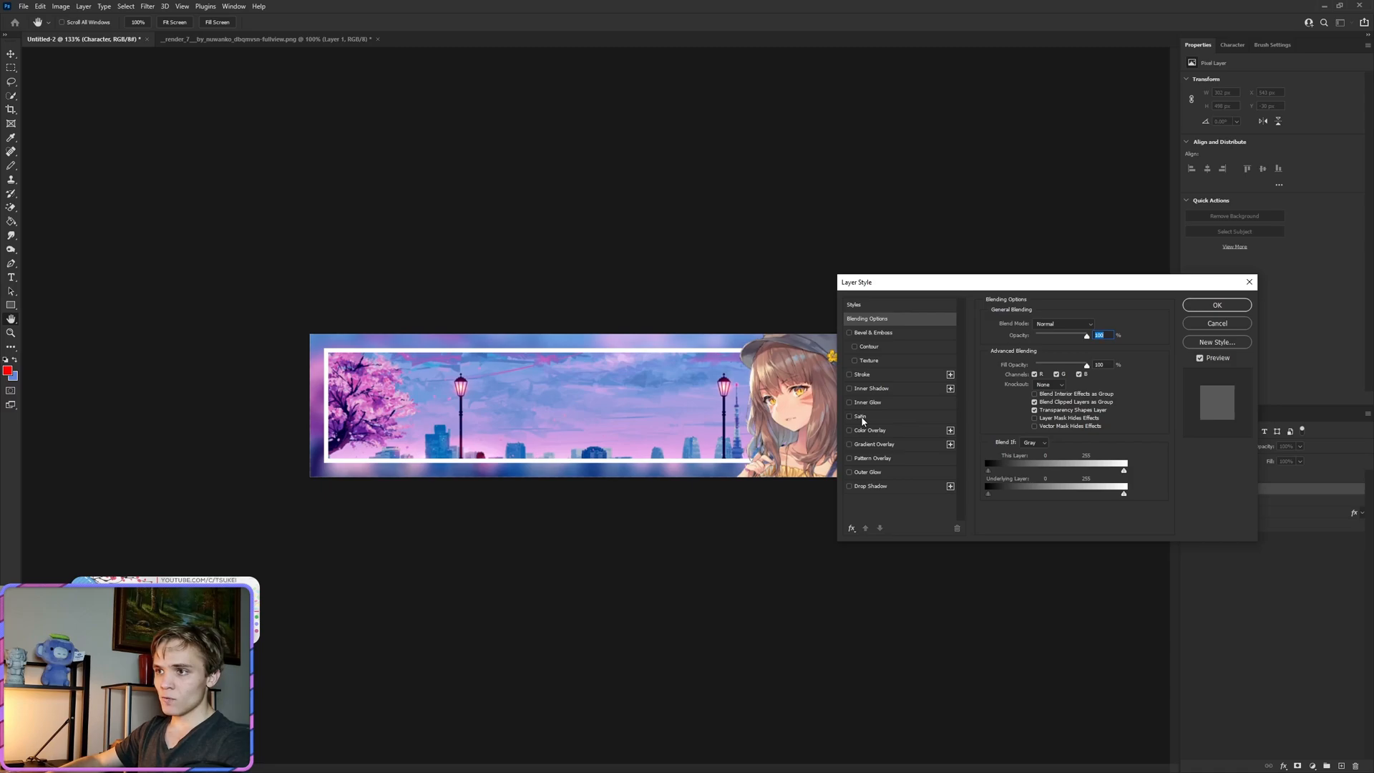
- Try a white Stroke placed Outside around the character in Layer Style
click(860, 415)
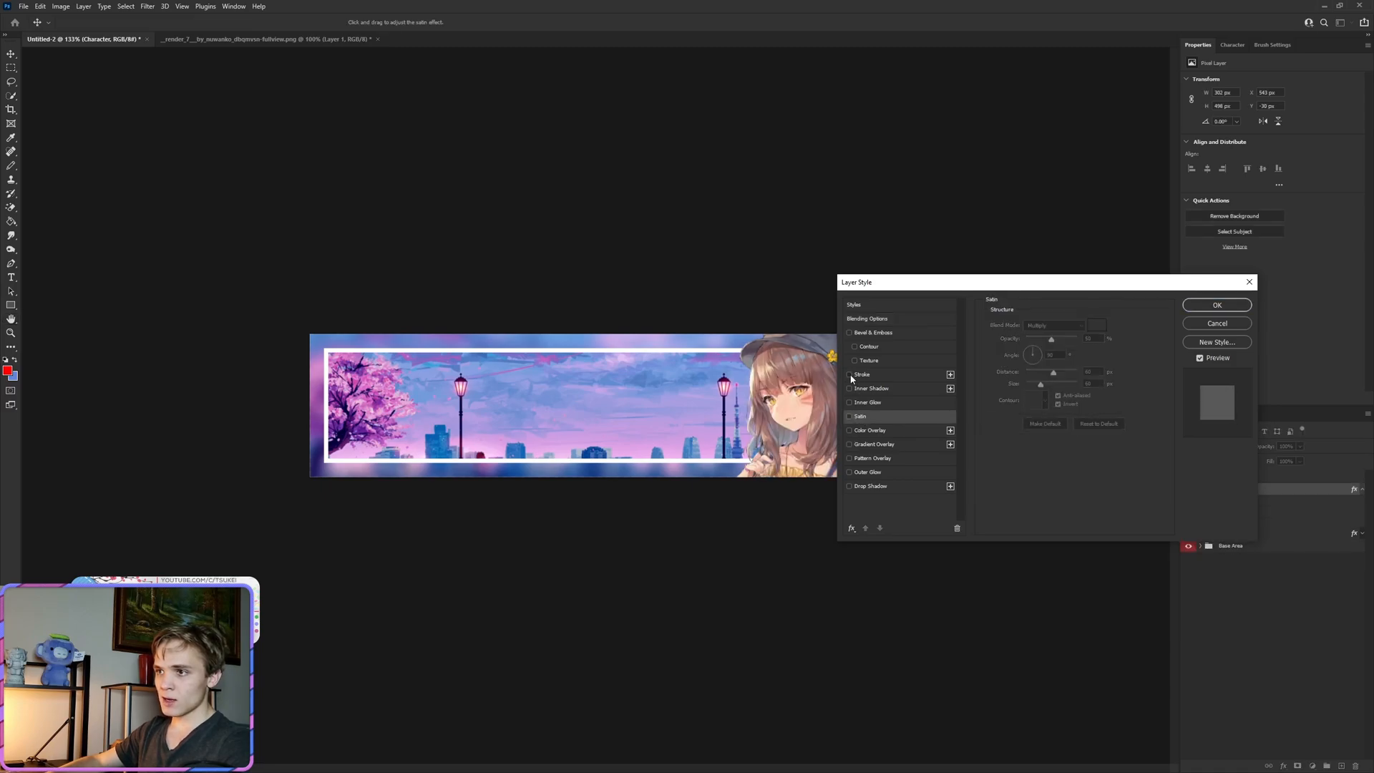
click(862, 374)
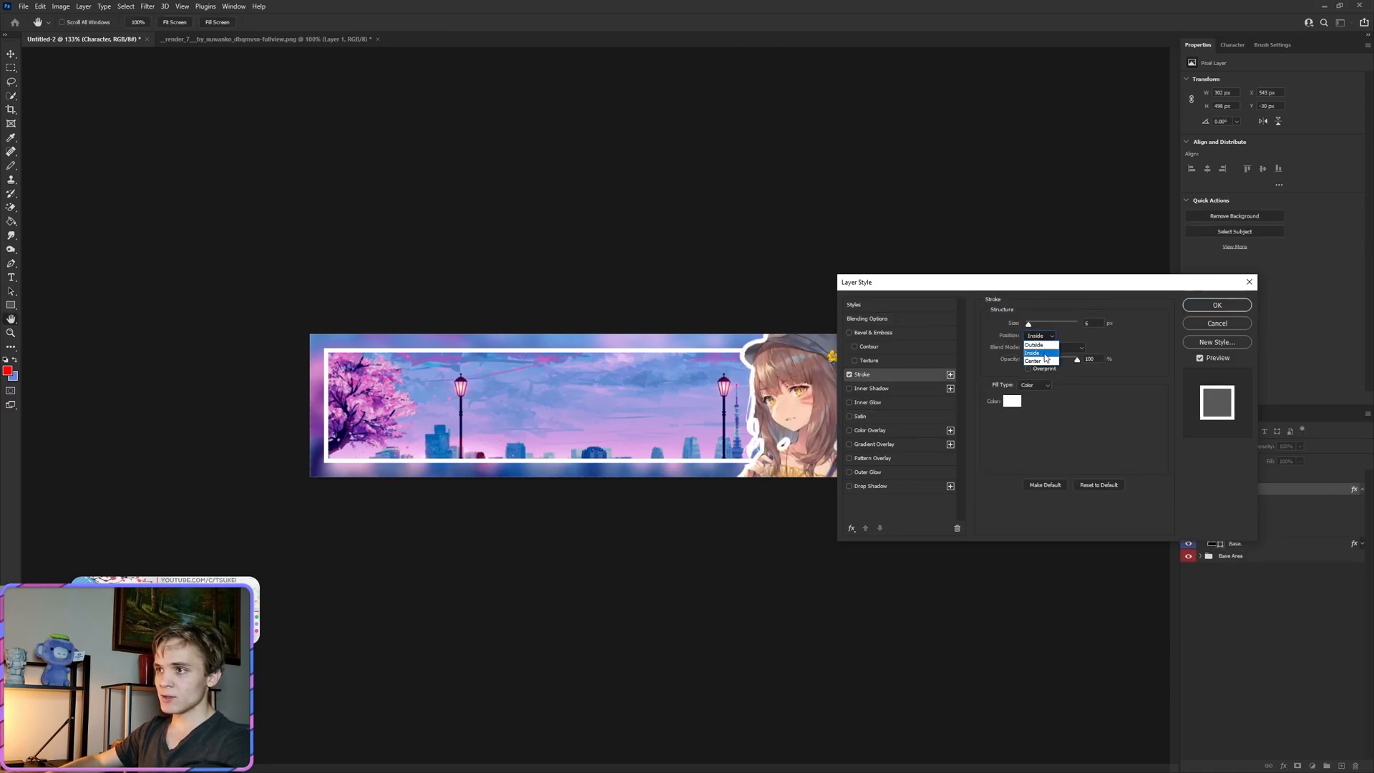
click(1035, 343)
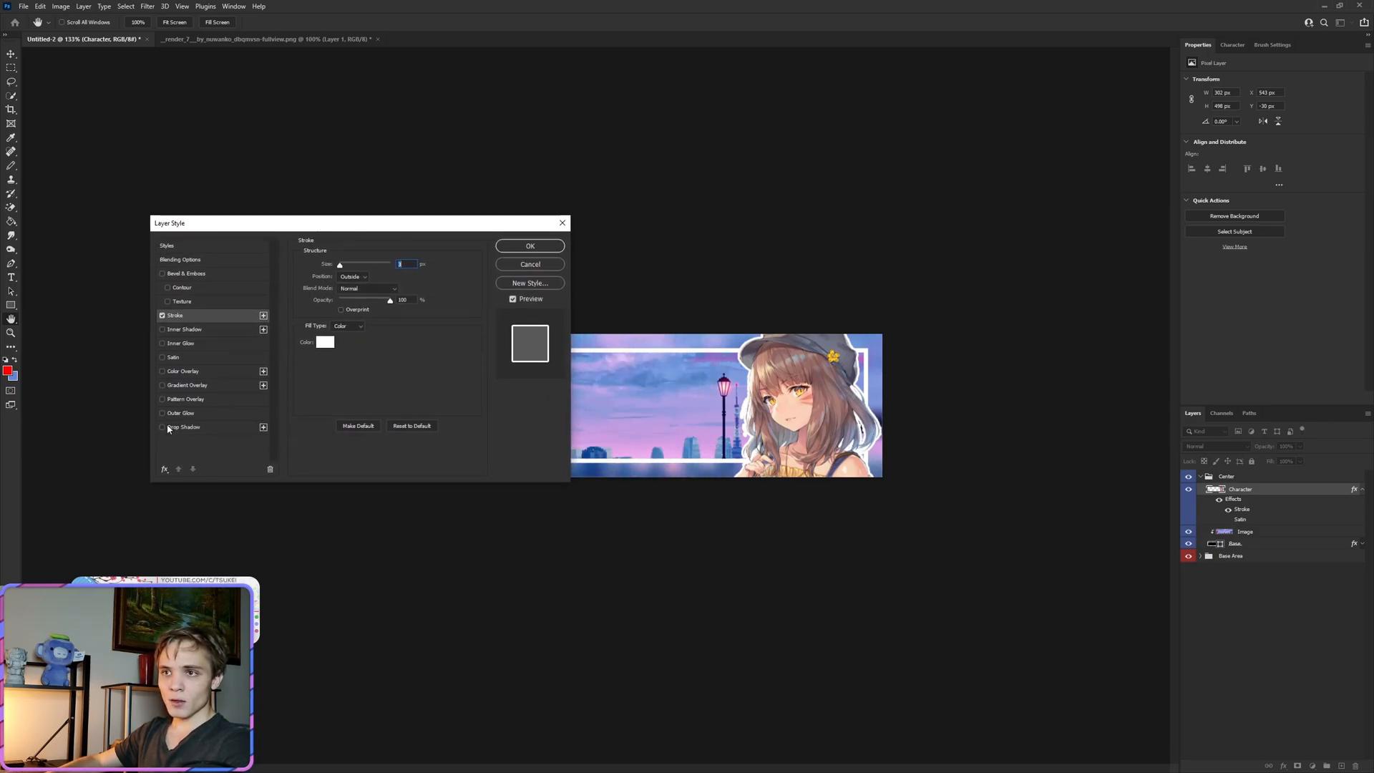
- Enable Drop Shadow on the Character layer and adjust its angle and opacity
click(162, 427)
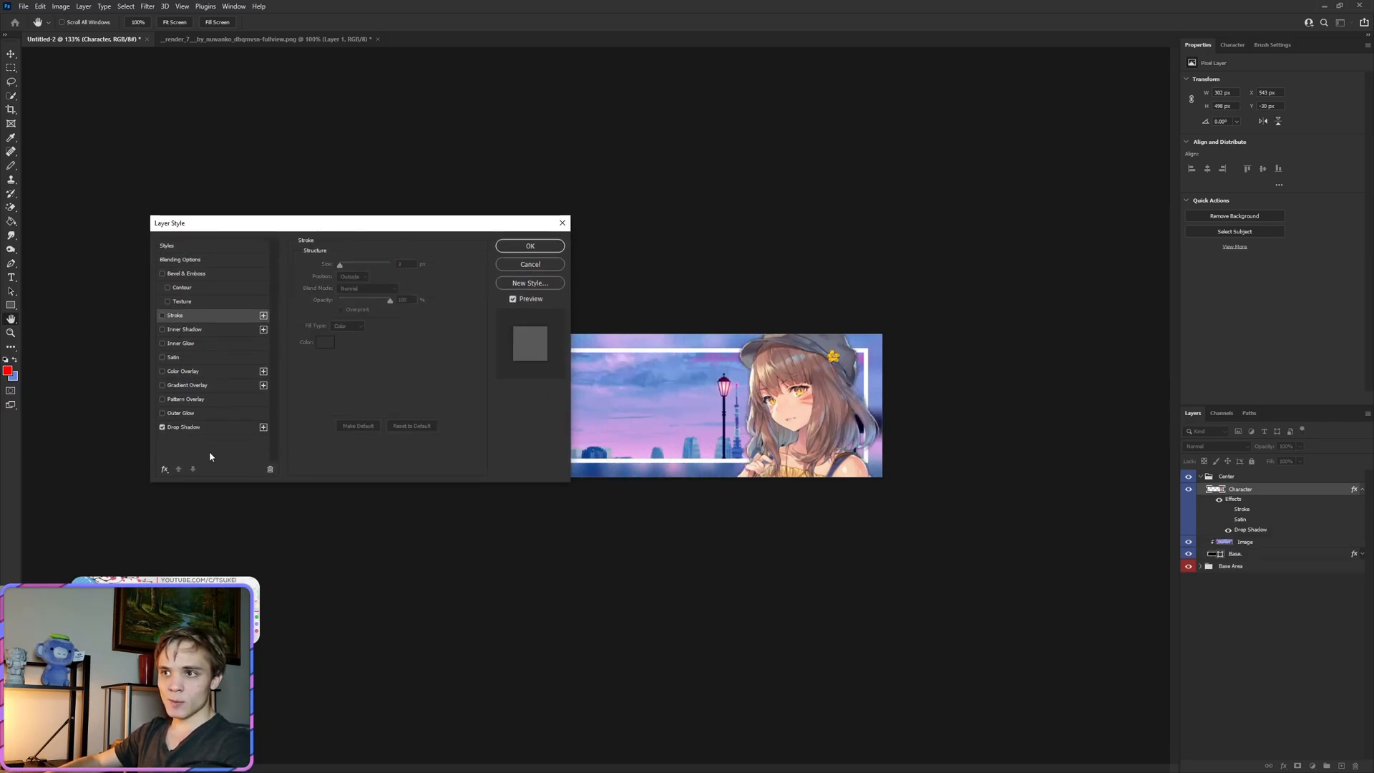
click(185, 426)
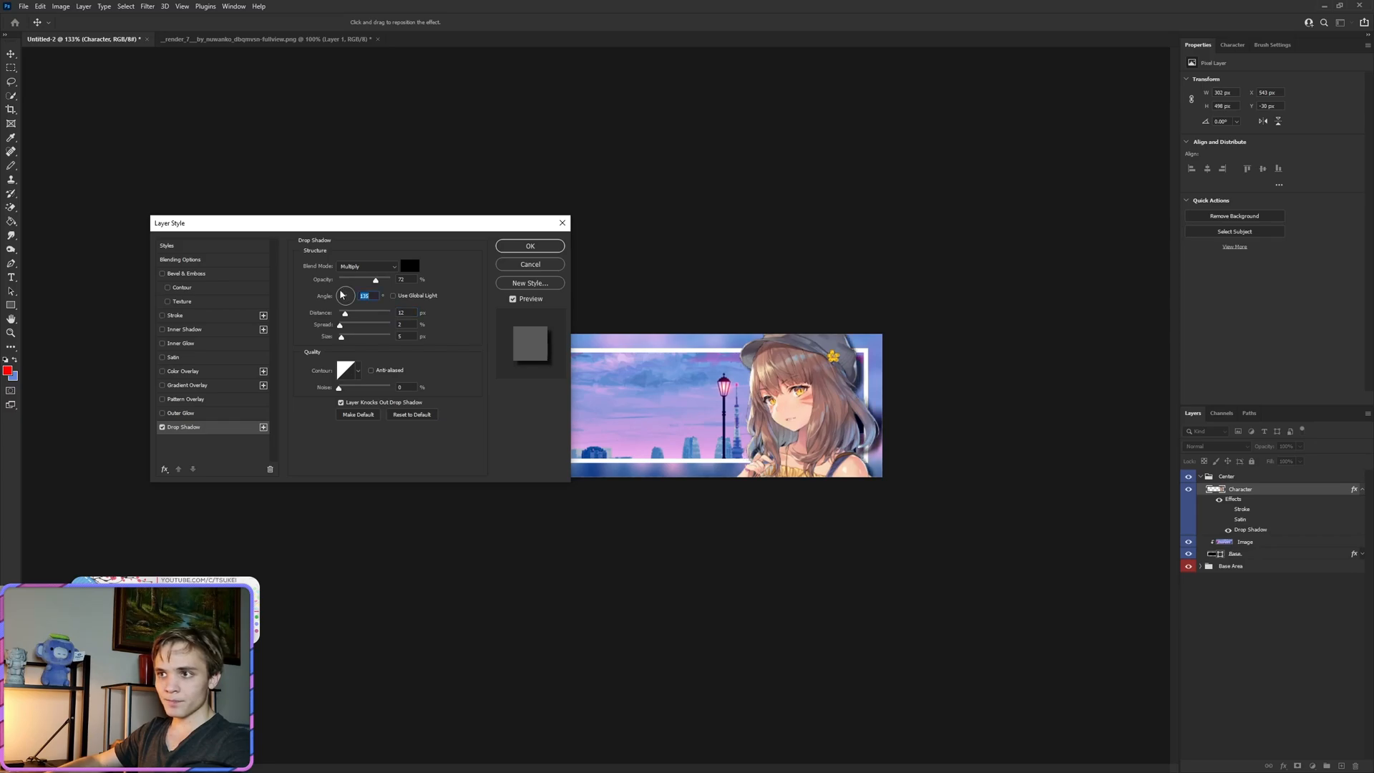
drag(376, 279, 362, 279)
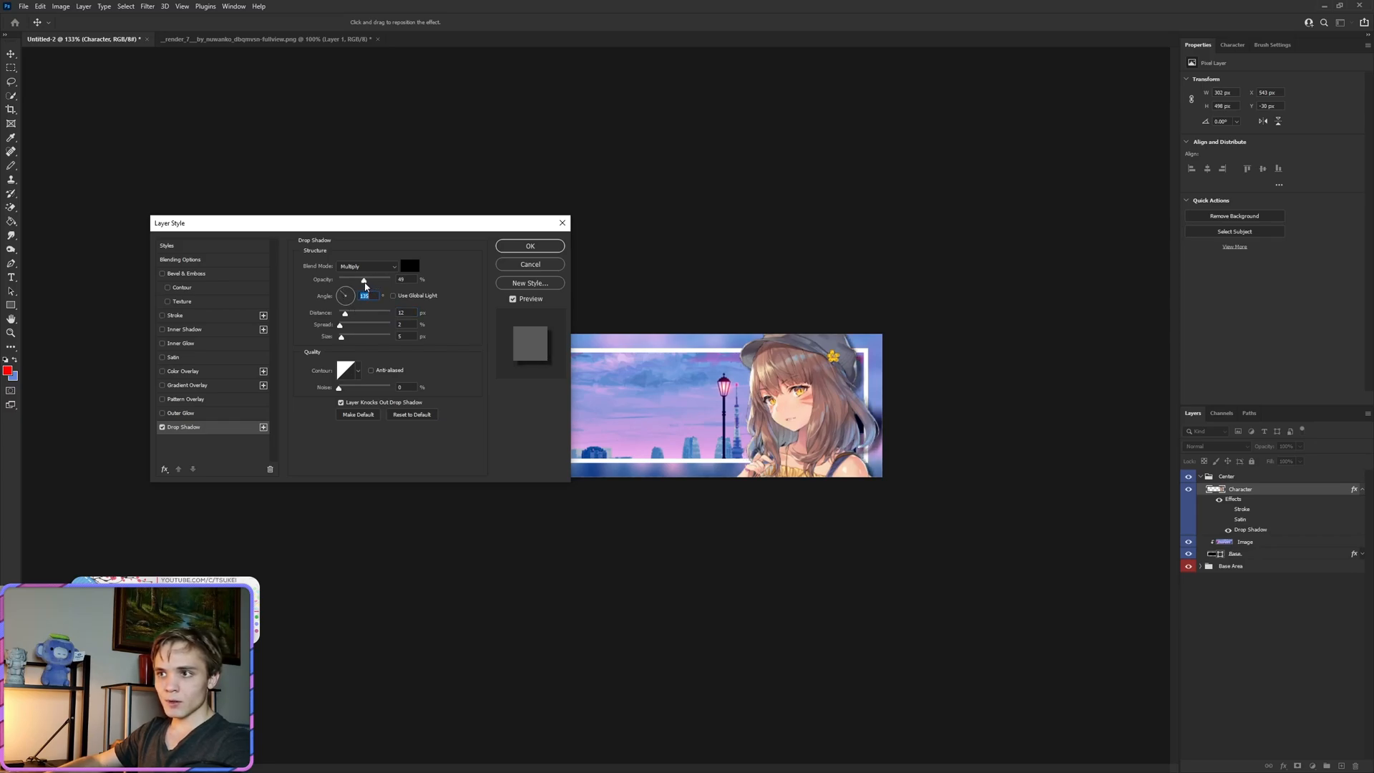
click(529, 245)
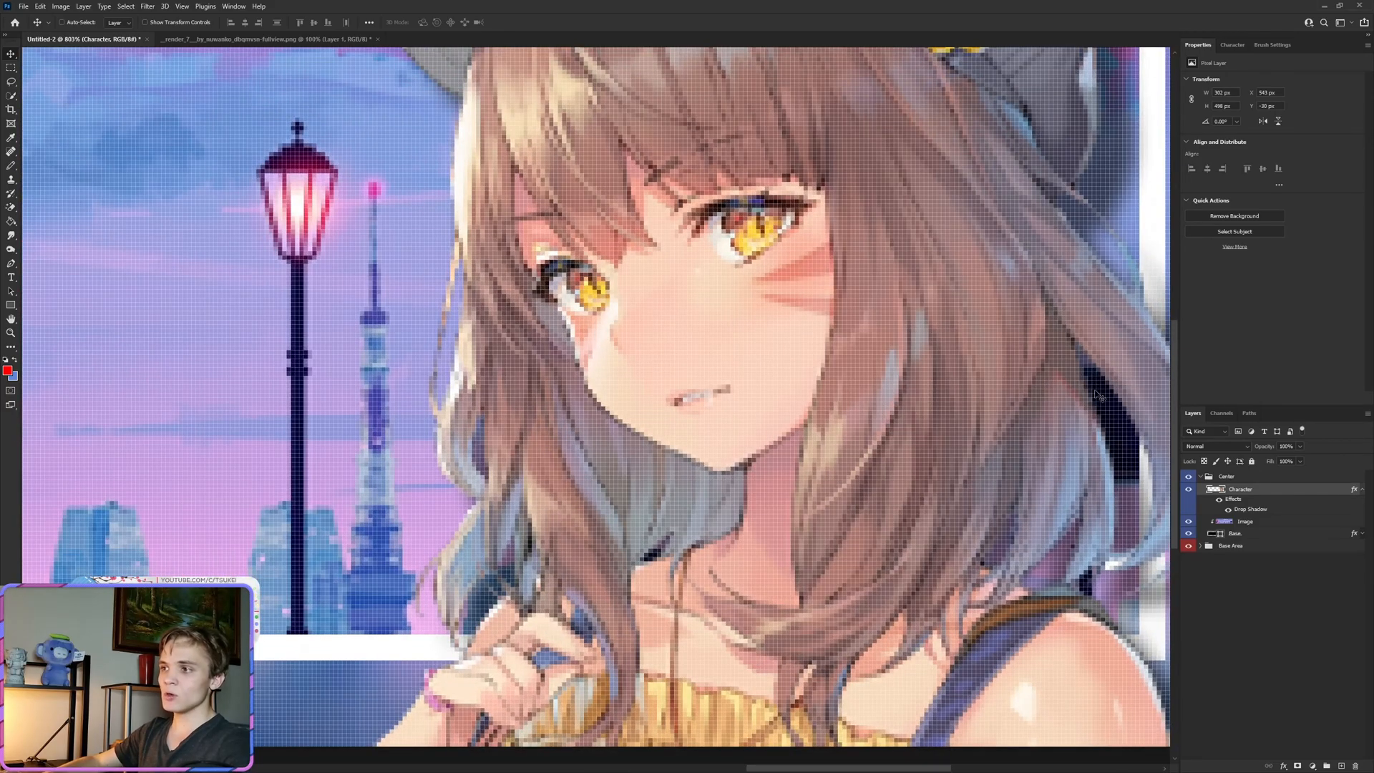
mouse_move(1090, 534)
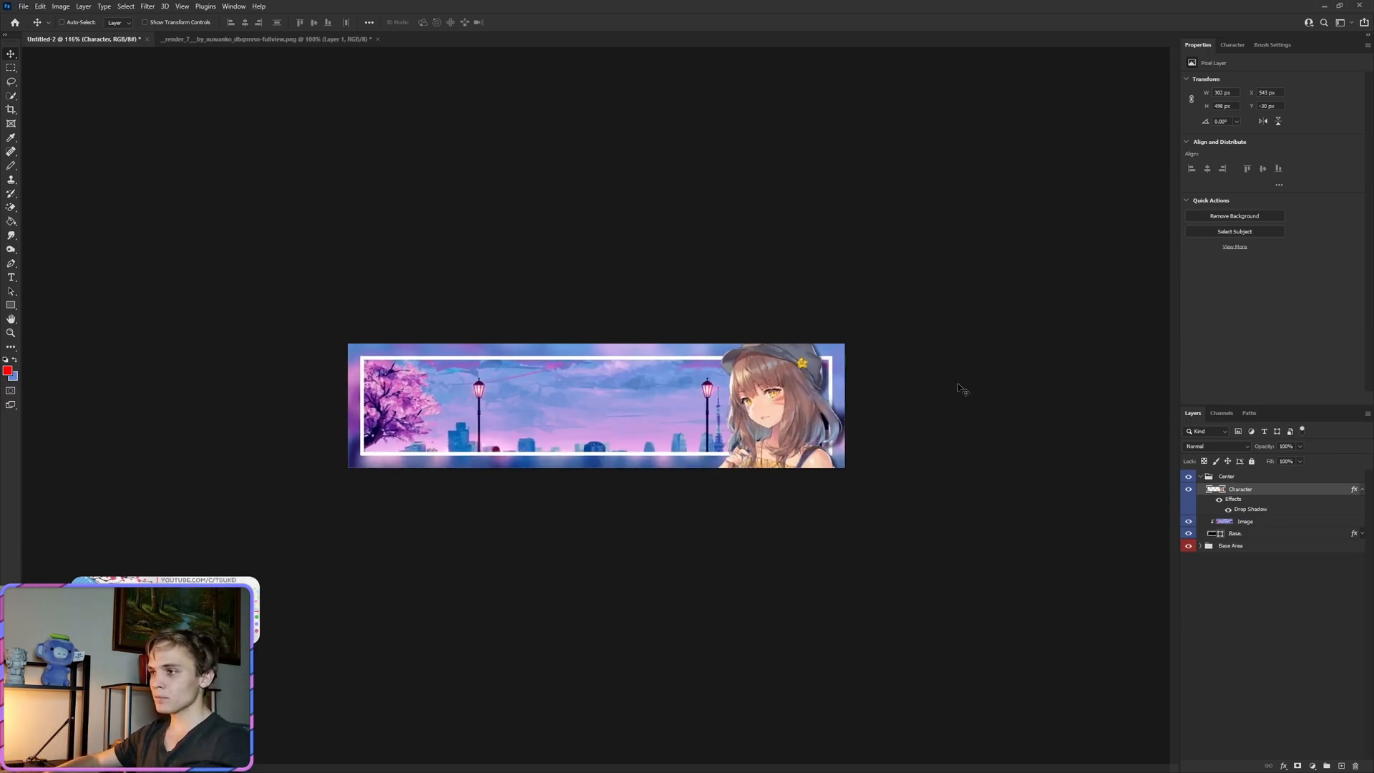
click(1216, 489)
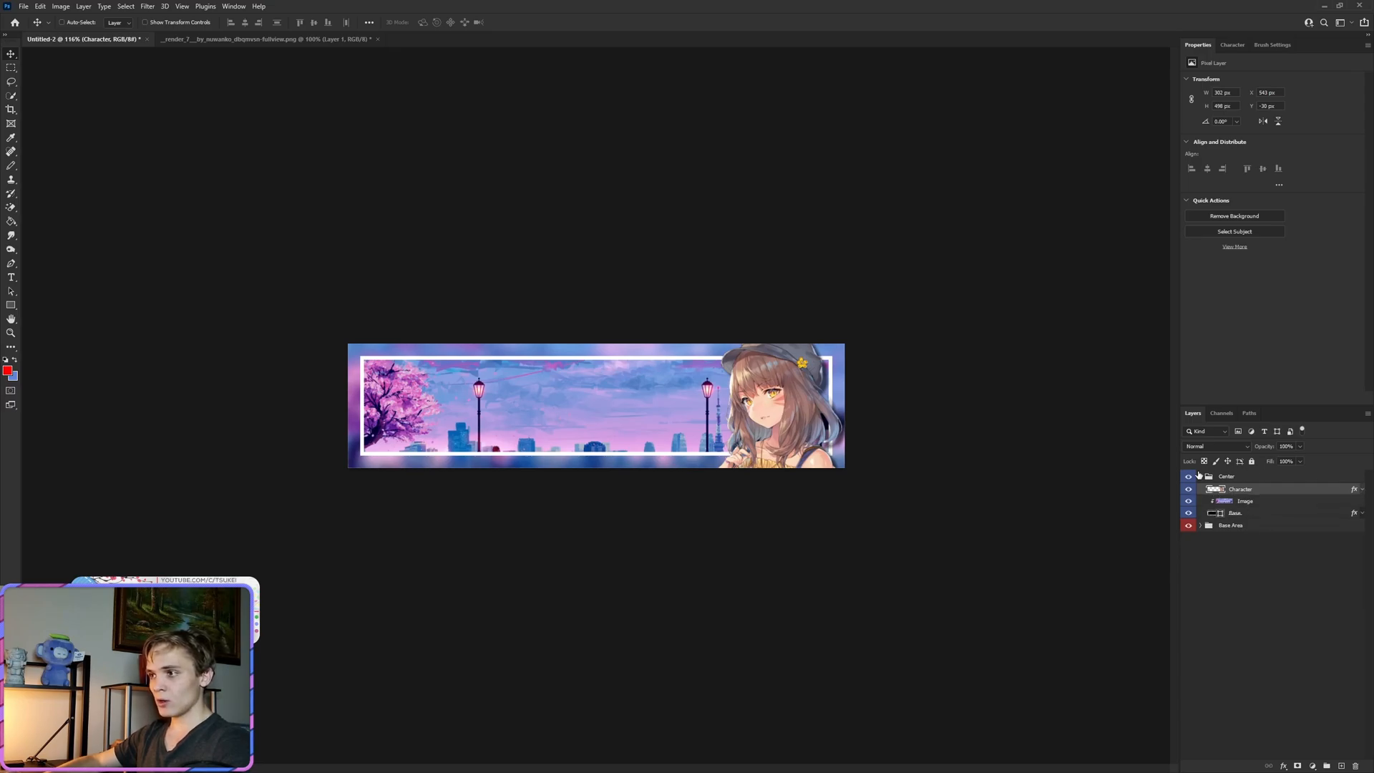
- Collapse the Center group, group Layer 1 into a new Text group and select it for the title
click(1200, 475)
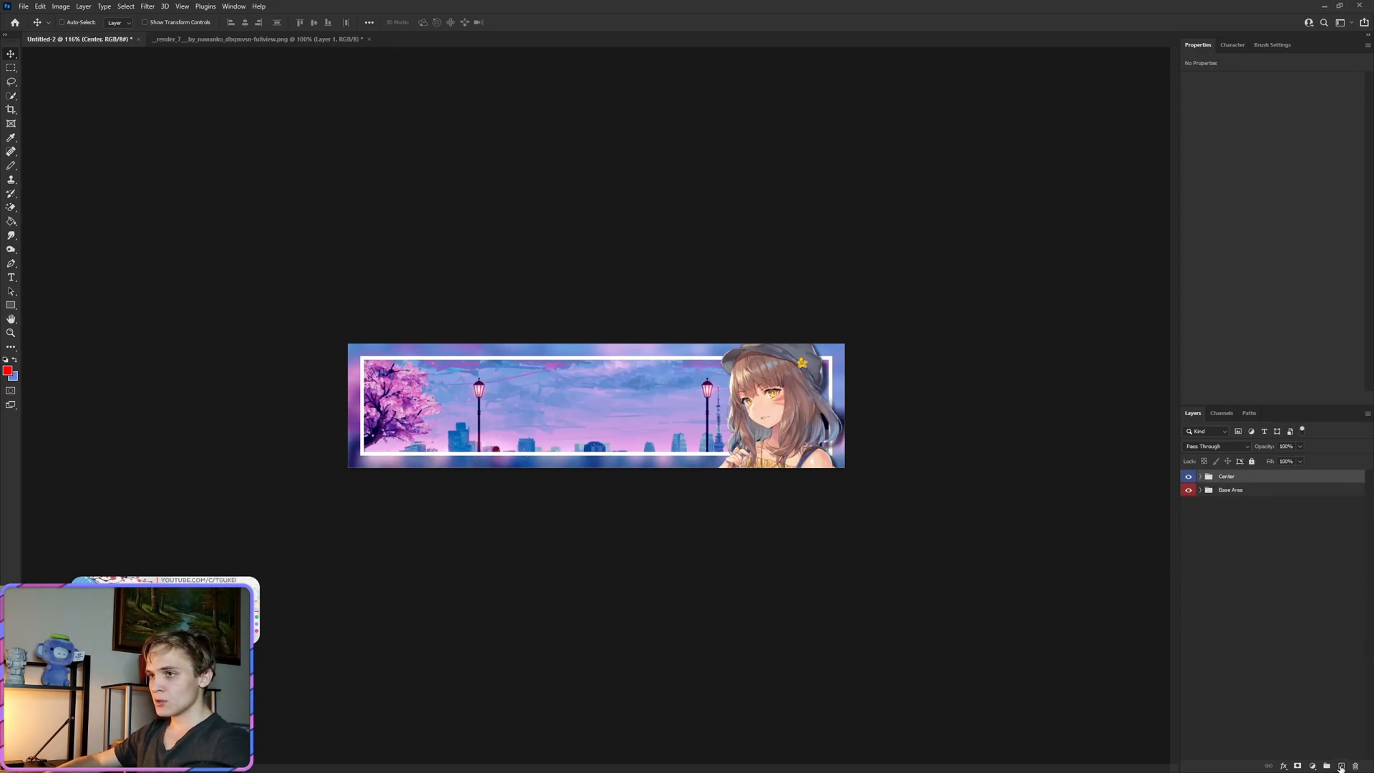
key(ctrl+g)
text(Text)
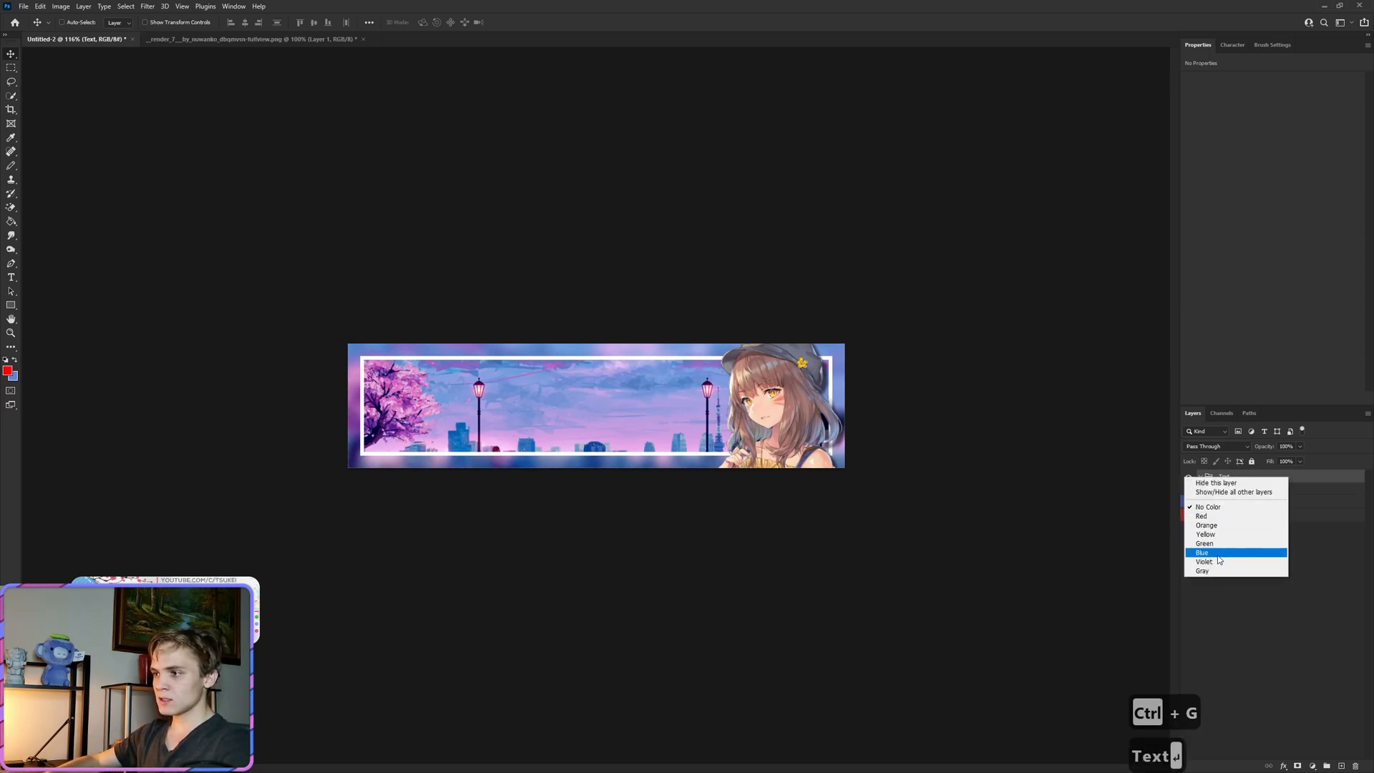
click(1201, 552)
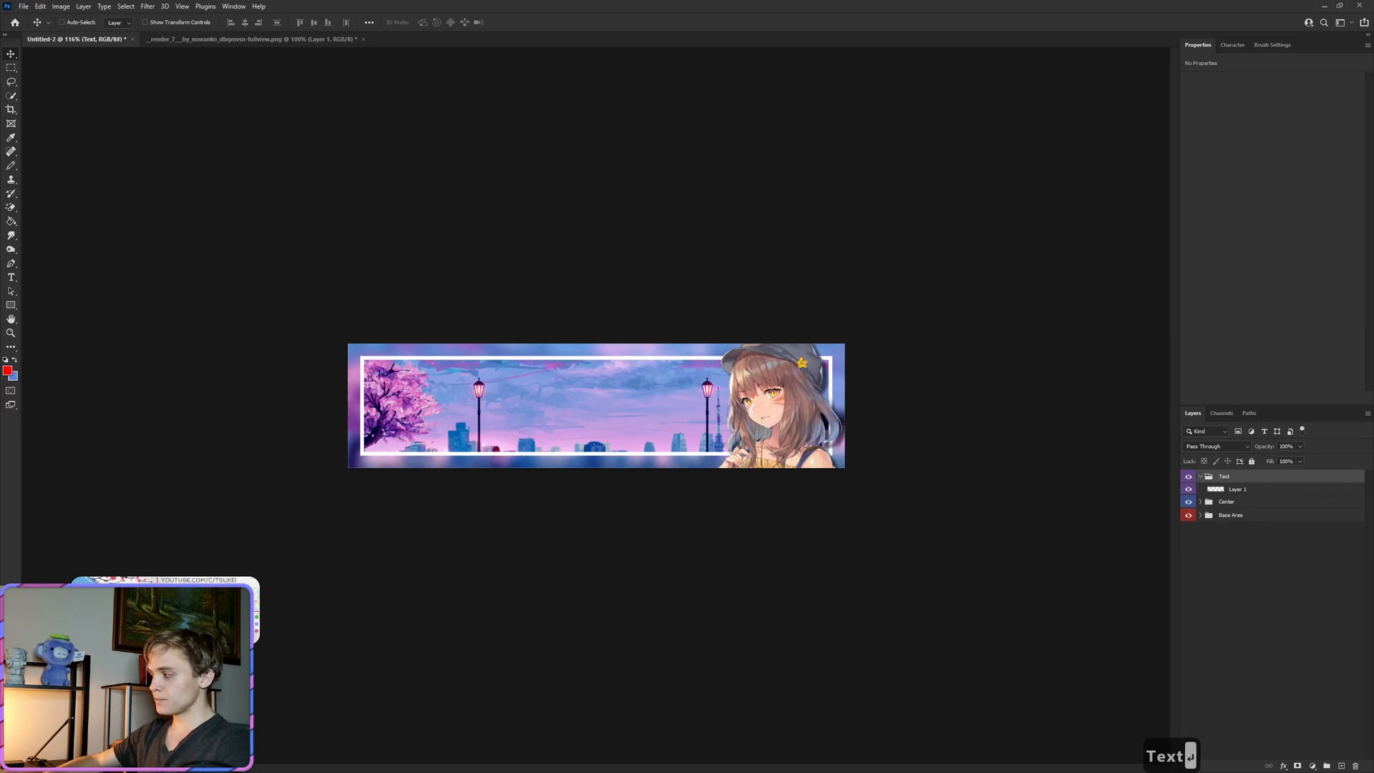
click(1237, 490)
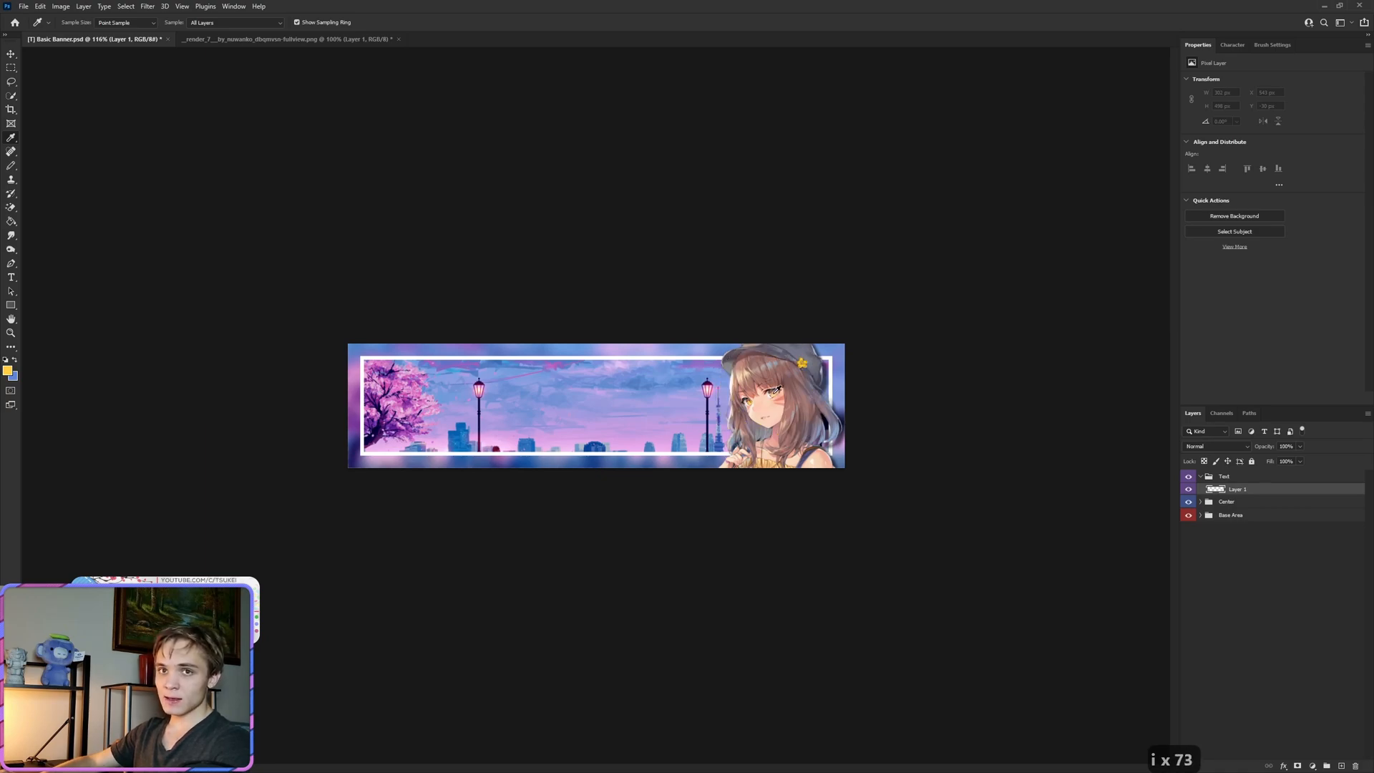
click(11, 276)
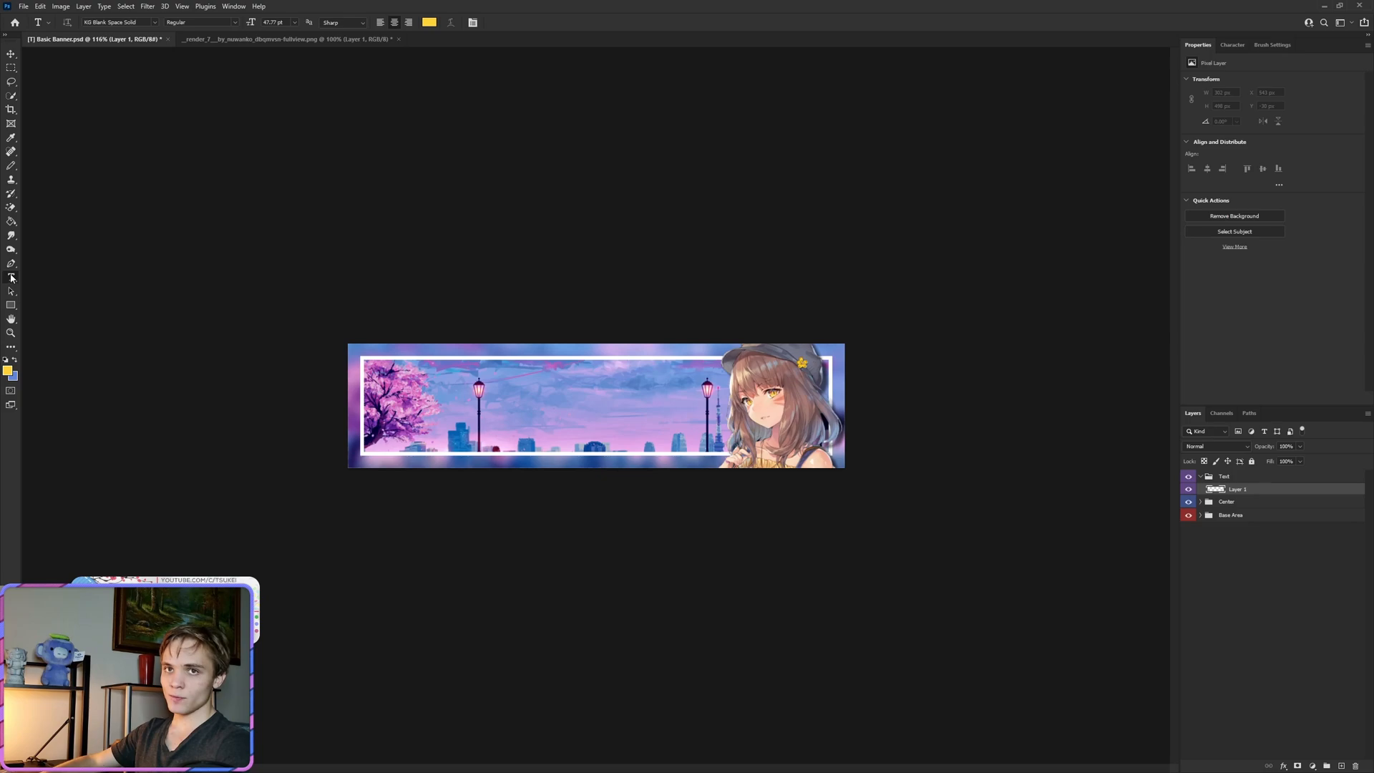
mouse_move(13, 224)
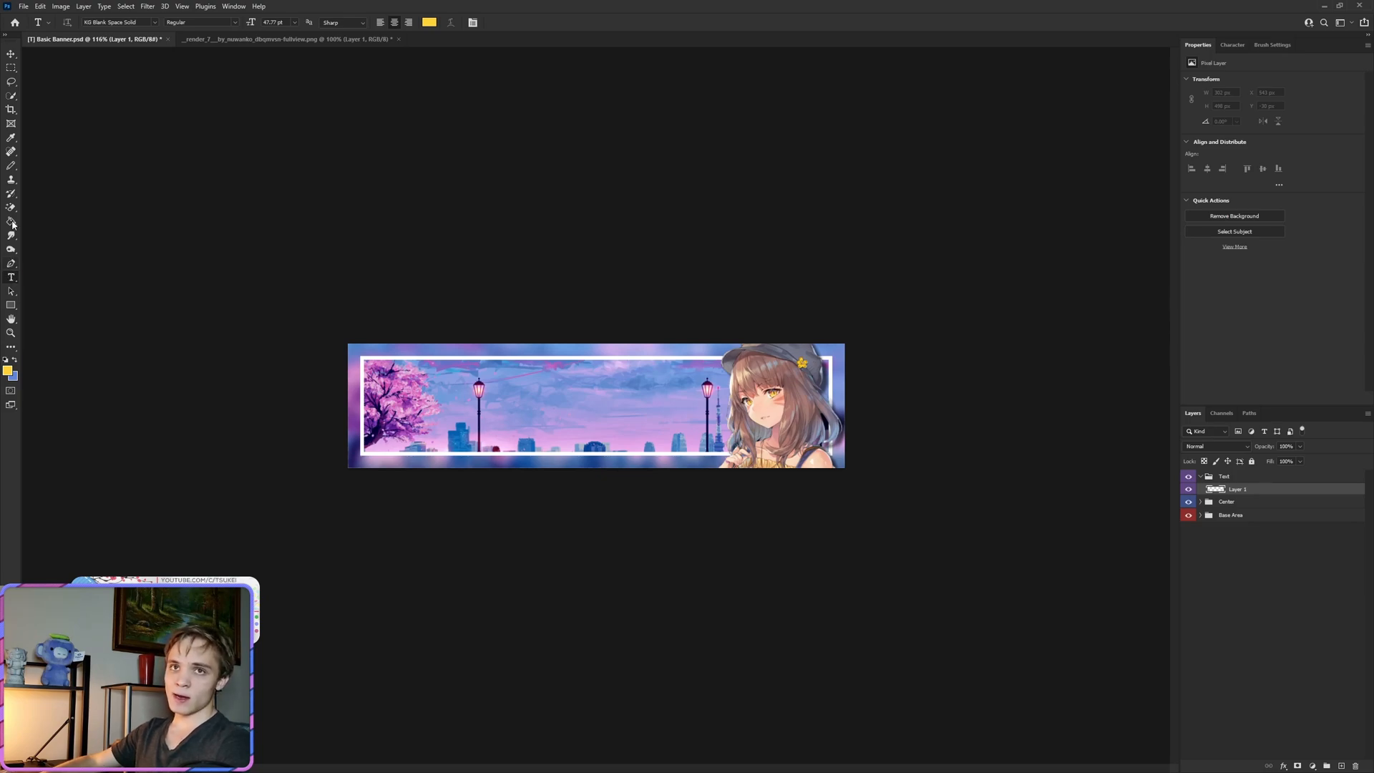
mouse_move(12, 143)
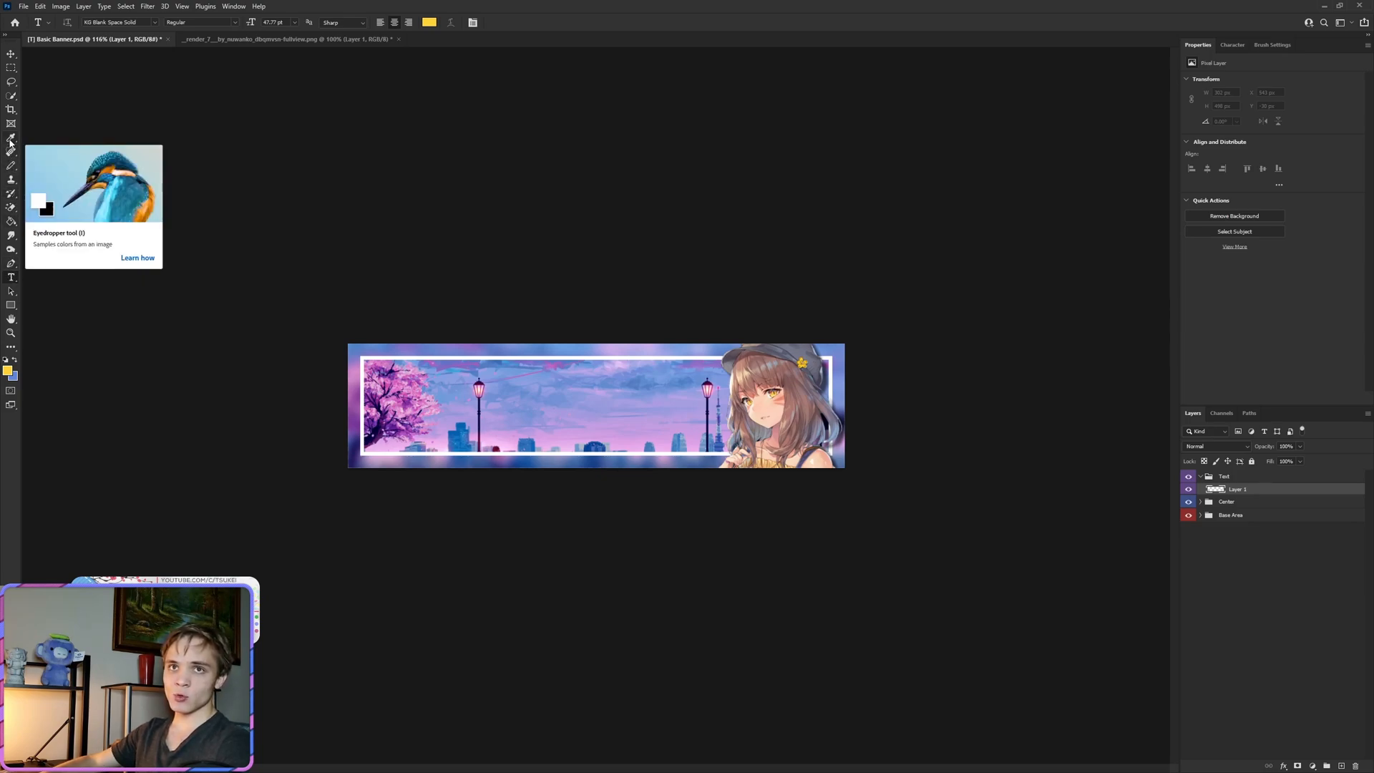
mouse_move(12, 279)
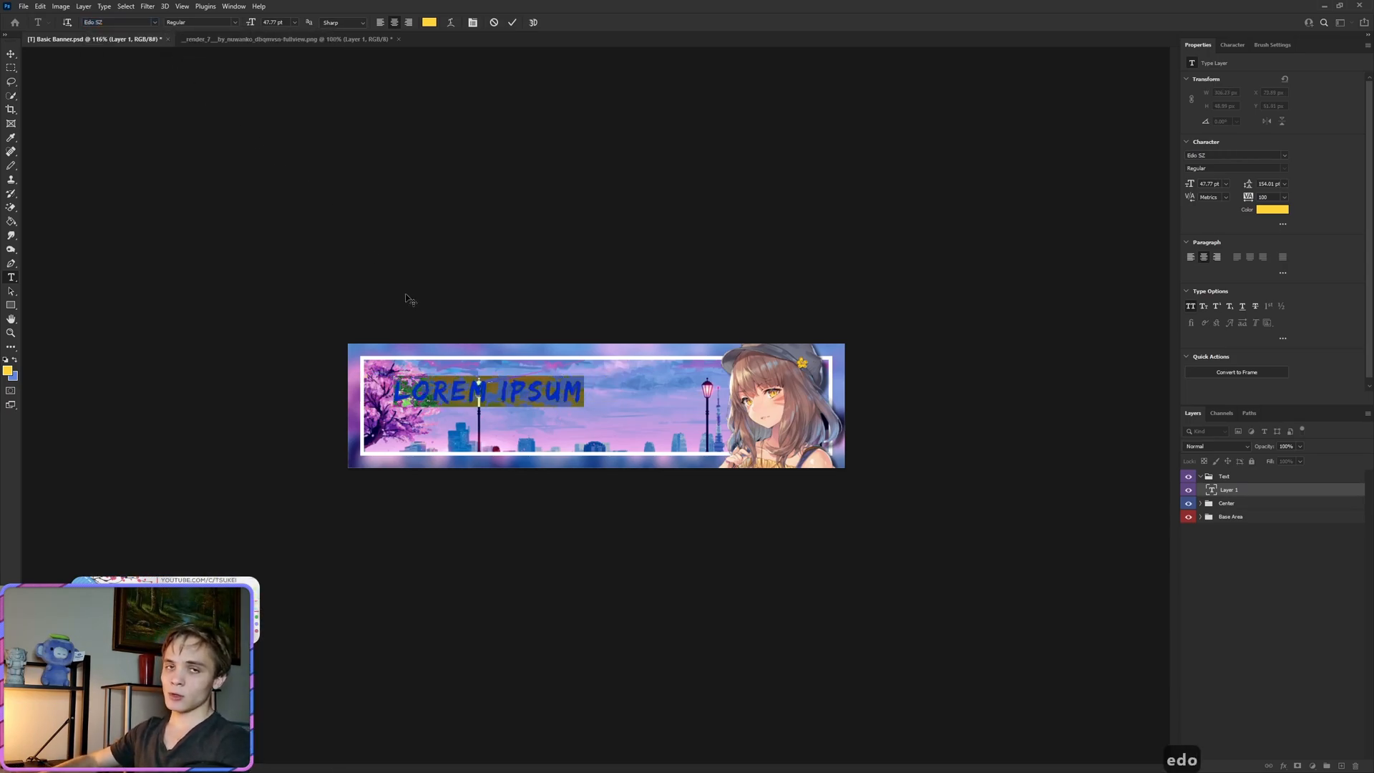
mouse_move(405, 300)
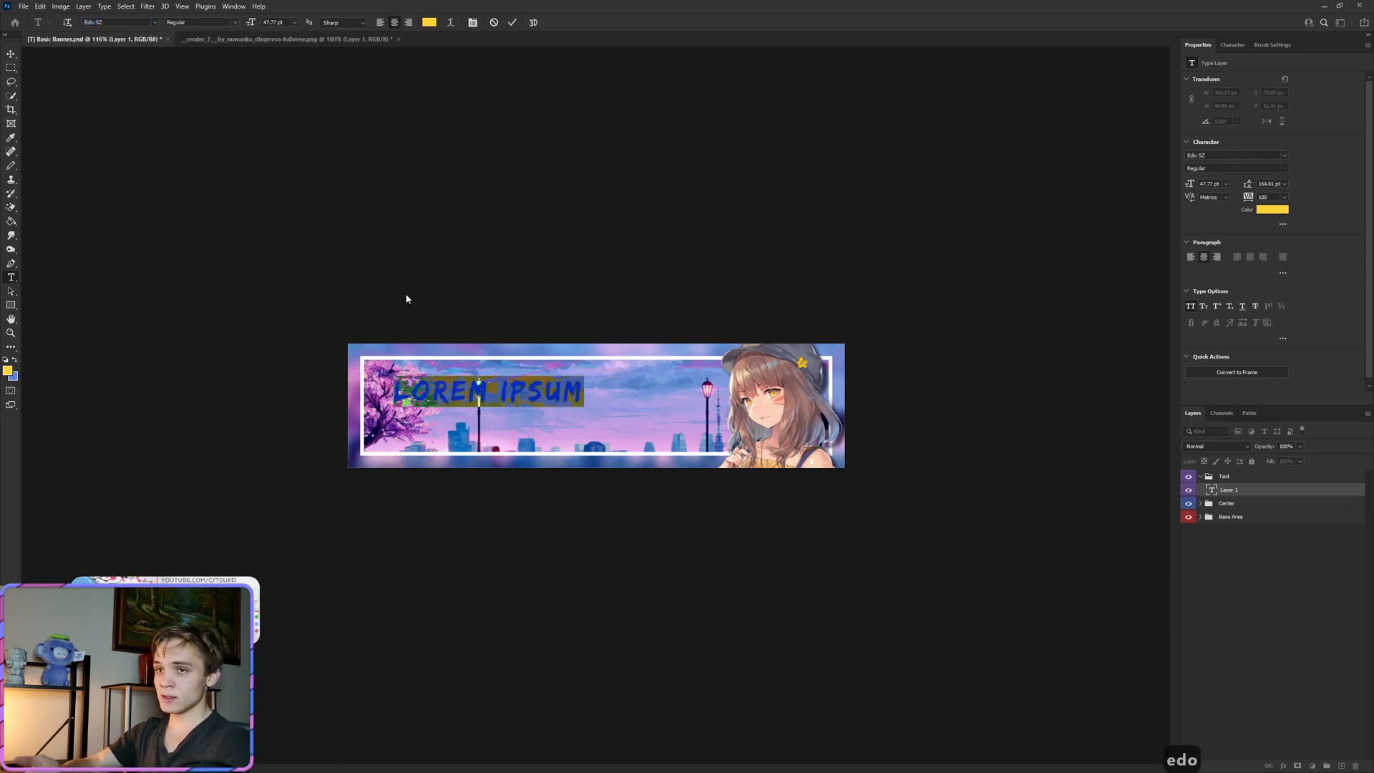
- Enter the title lettering RULES onto the banner as a type layer
text(RULES)
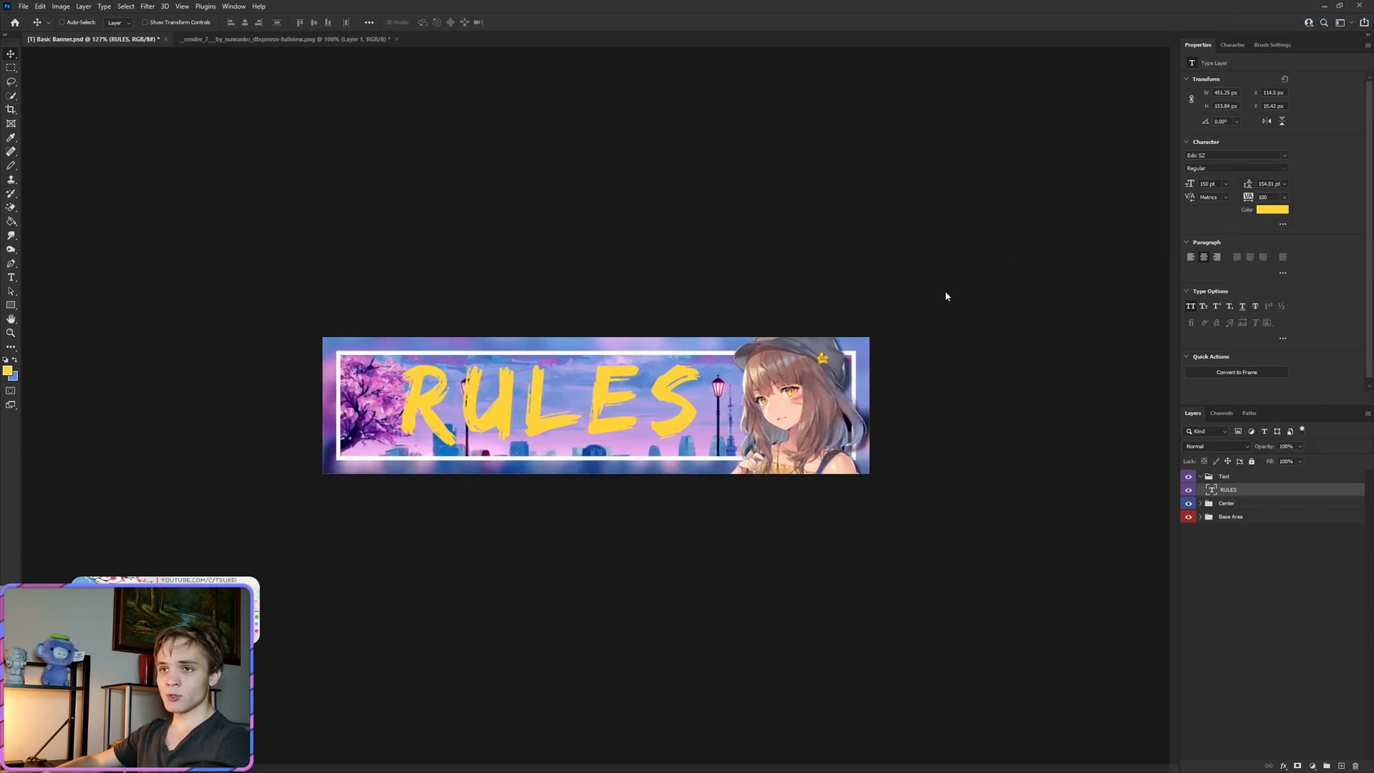
- Give the RULES layer a white outside Stroke and a Drop Shadow in Layer Style
double_click(1228, 490)
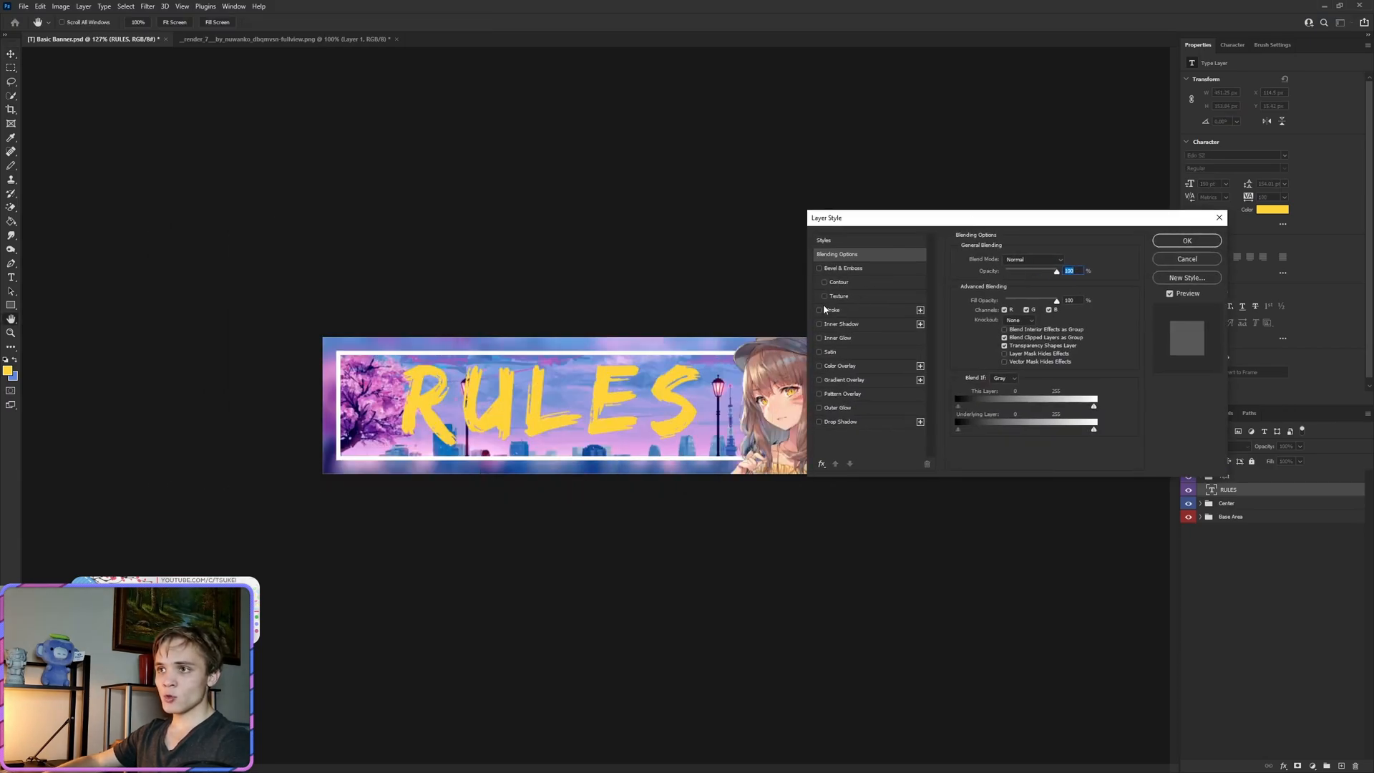
click(819, 310)
text(4)
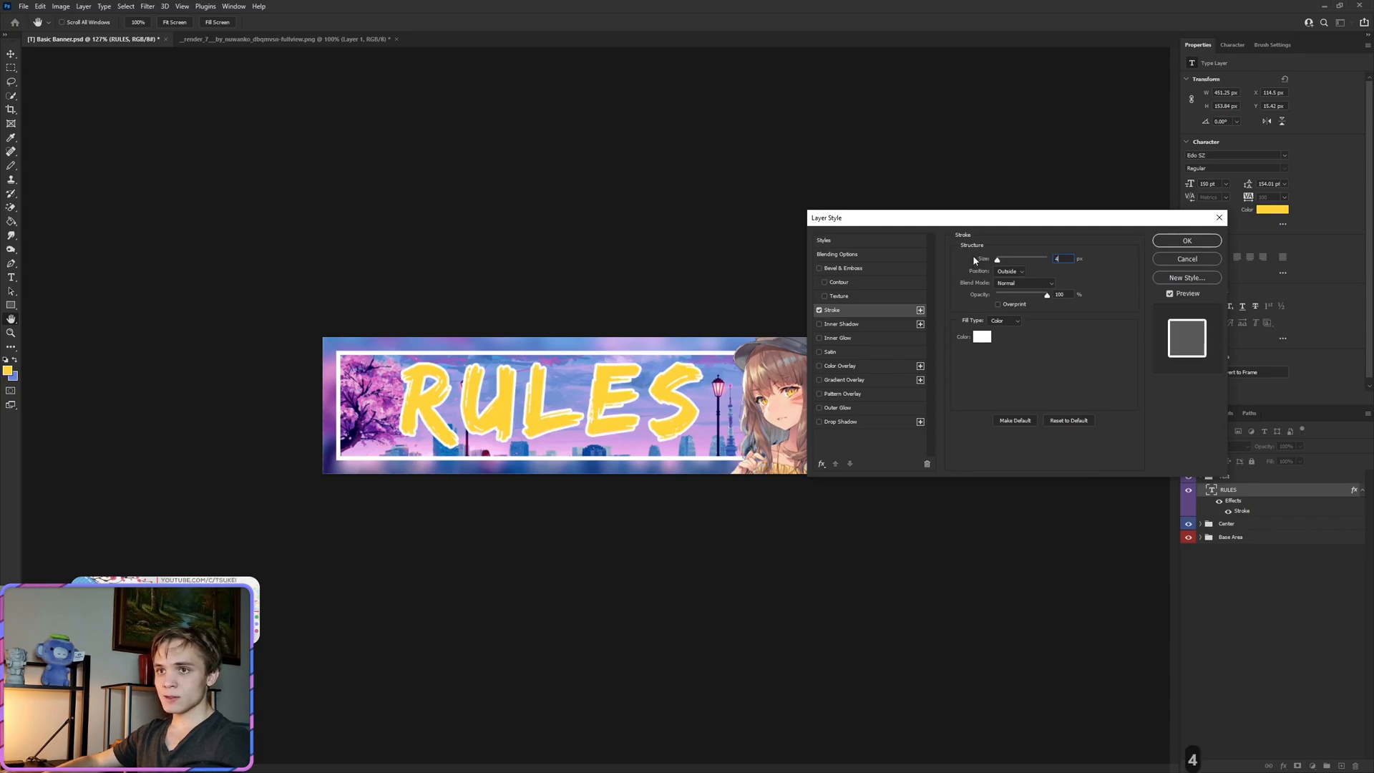
click(840, 421)
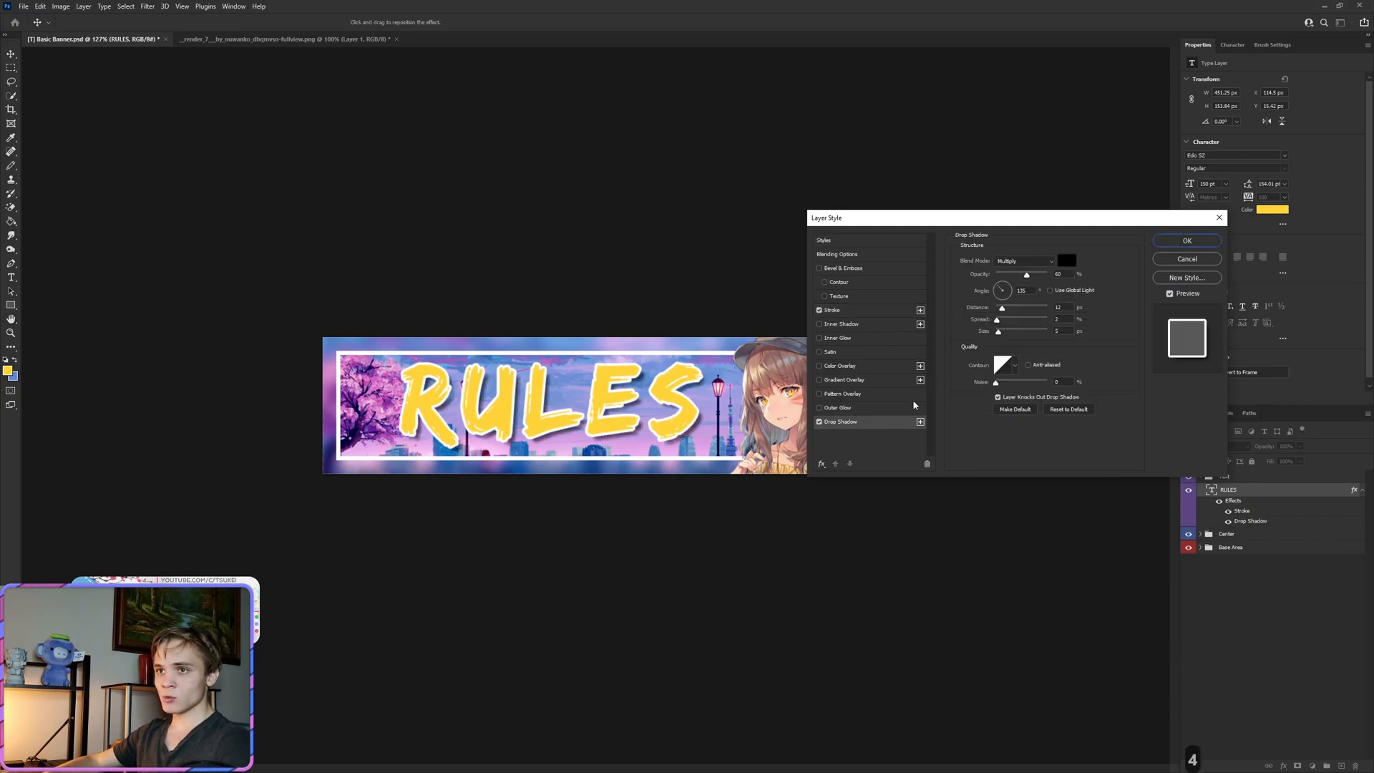
mouse_move(1016, 283)
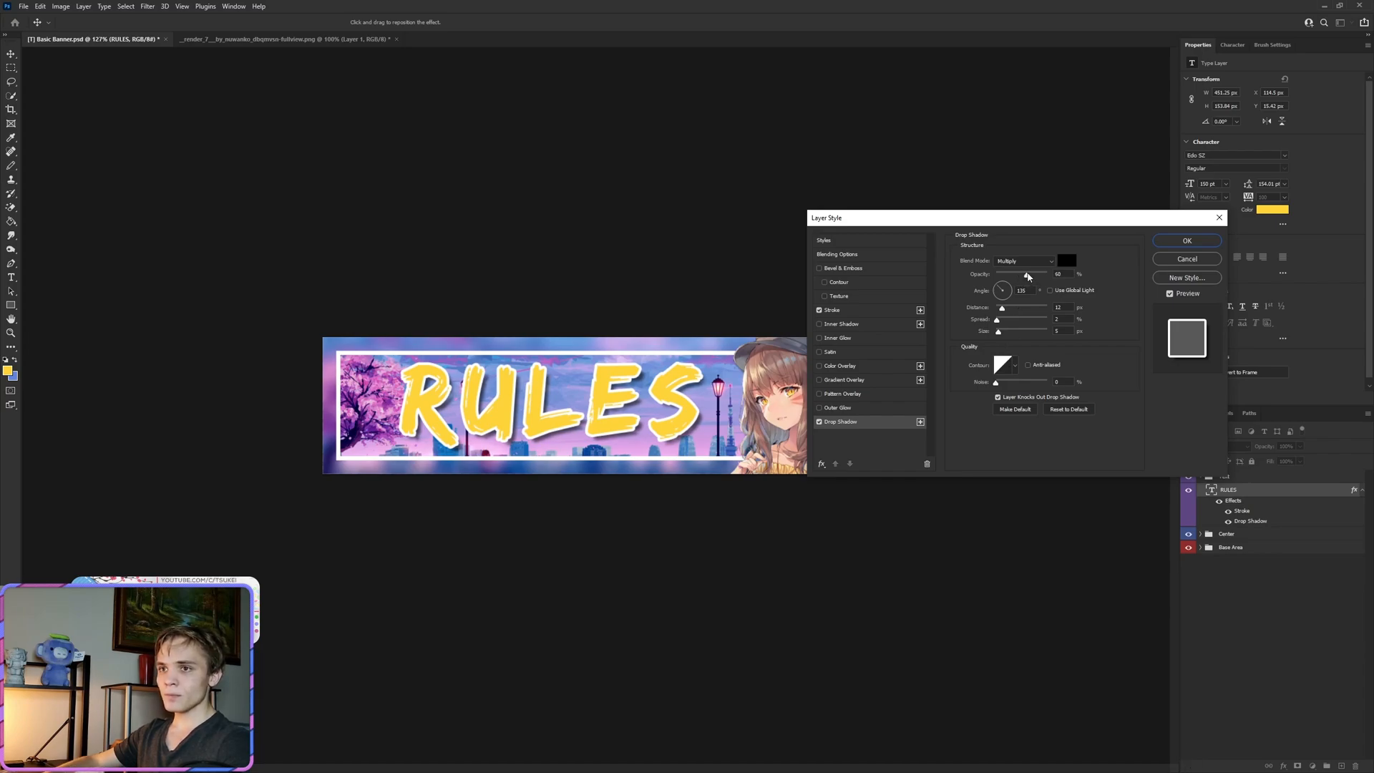
click(1187, 240)
text(1d4080)
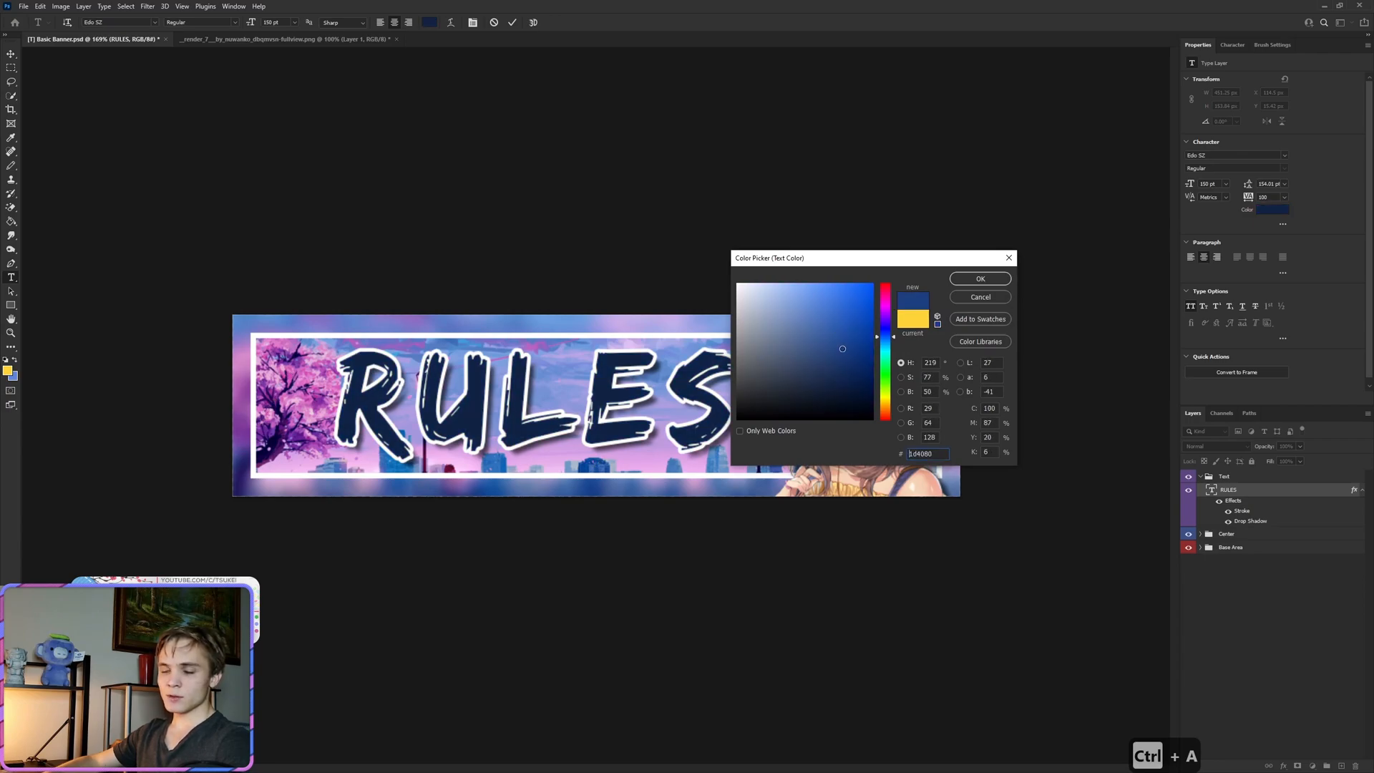
- Set the RULES text colour to hot pink in the Color Picker
click(861, 345)
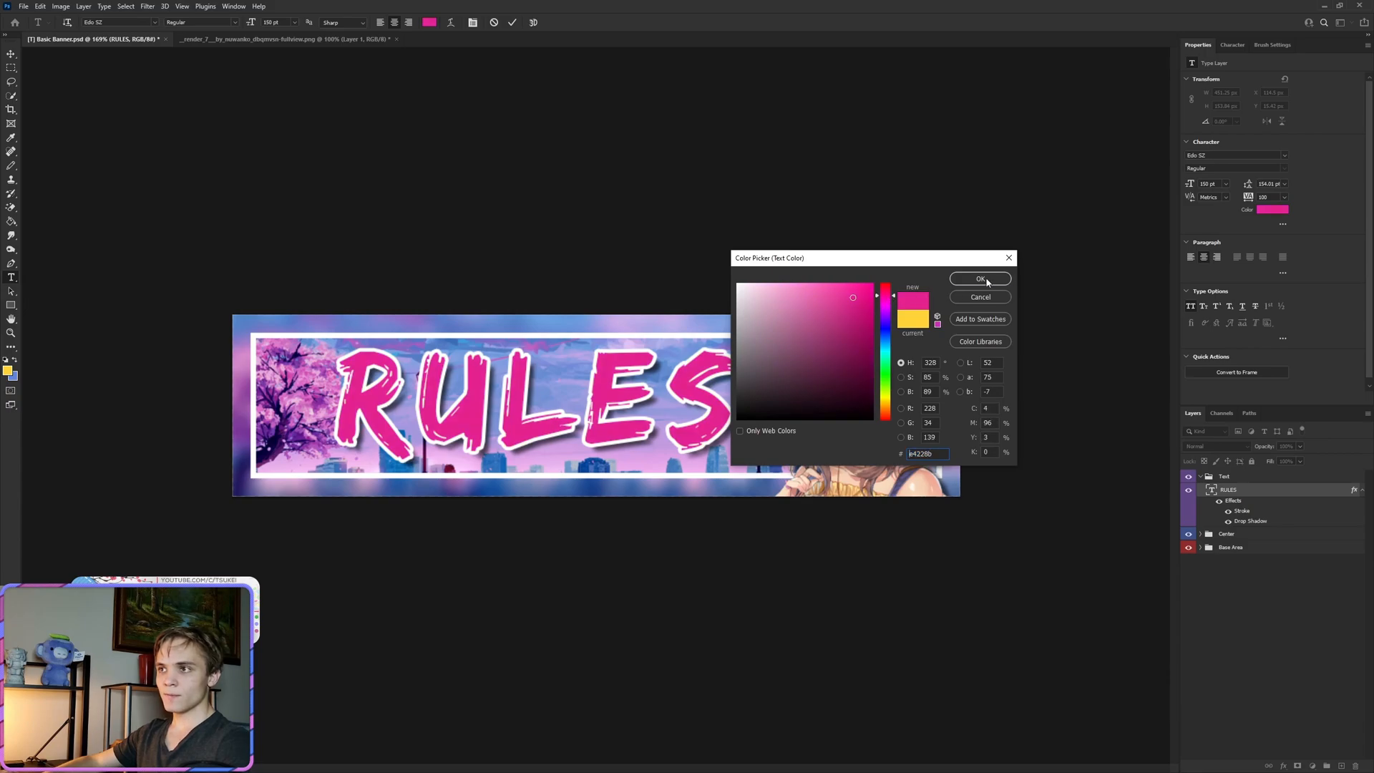
click(979, 280)
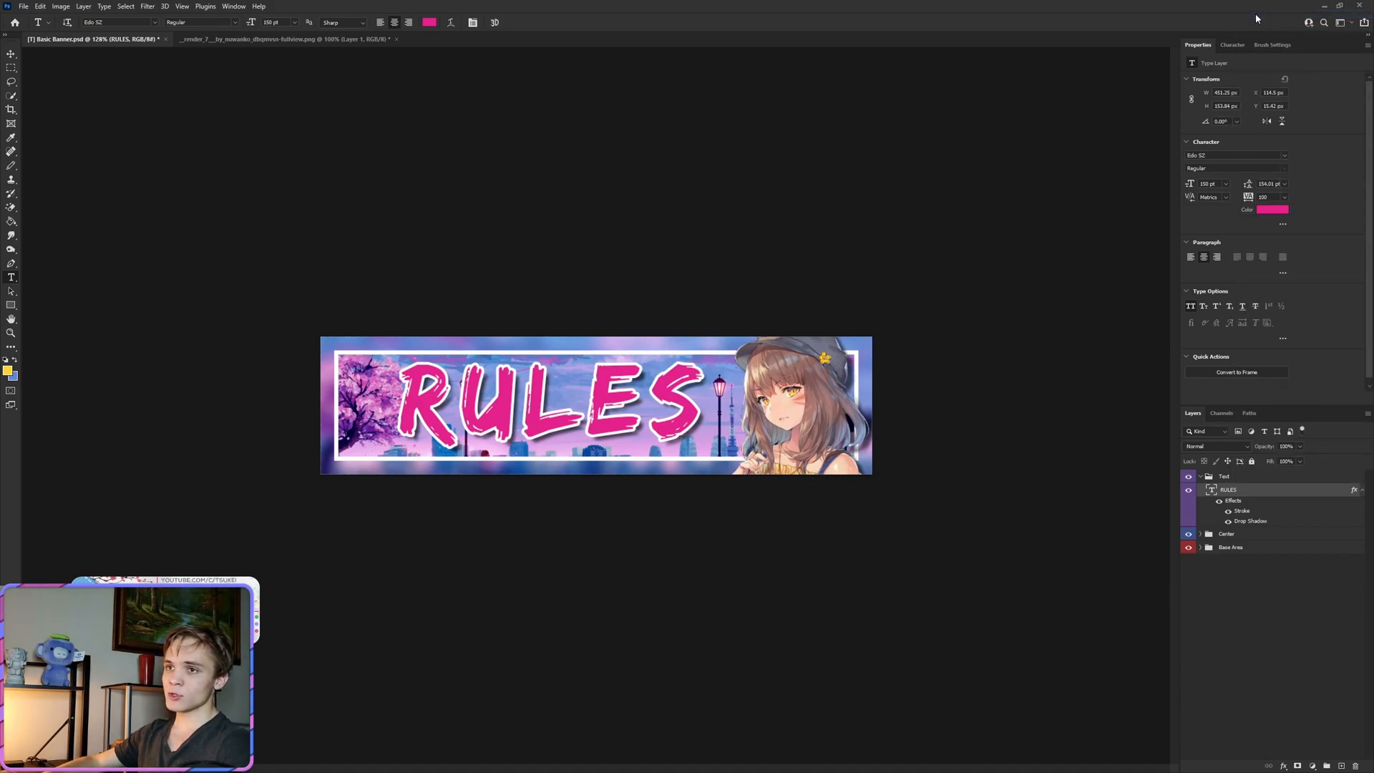
- Add a Gradient Overlay to the RULES layer and bring up its gradient for editing
double_click(1234, 501)
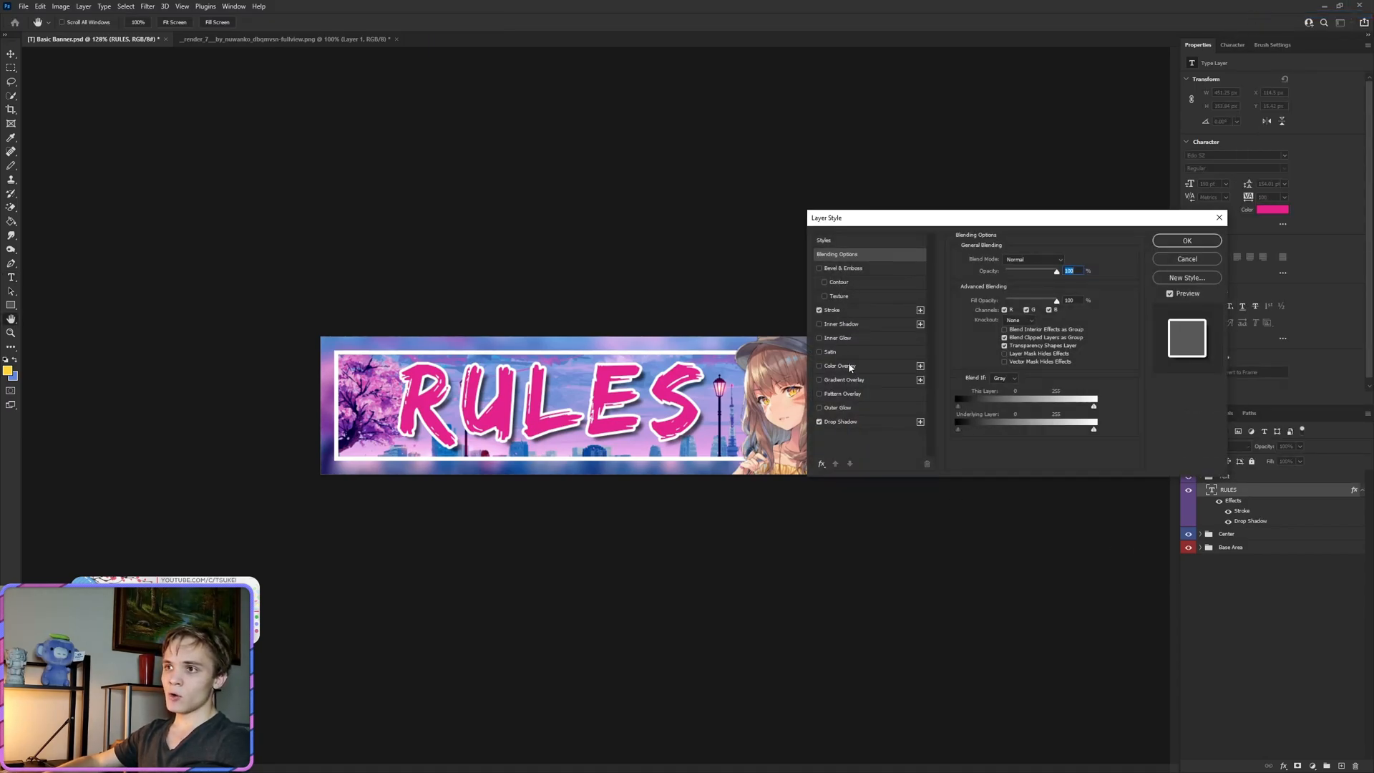
click(845, 379)
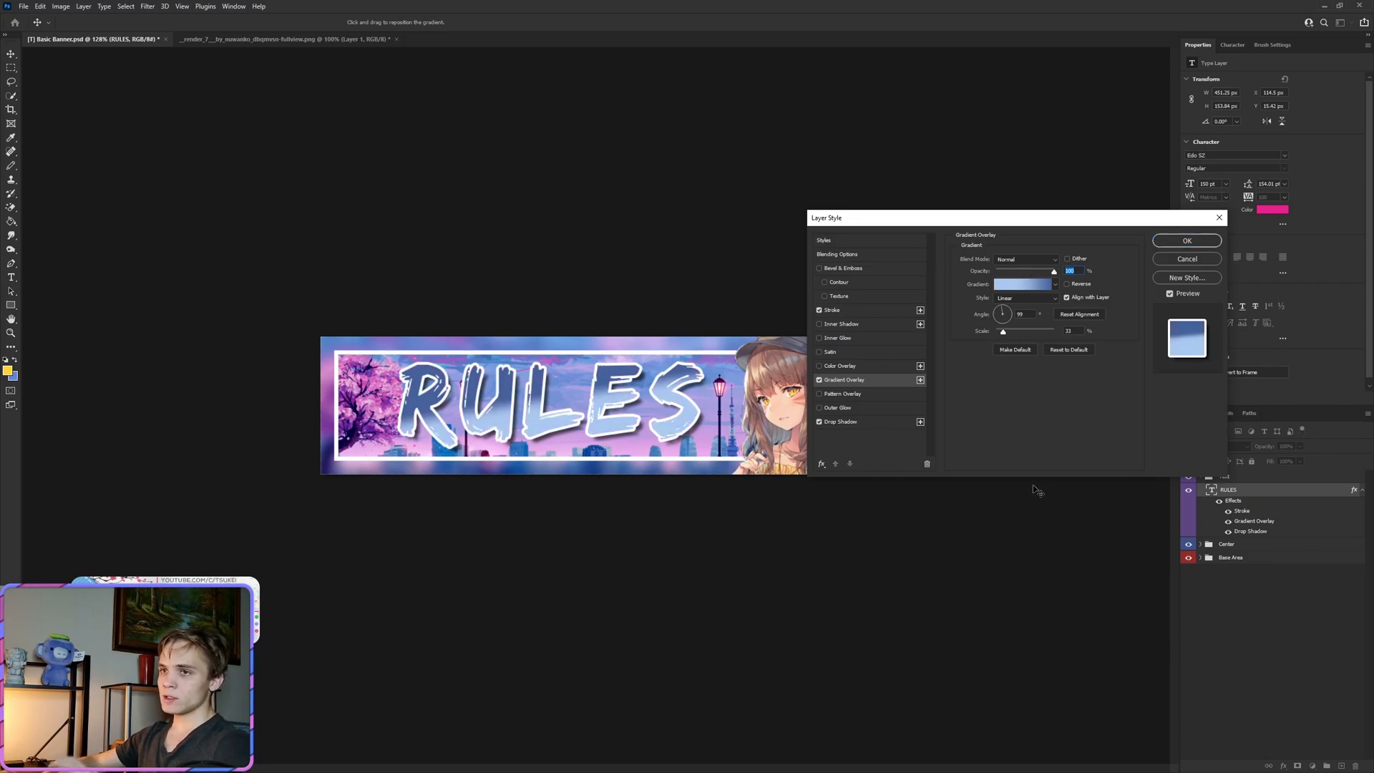
click(1021, 283)
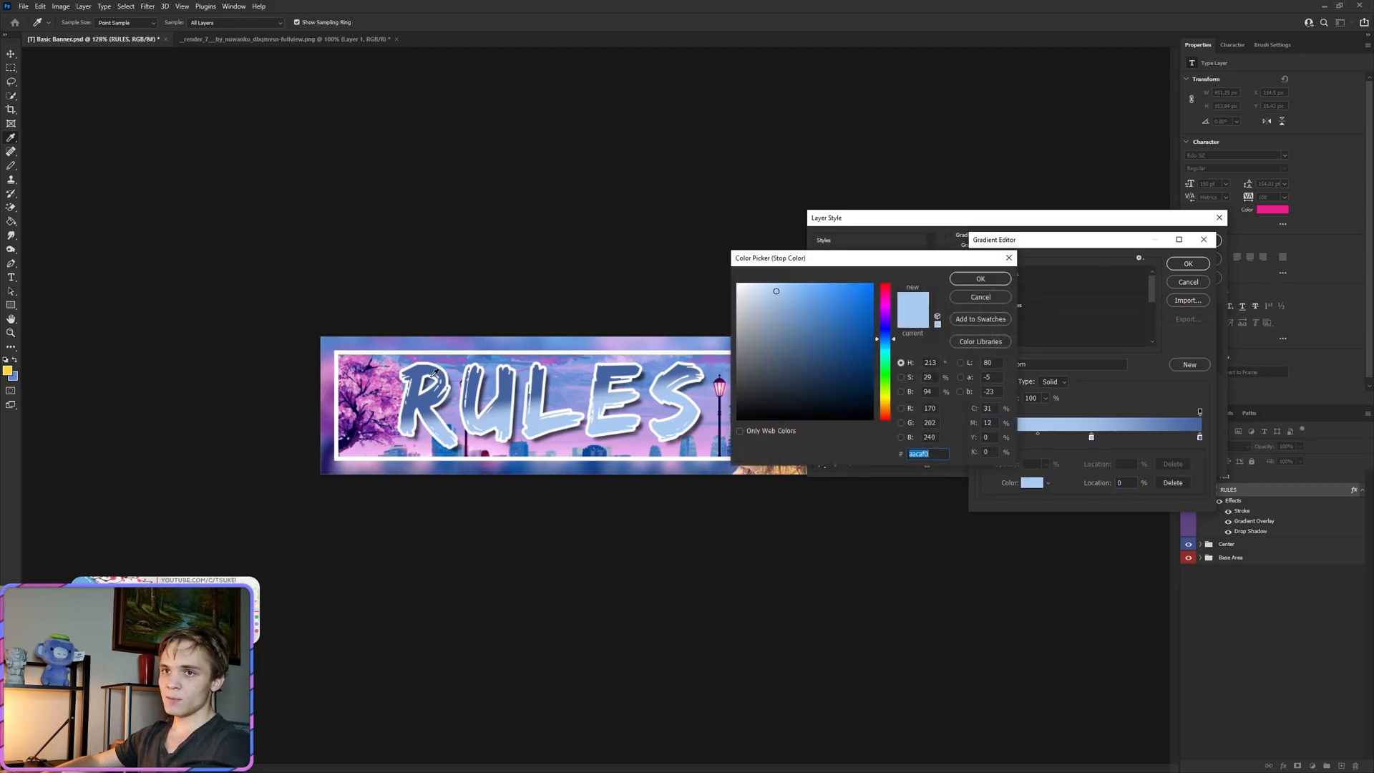
- Set the gradient stops to purple and hot pink and accept the edited gradient
click(813, 309)
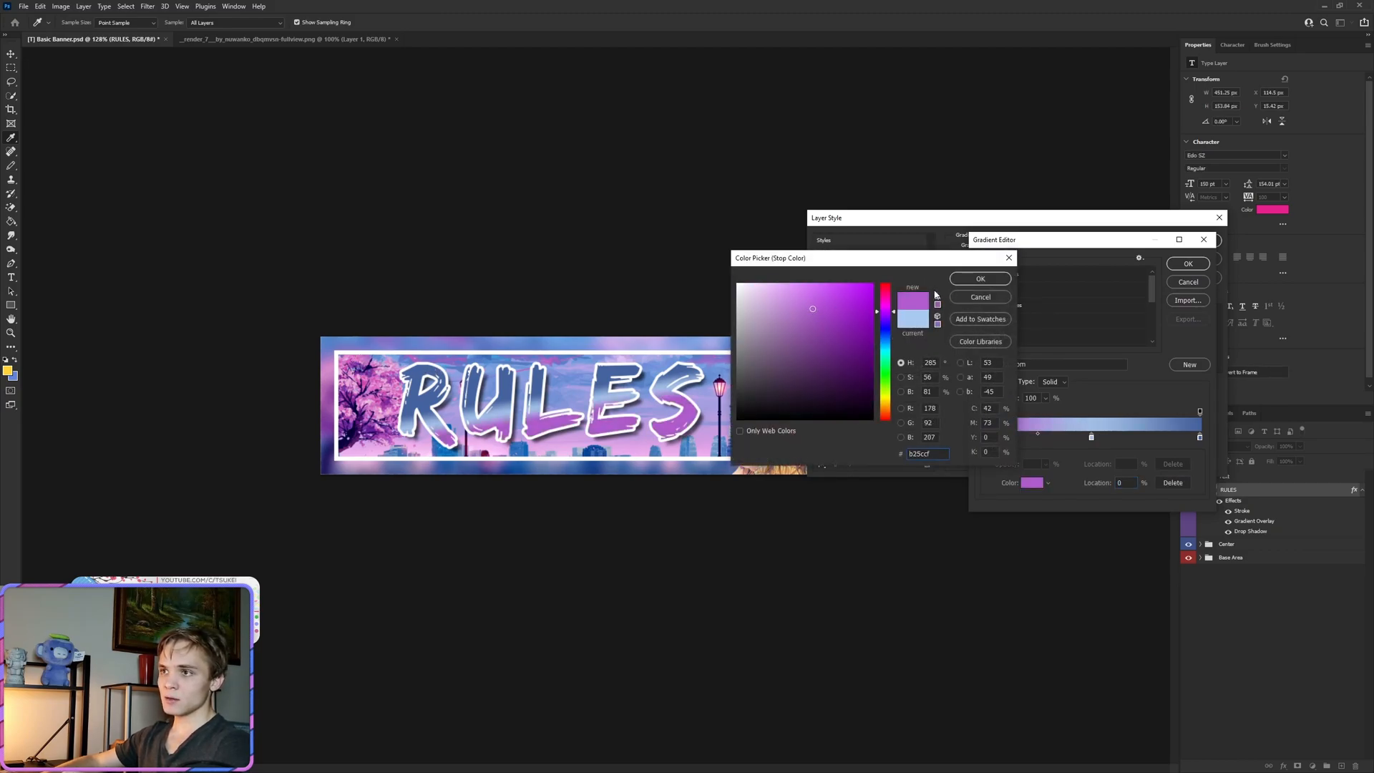
click(979, 279)
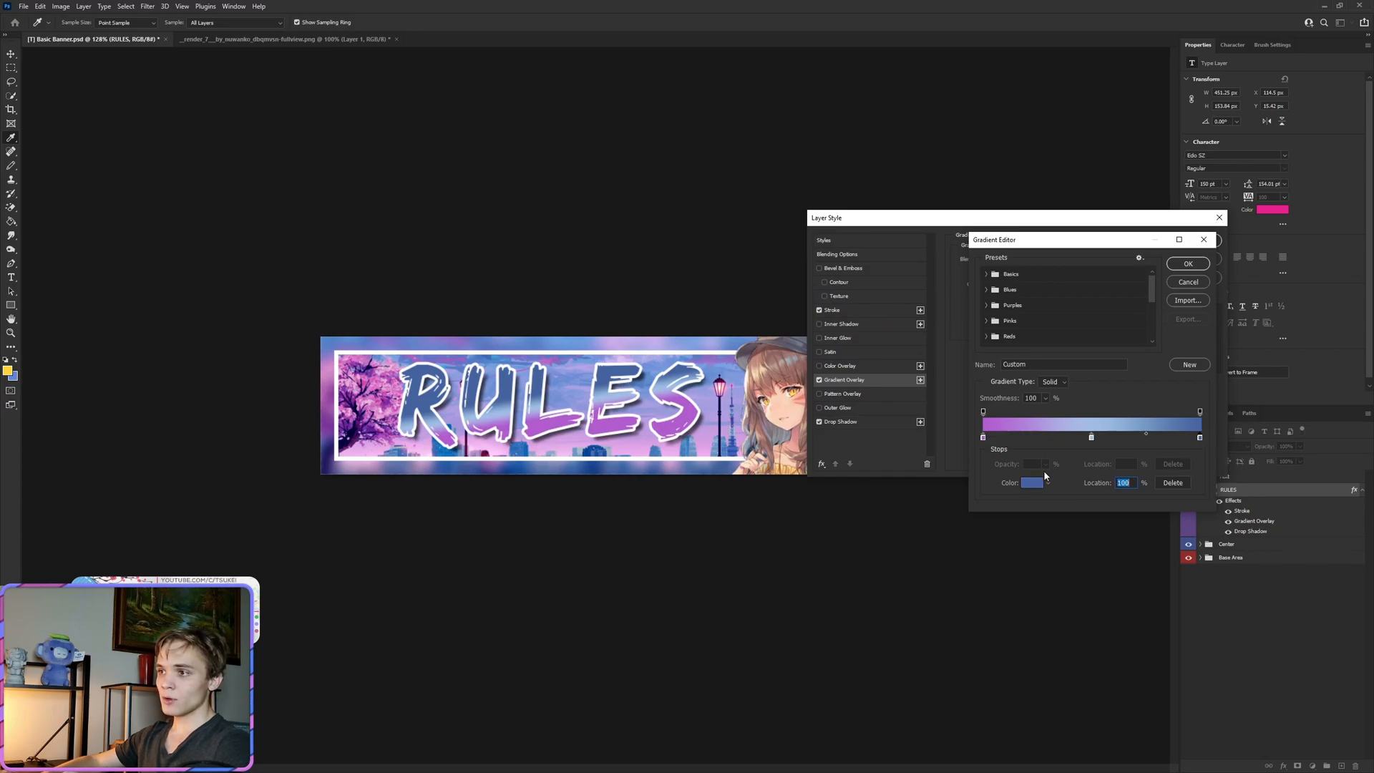
click(1032, 482)
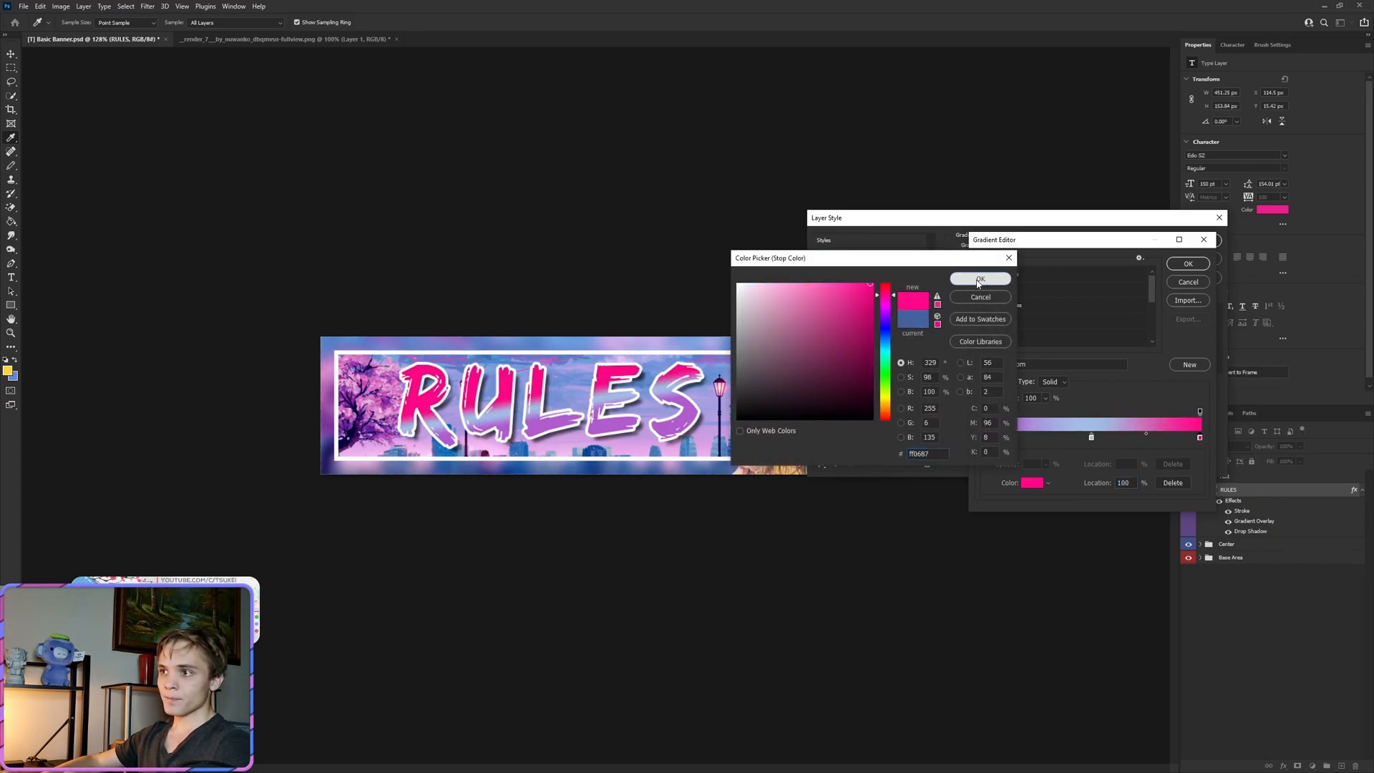
click(979, 279)
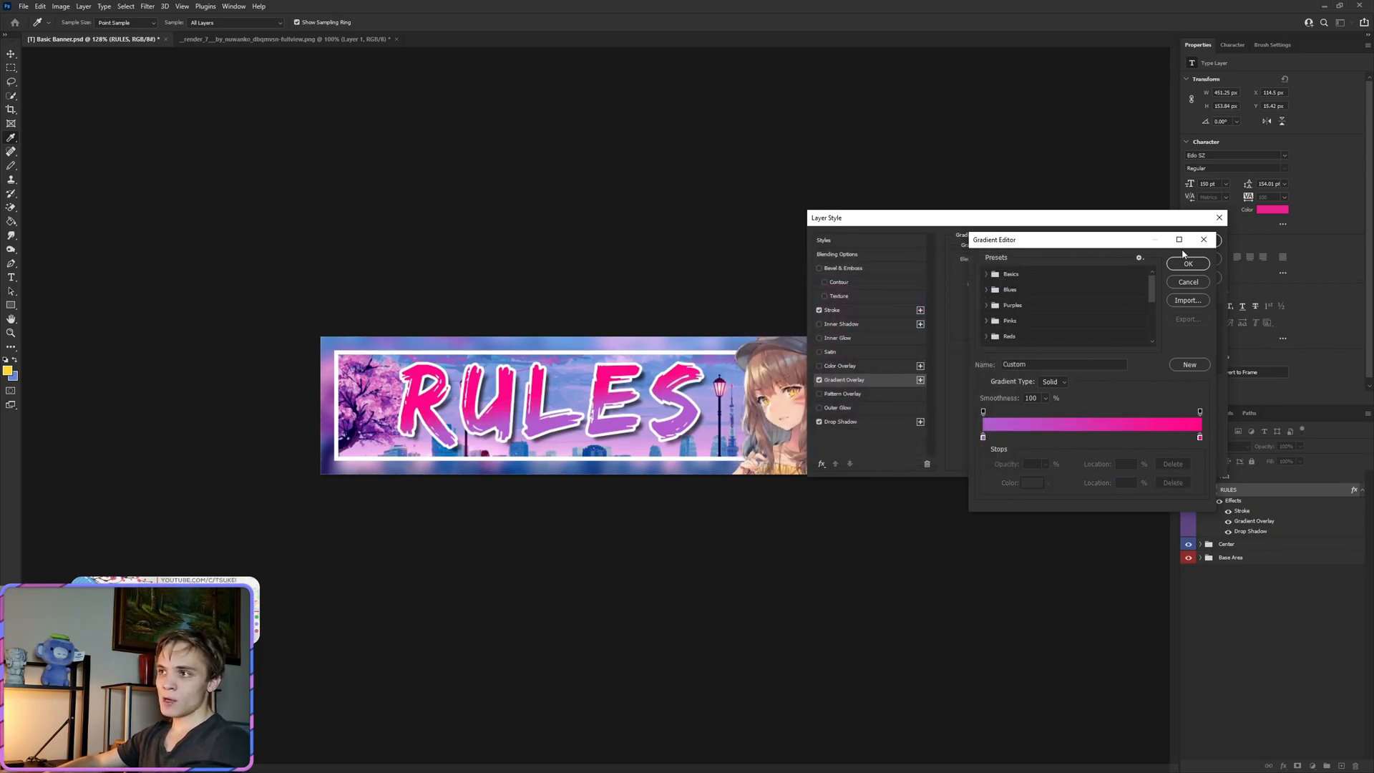
click(1188, 263)
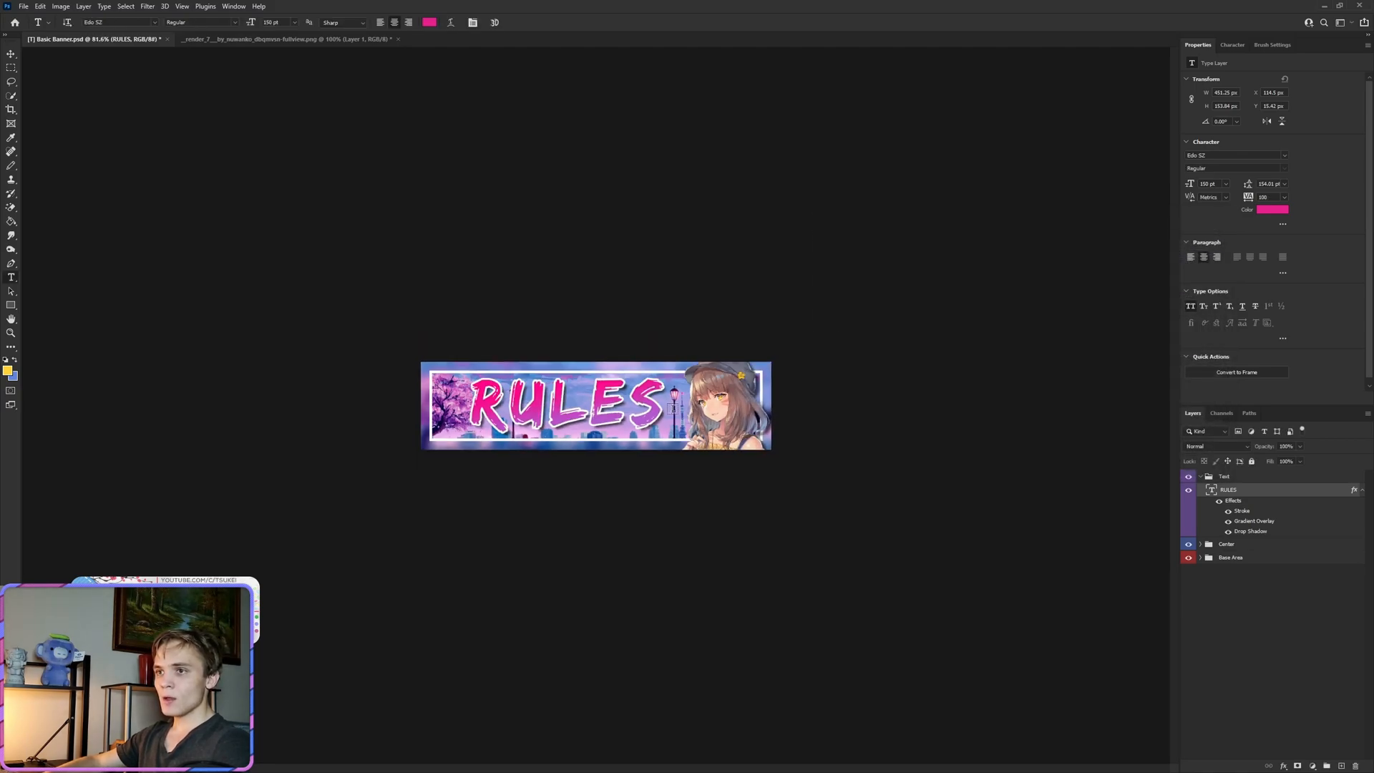
click(22, 6)
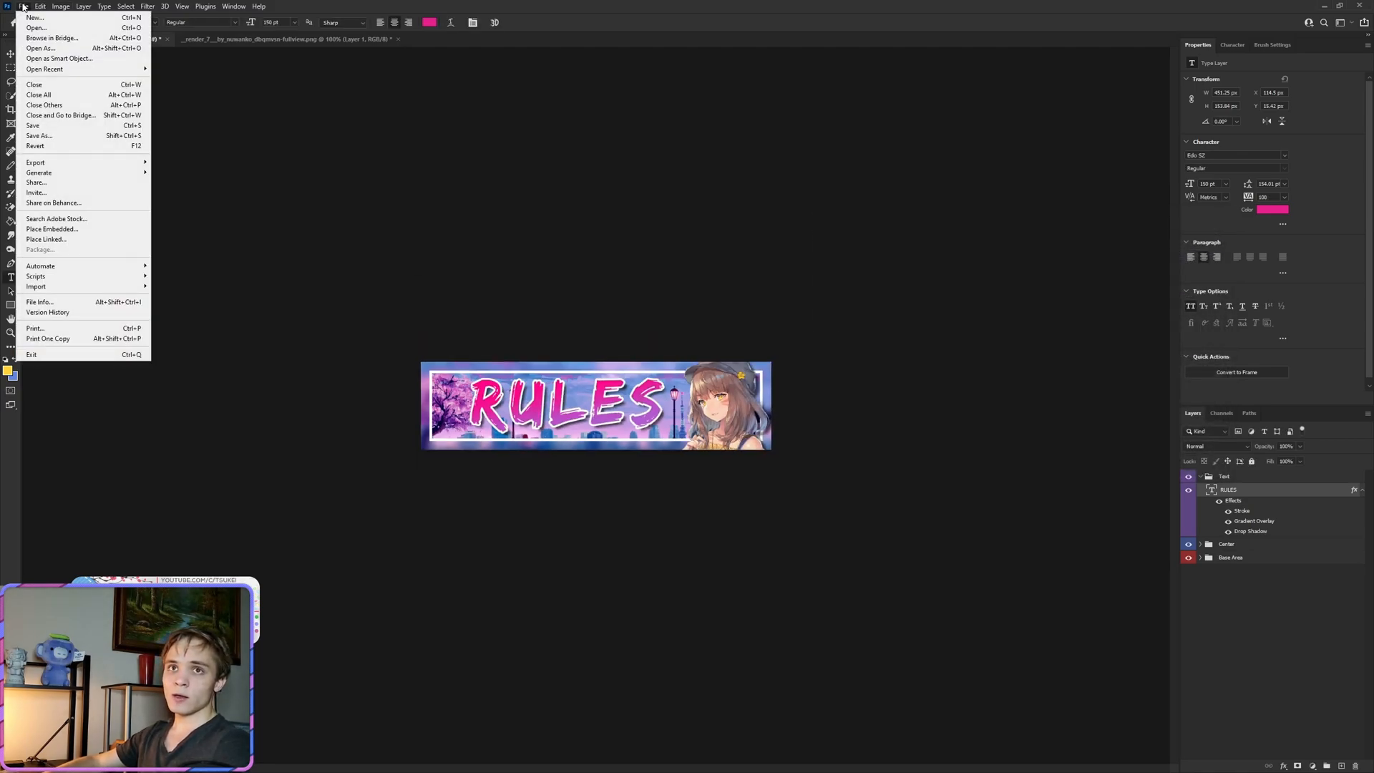
click(21, 5)
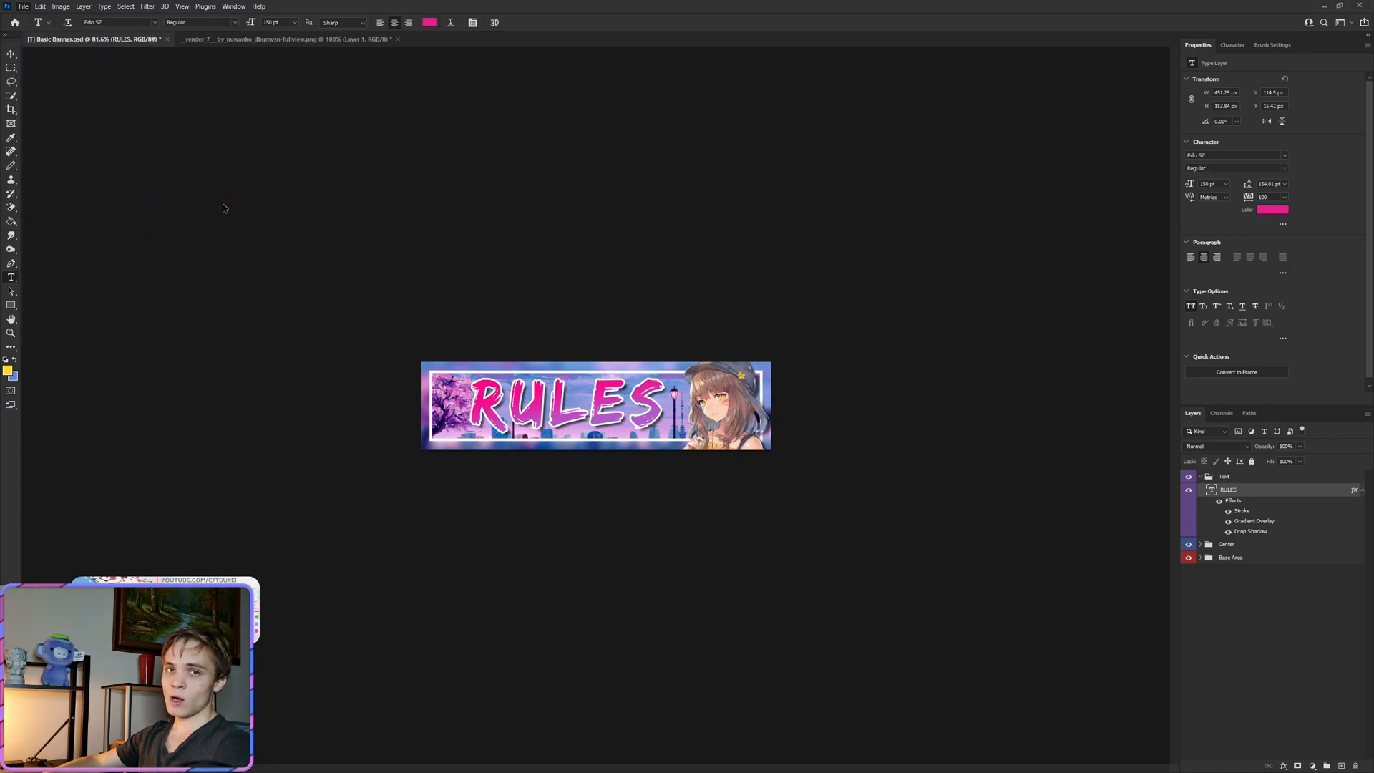